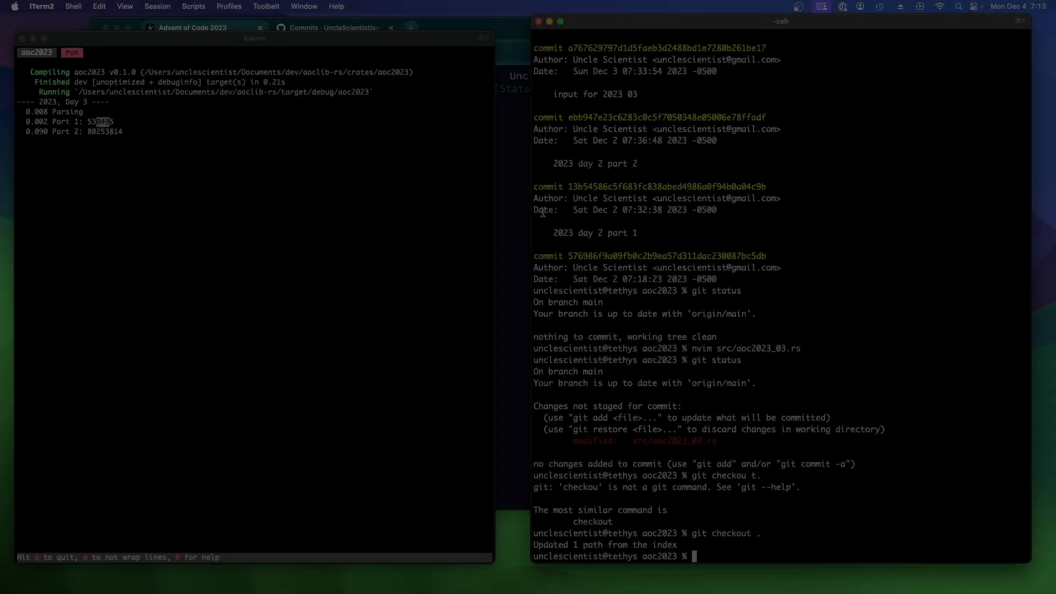
Bring the Chrome window with the Advent of Code 2023 calendar to the front
left_click(205, 27)
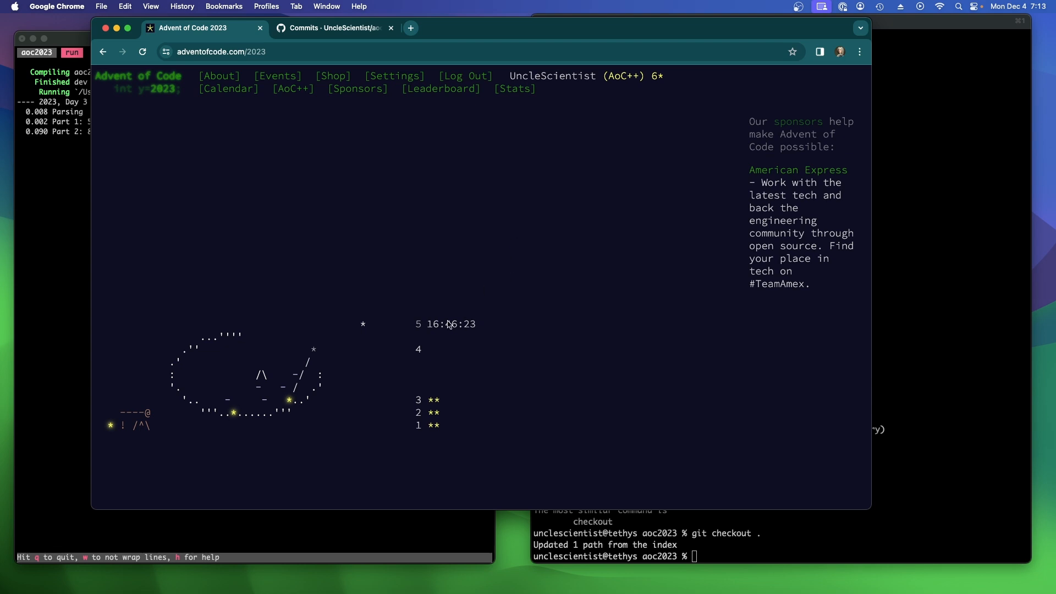
mouse_move(320, 349)
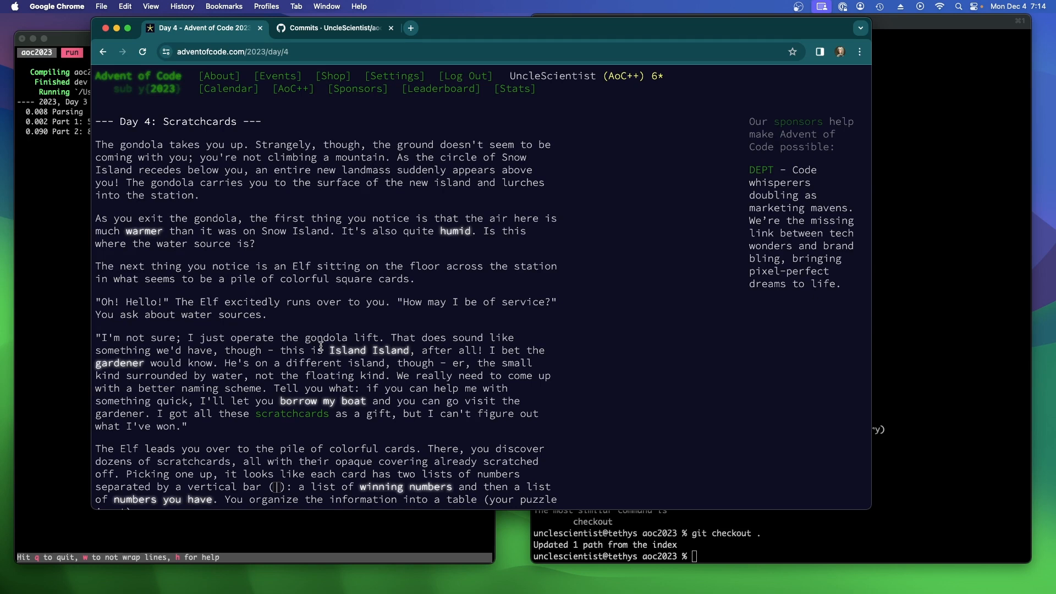
mouse_move(573, 349)
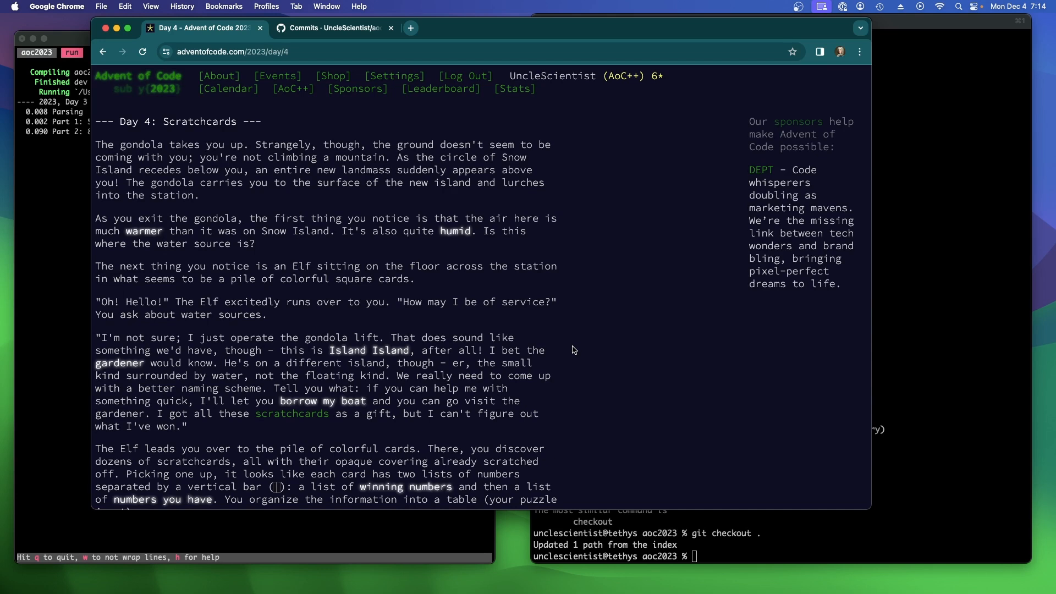
mouse_move(726, 421)
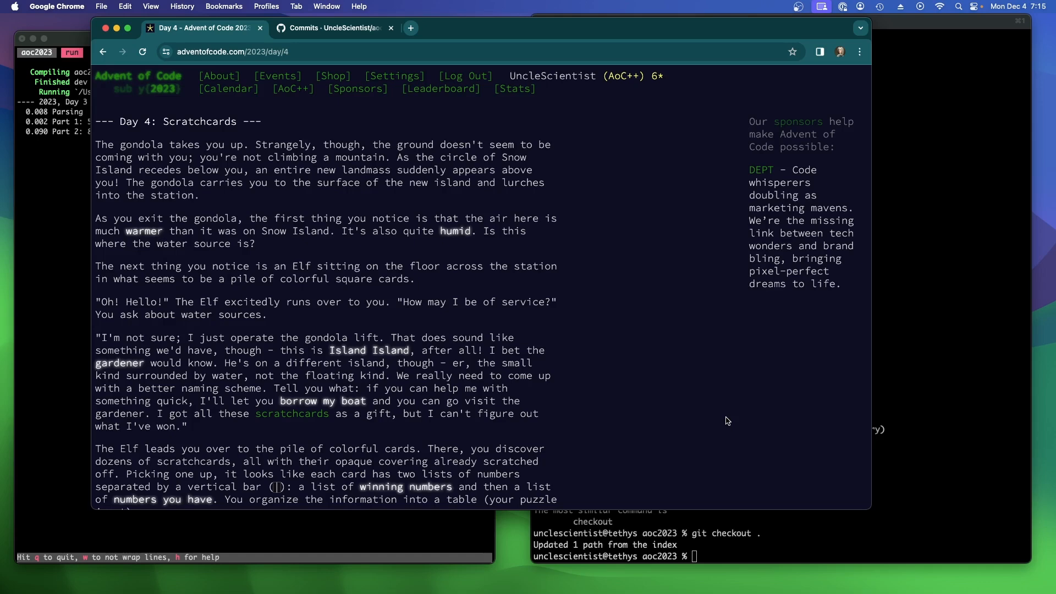
scroll("down", 3)
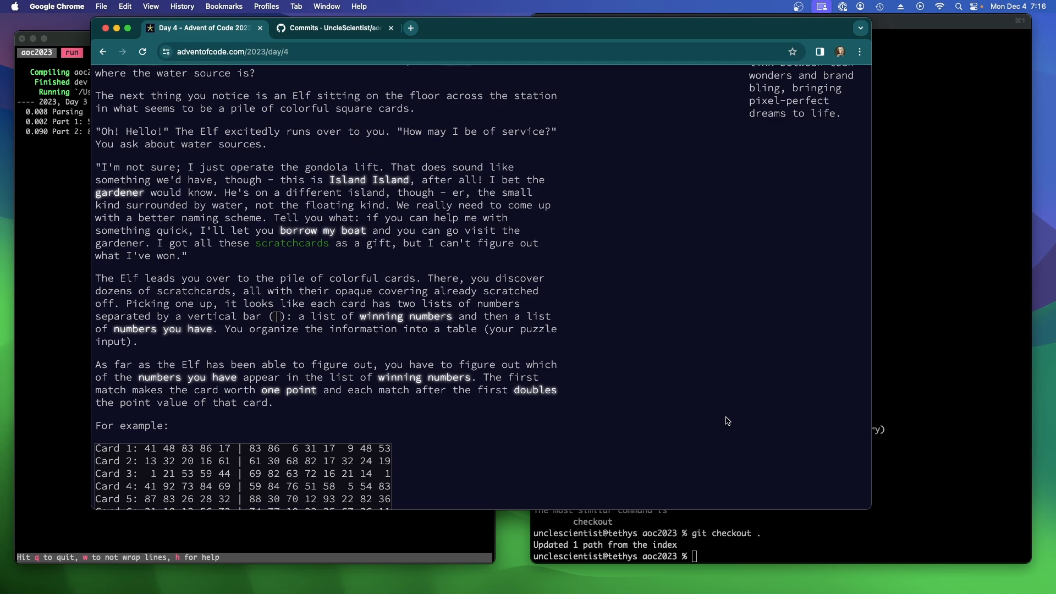
scroll("down", 3)
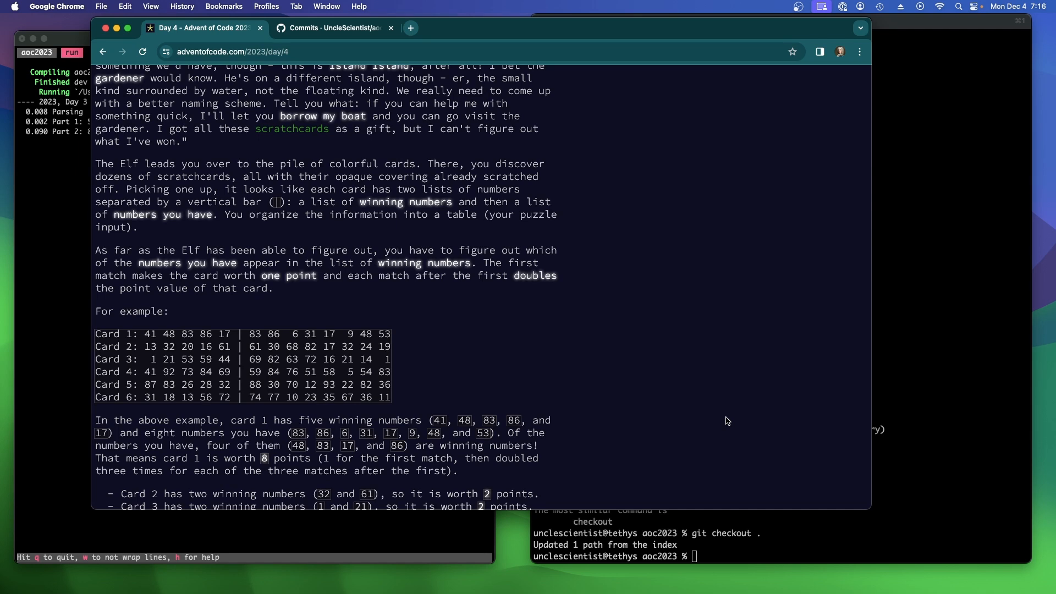
mouse_move(714, 420)
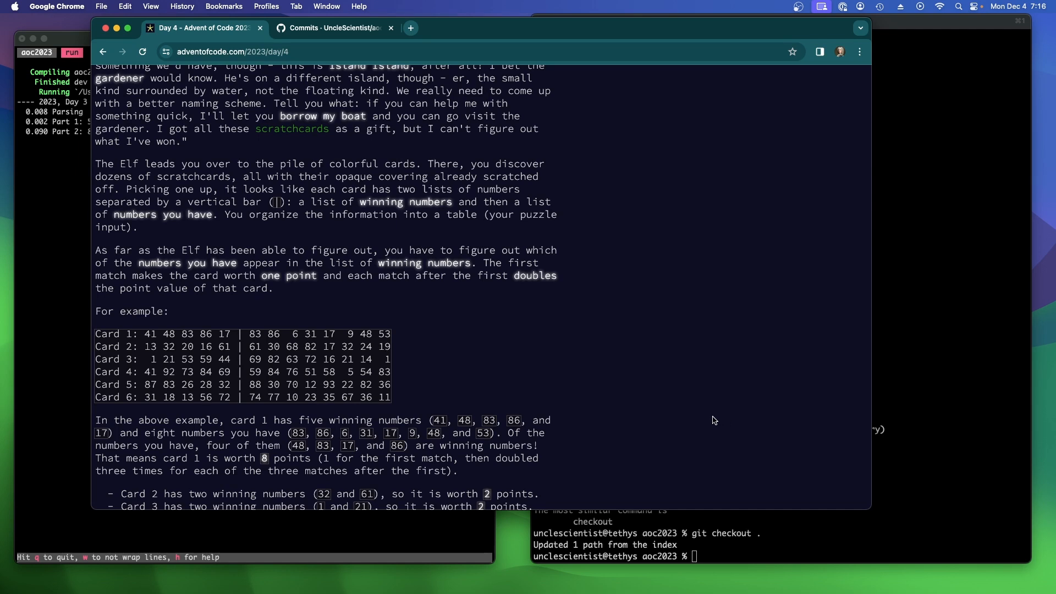
mouse_move(140, 336)
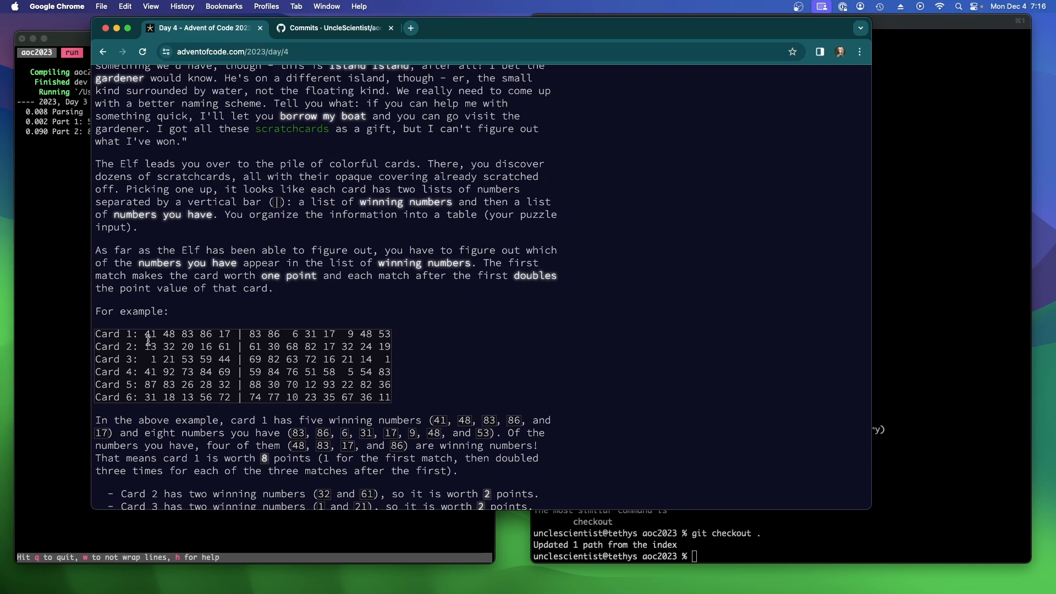
mouse_move(429, 291)
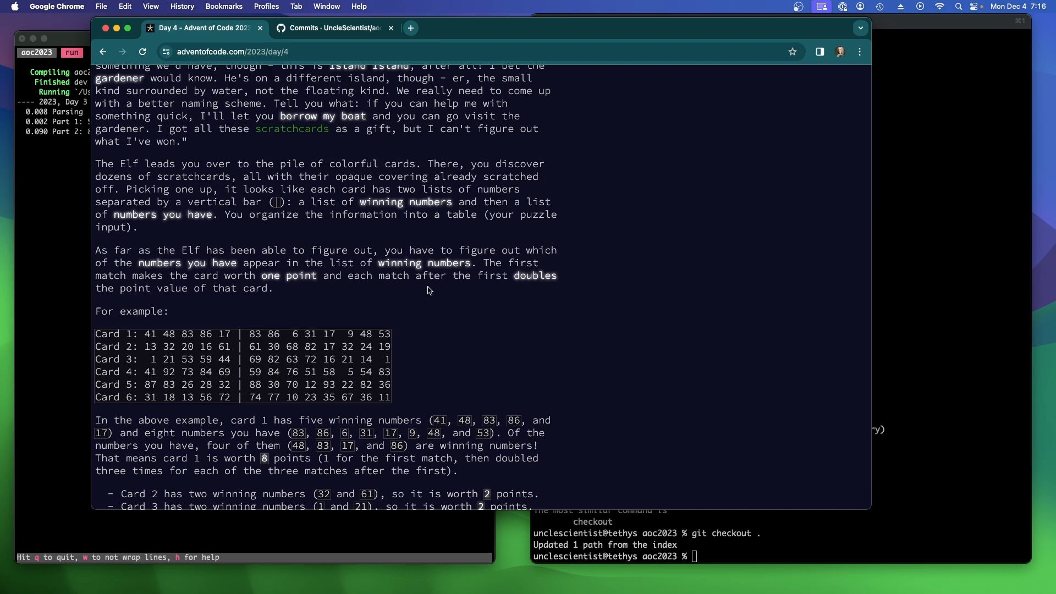
mouse_move(258, 330)
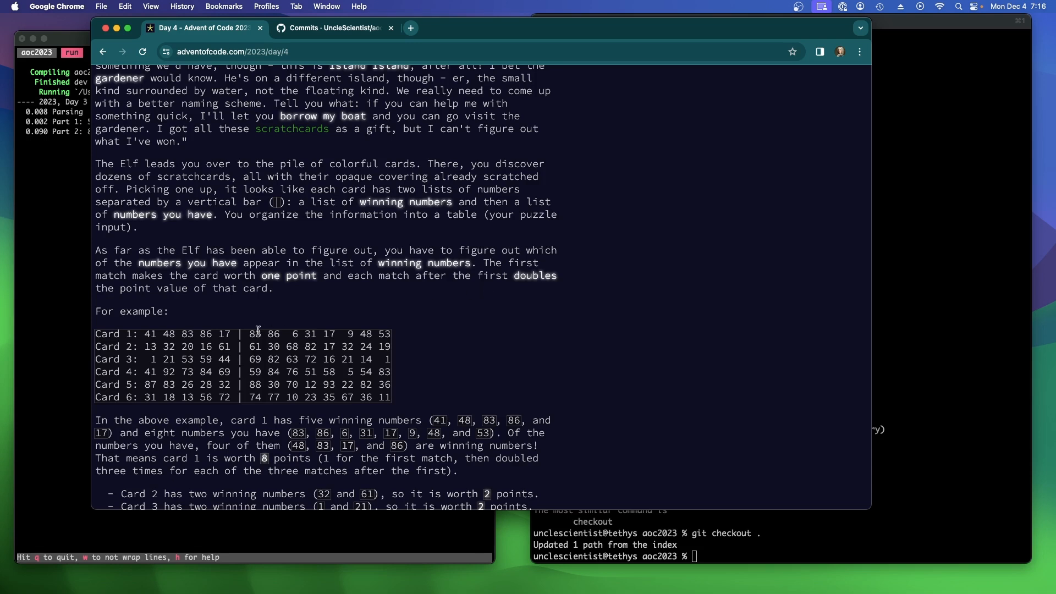
mouse_move(310, 309)
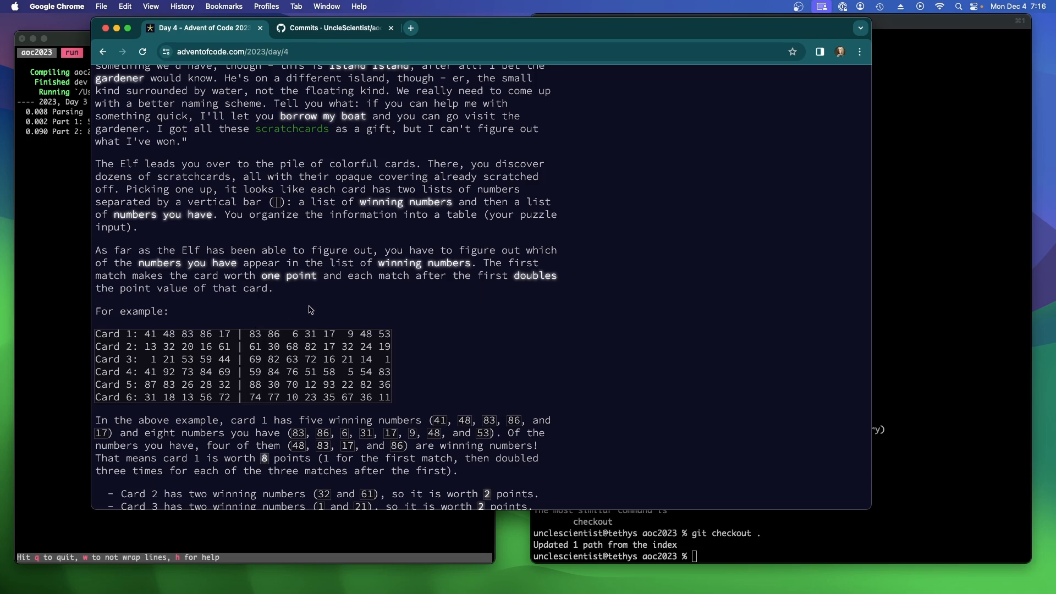
scroll("down", 3)
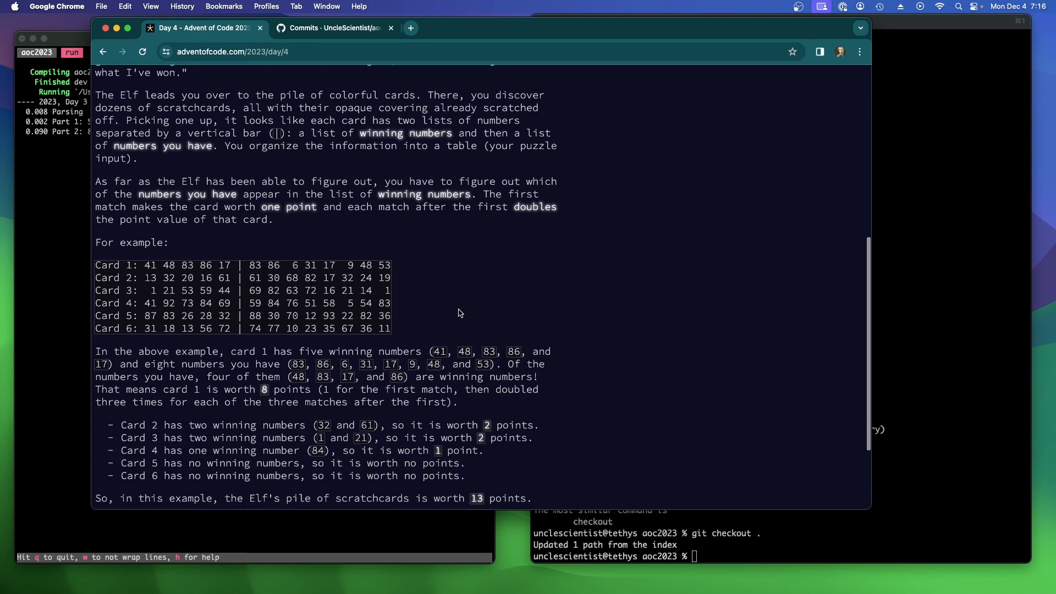
scroll("down", 3)
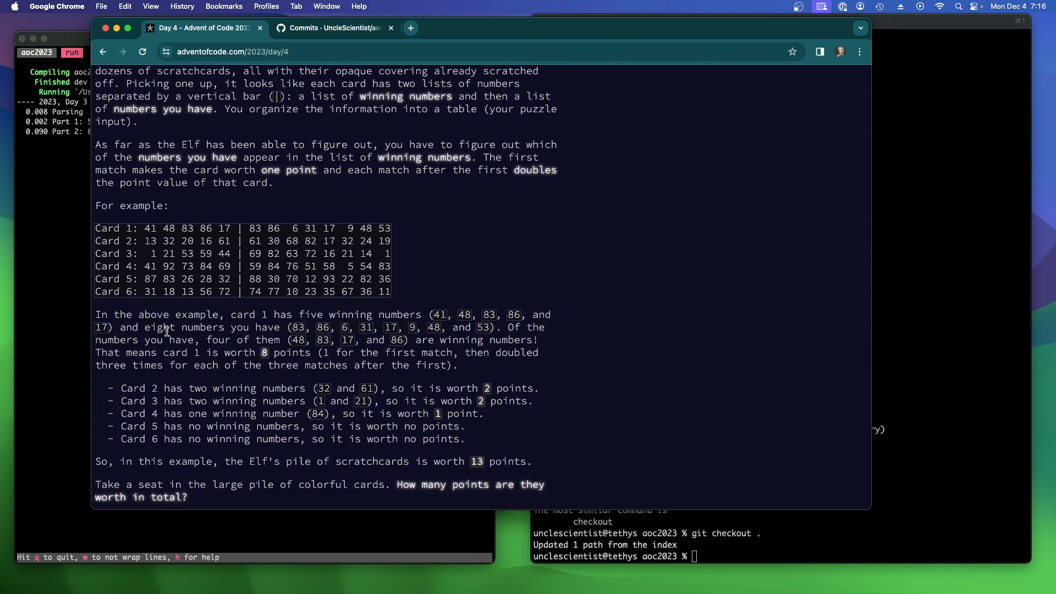
mouse_move(173, 286)
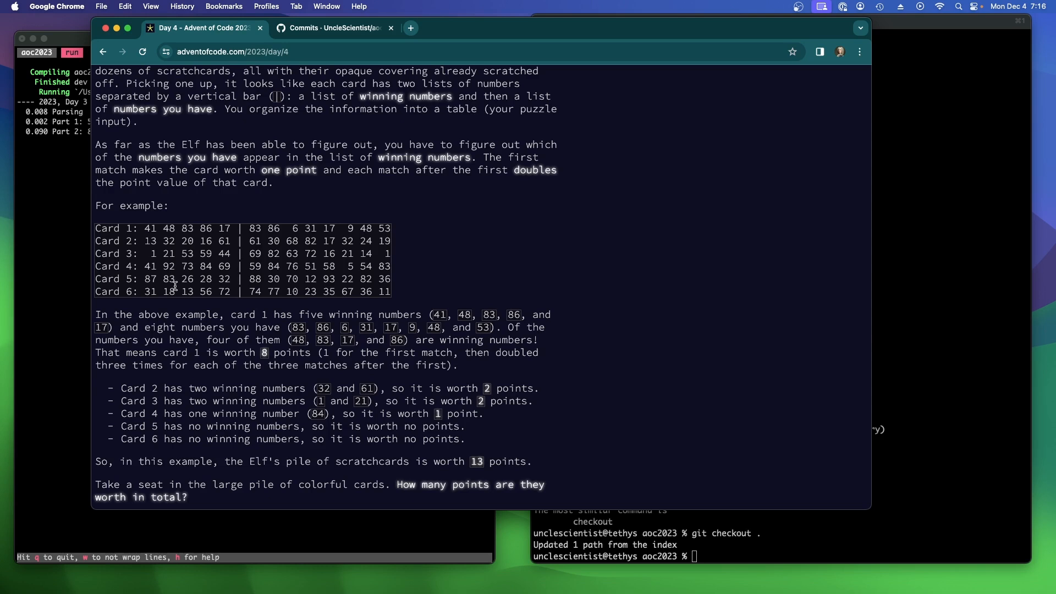
mouse_move(336, 327)
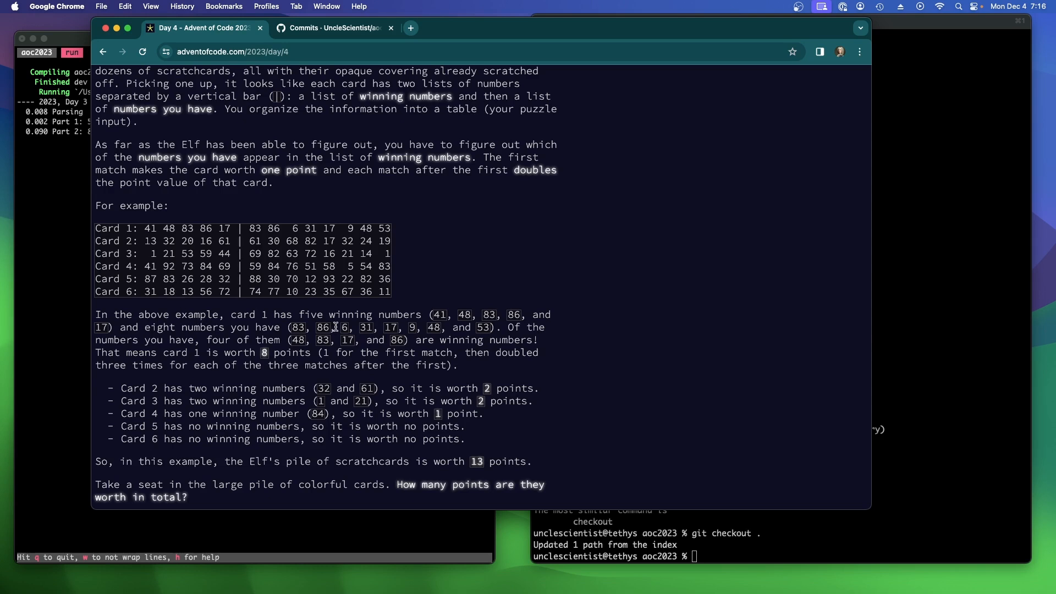
mouse_move(260, 328)
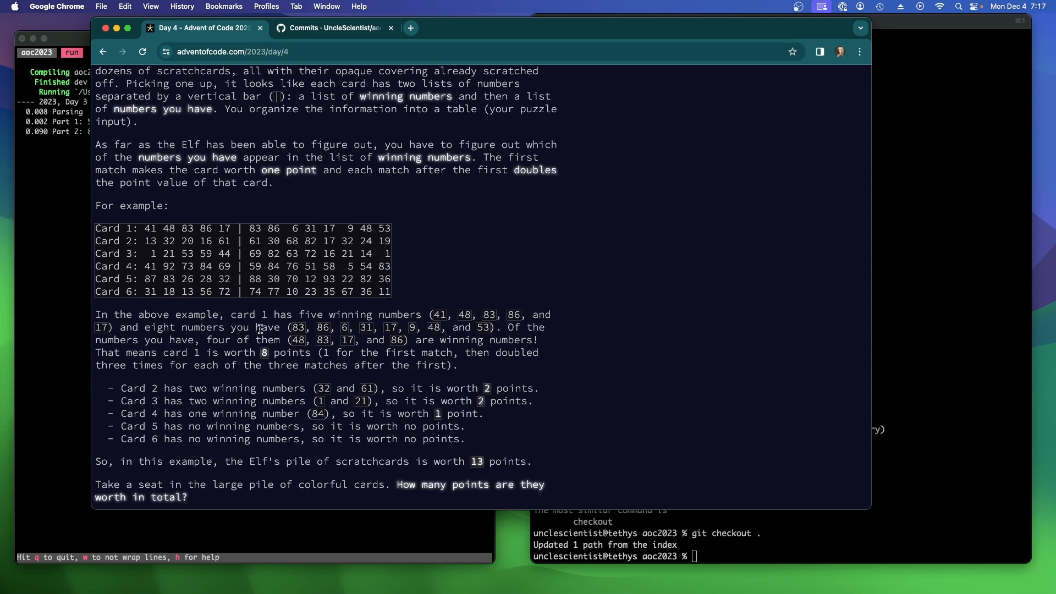
mouse_move(221, 340)
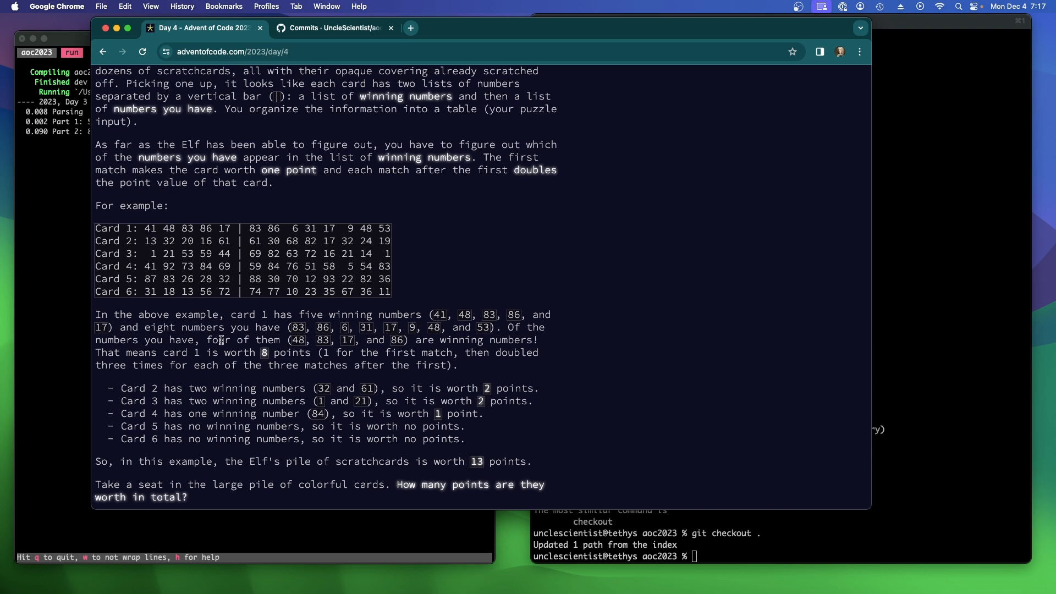
mouse_move(236, 355)
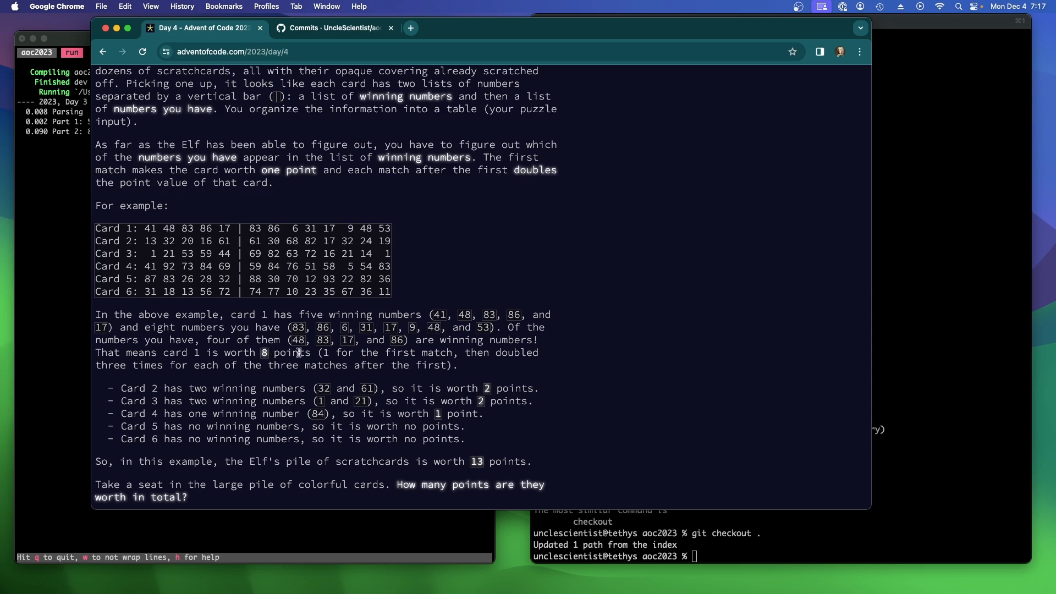
mouse_move(349, 340)
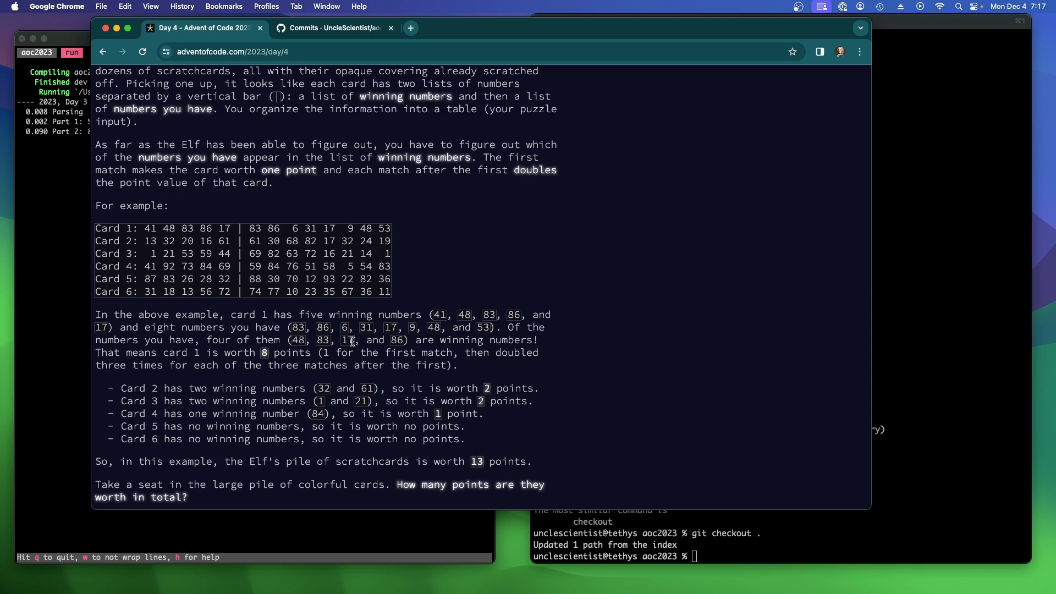
scroll("down", 3)
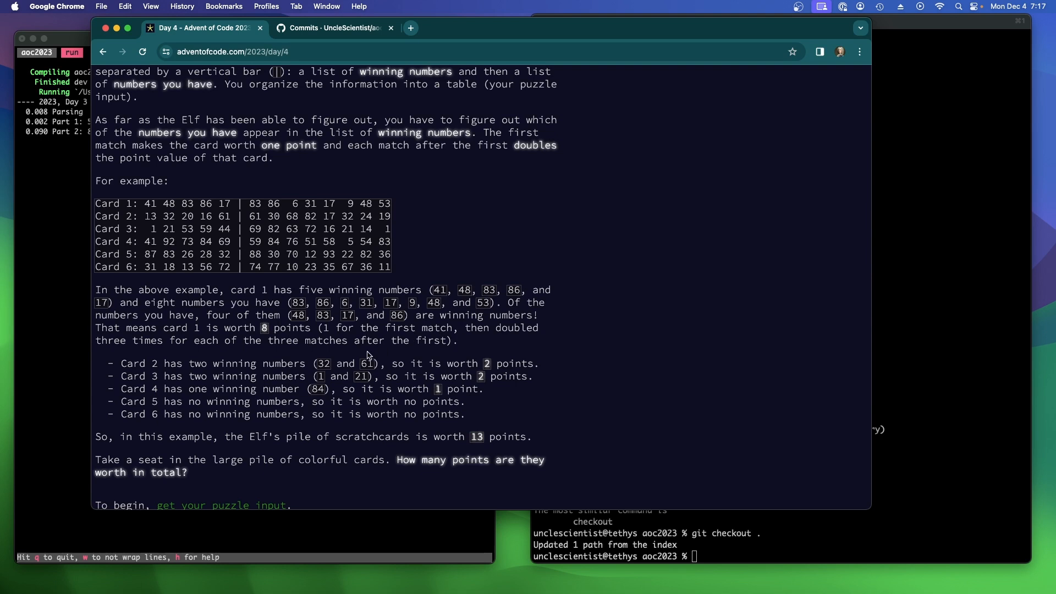
scroll("down", 3)
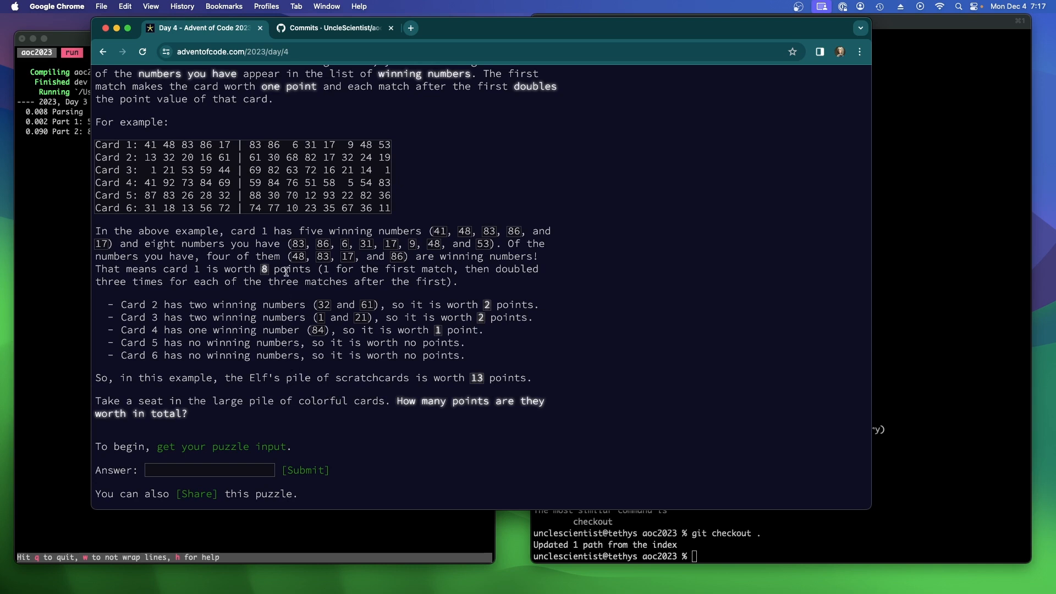
mouse_move(402, 411)
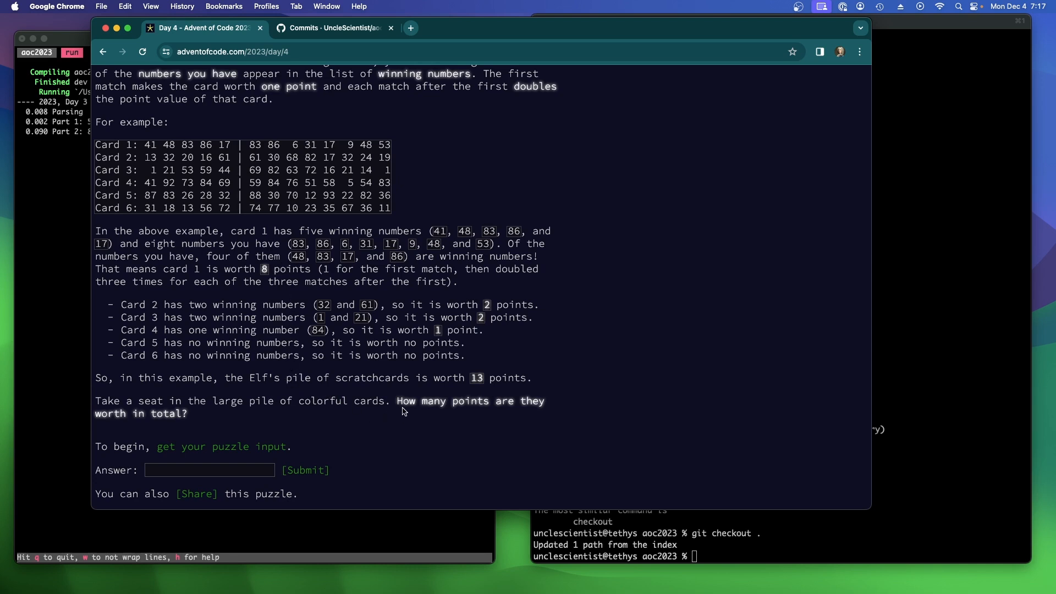
mouse_move(570, 528)
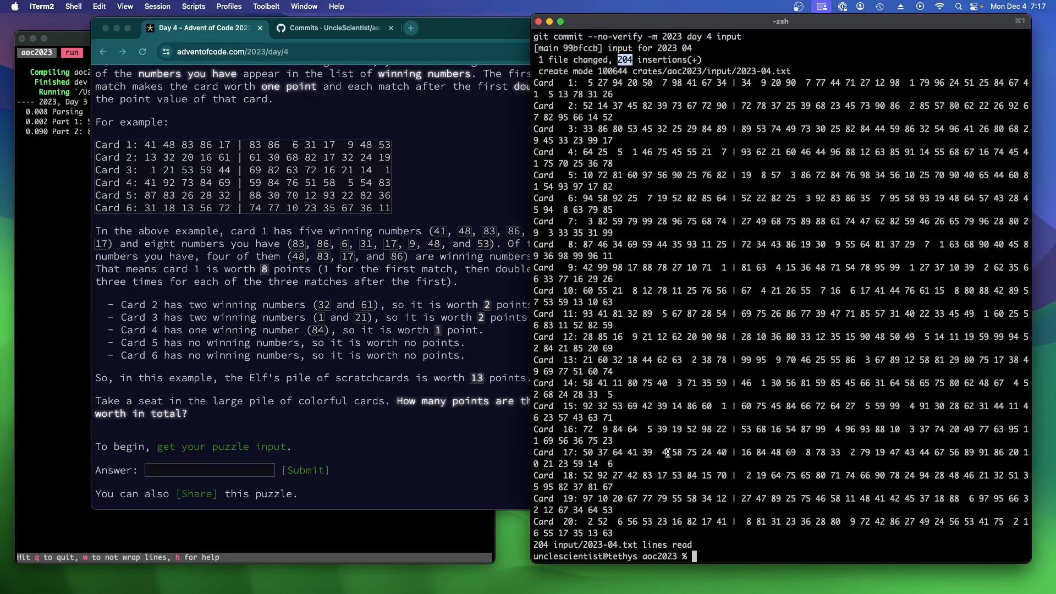
mouse_move(623, 538)
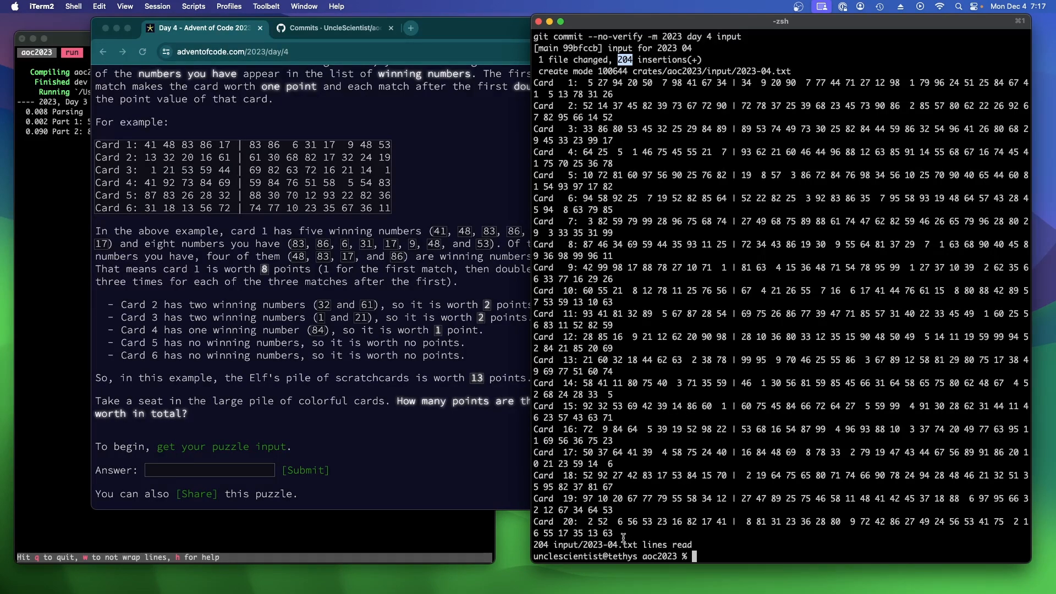
mouse_move(706, 516)
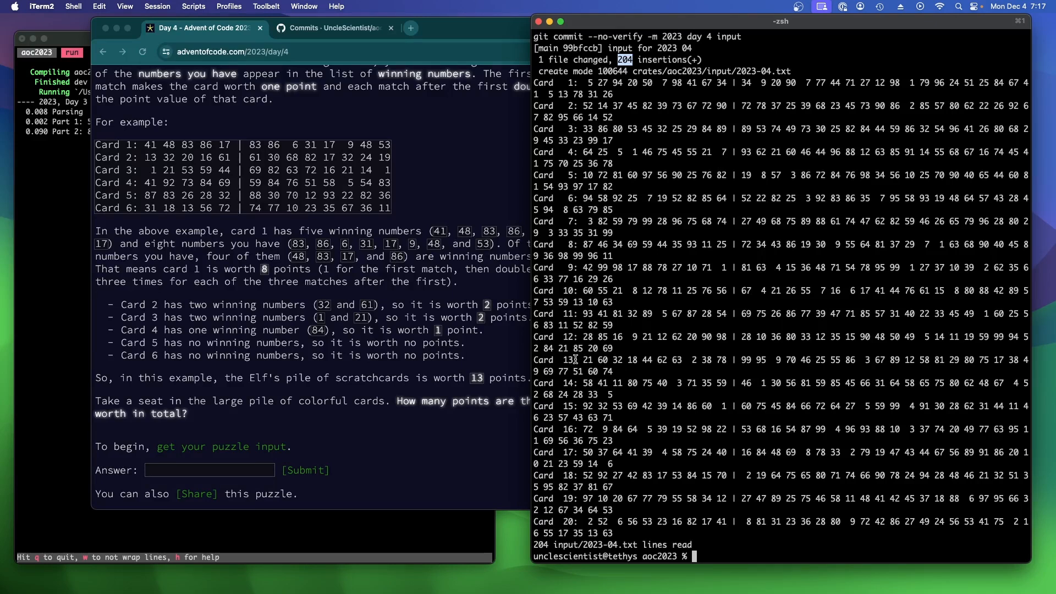
Inspect the 204-line Day 4 input in iTerm2 and enter nvim at the prompt
left_click(381, 414)
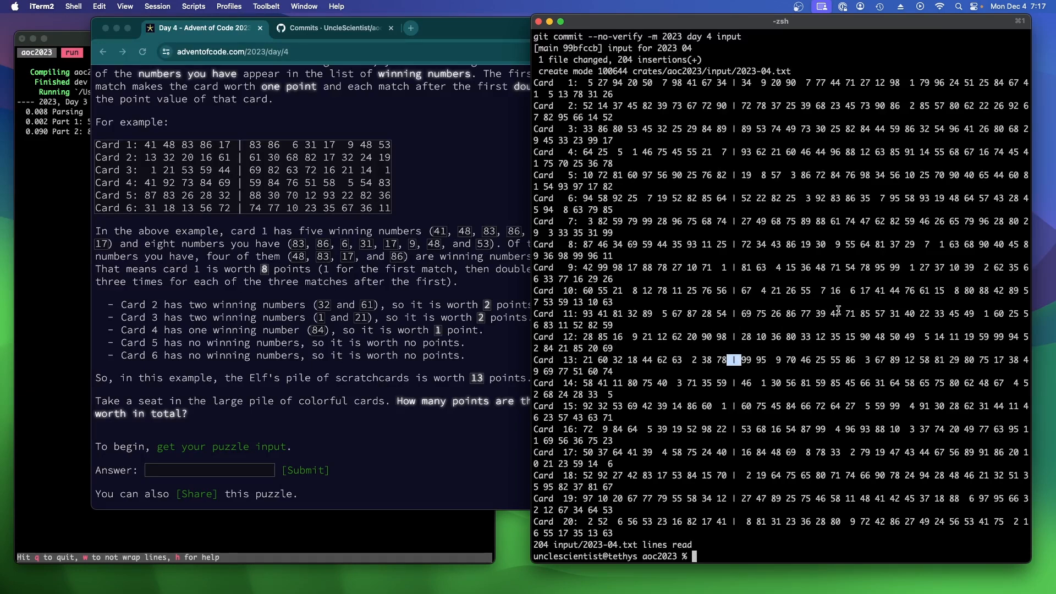
type("nvim")
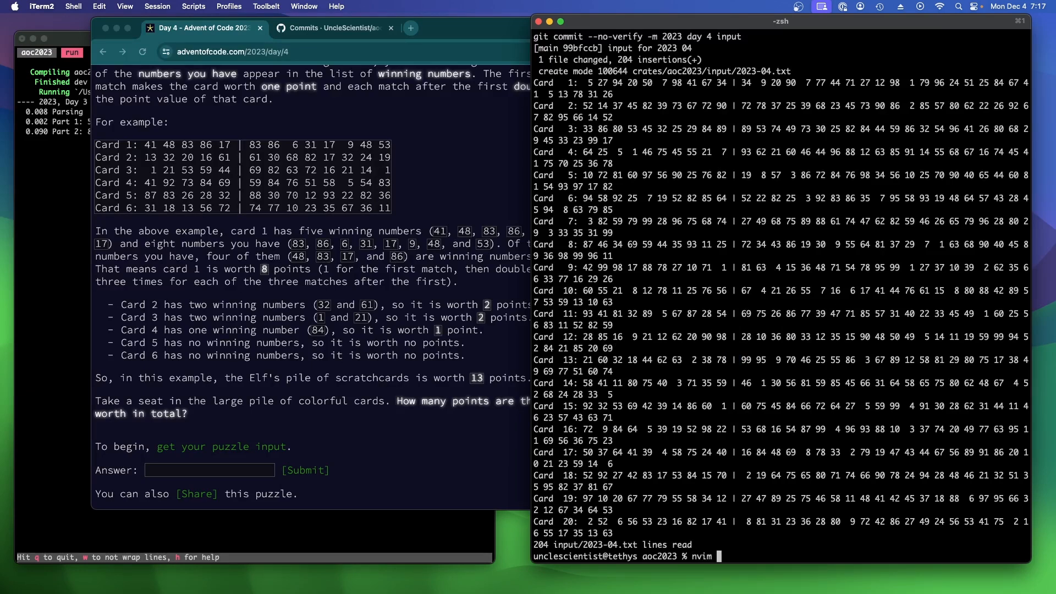
Launch Neovim and append ', &mut day04' to run_2023's vec of days
key("Return")
type("let mut day04 = Aoc2023_04::new();")
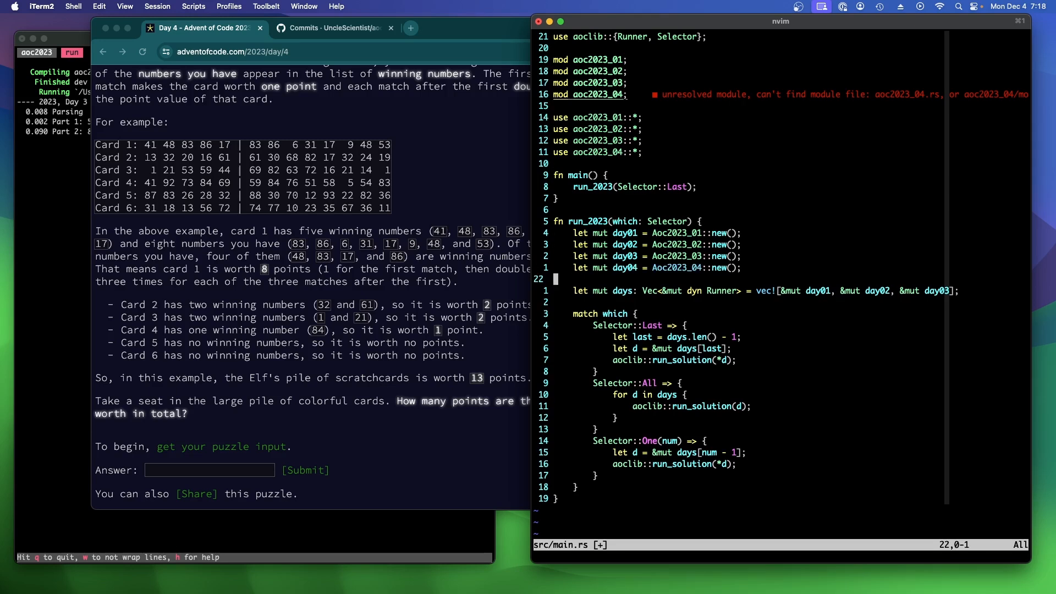
key("gg")
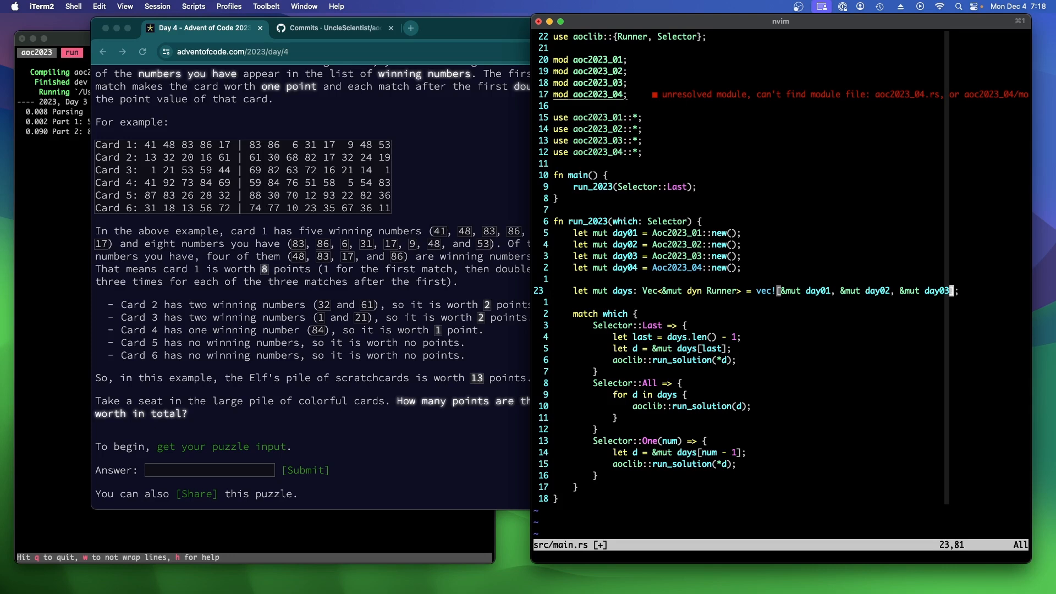
type(", &mut day04")
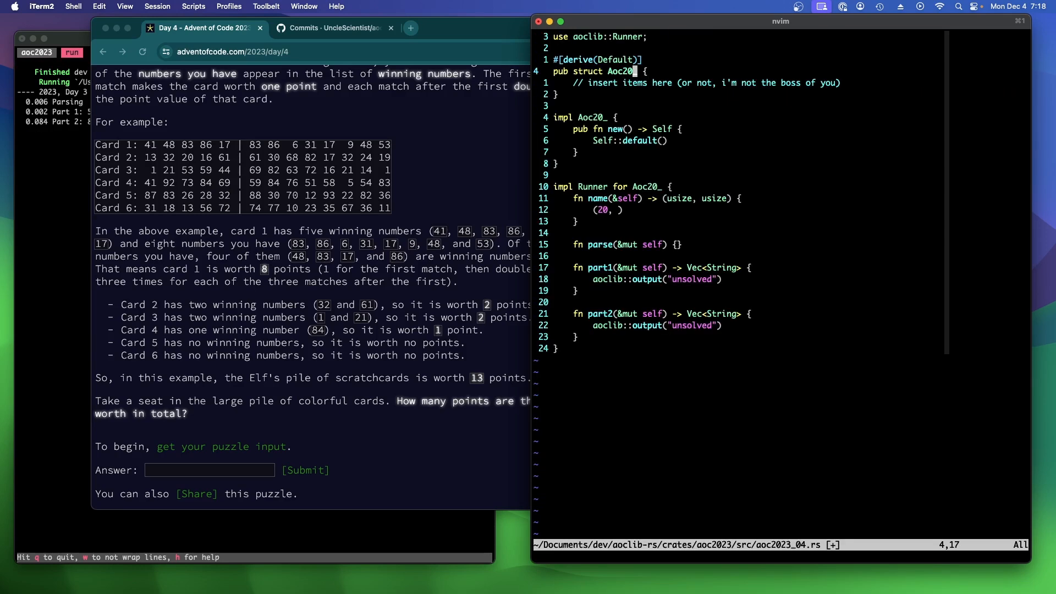
Make aoc2023_04.rs define Aoc2023_04 with name() returning (2023, 4)
type("23")
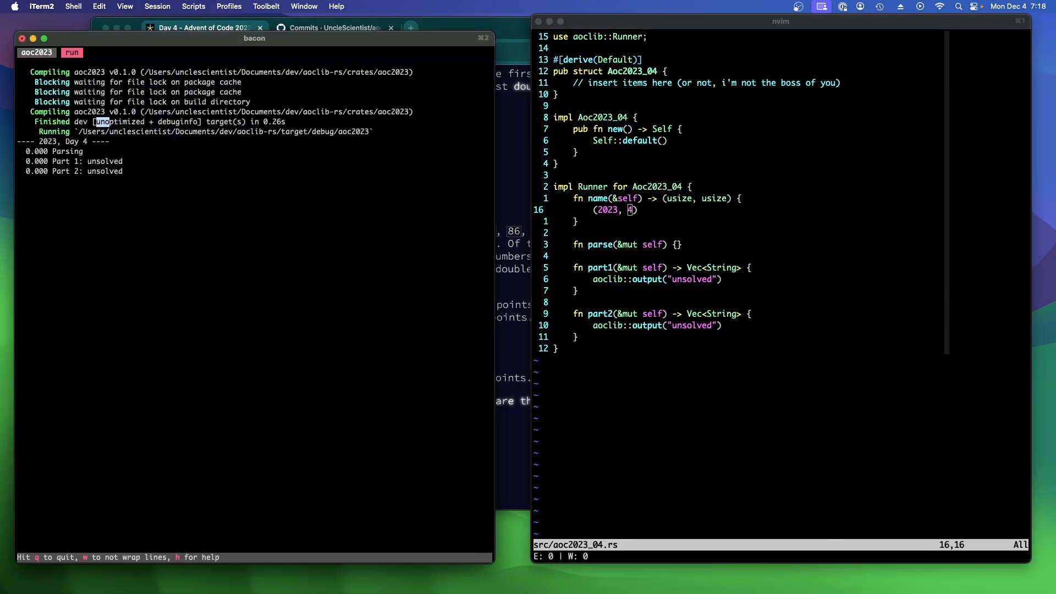
mouse_move(508, 462)
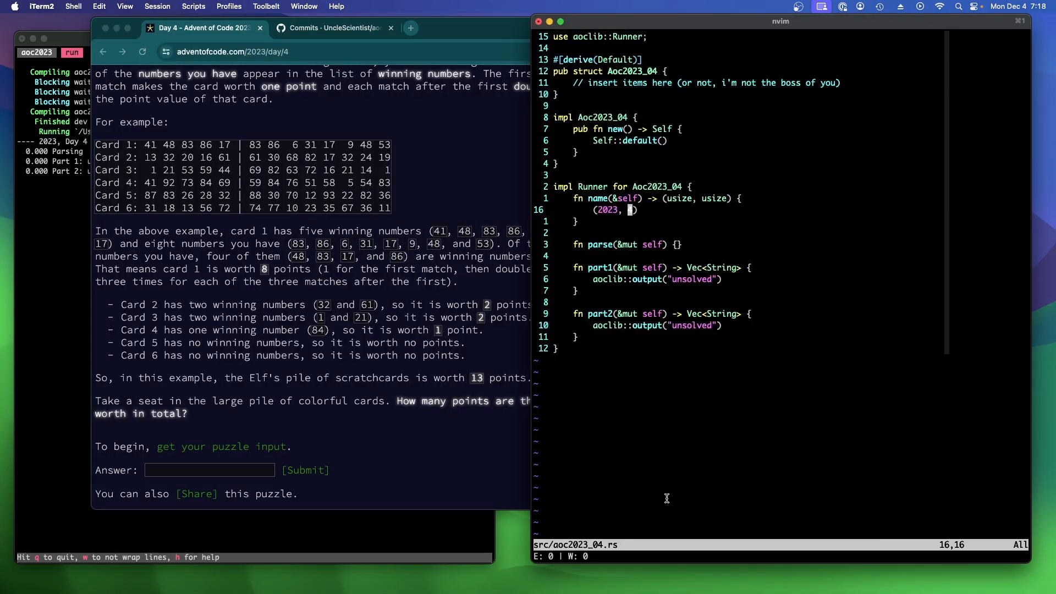
mouse_move(138, 166)
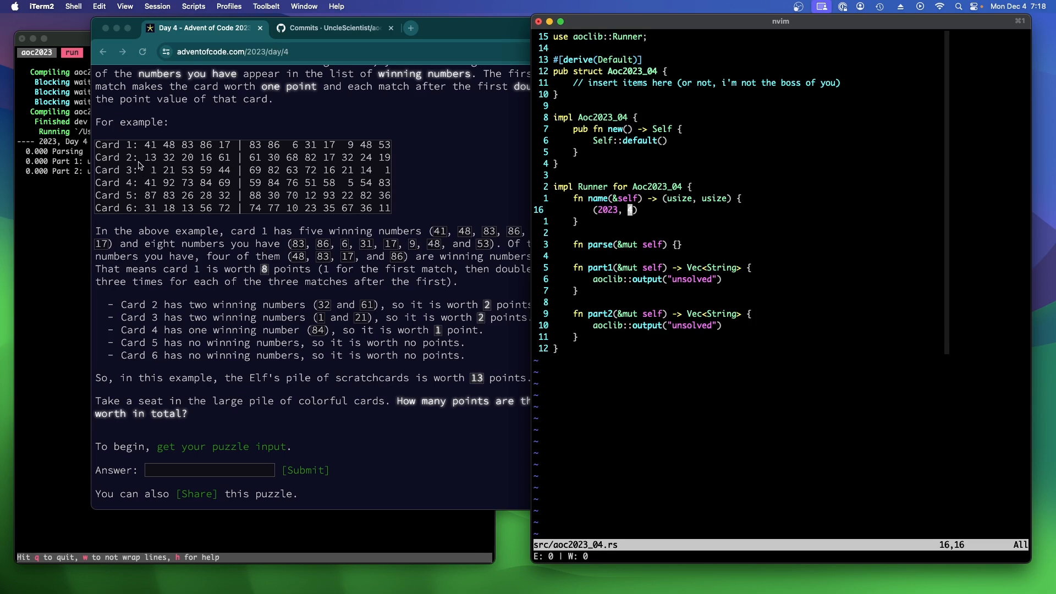
mouse_move(241, 148)
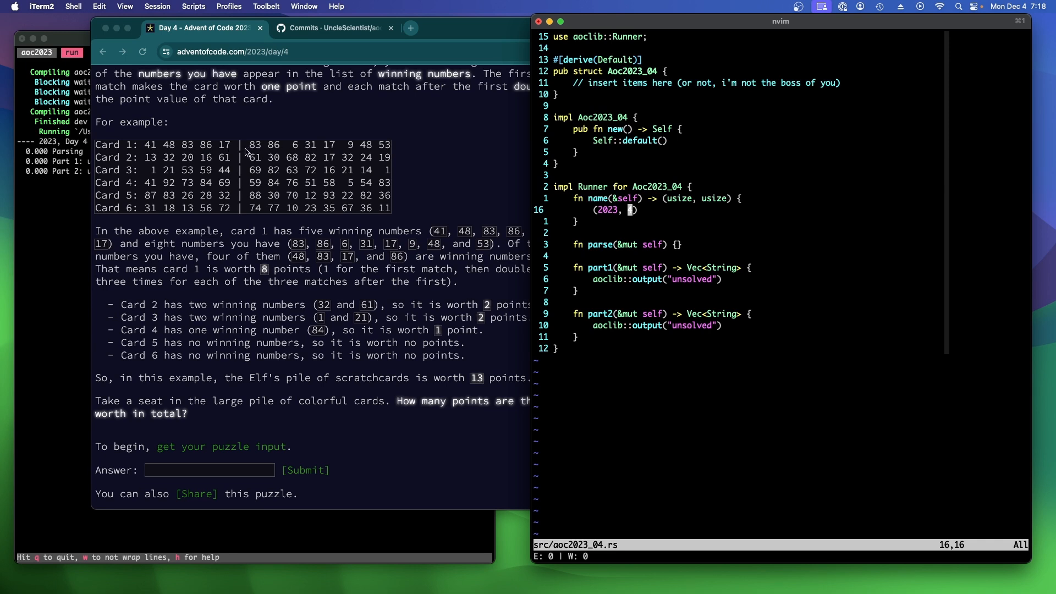
mouse_move(276, 155)
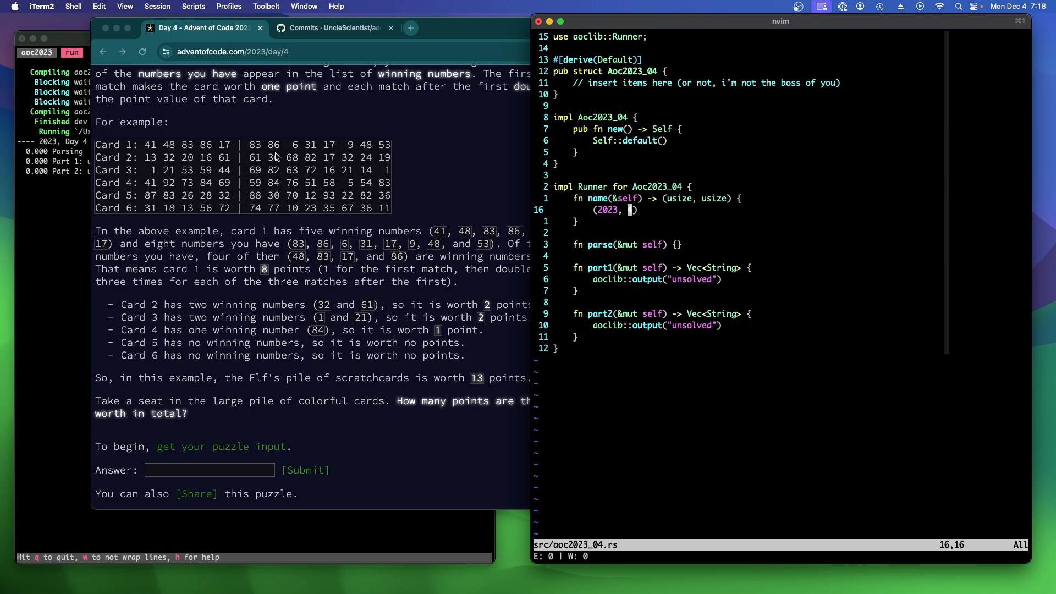
mouse_move(829, 211)
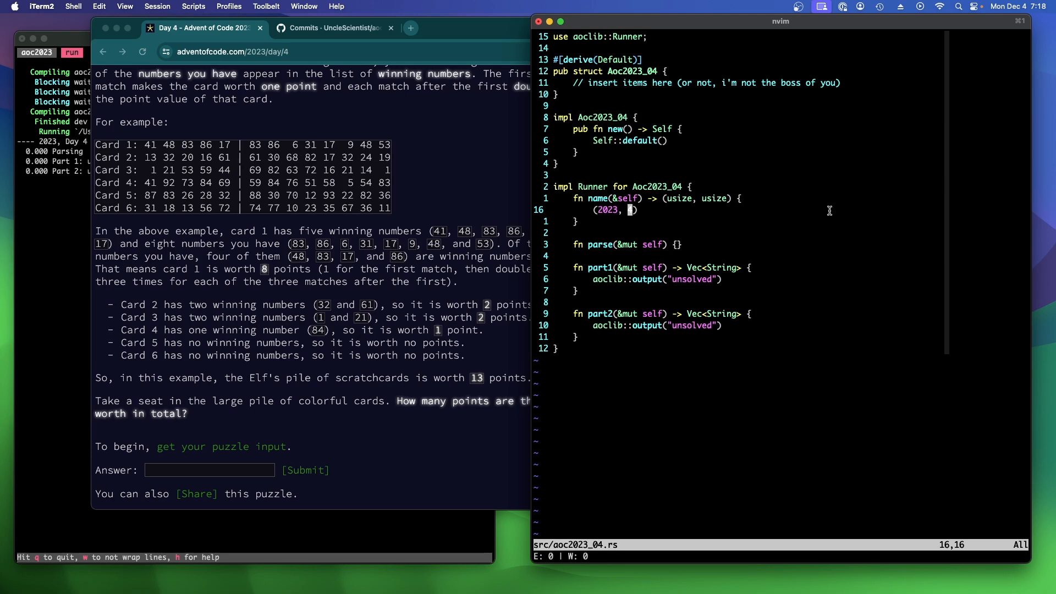
Type struct Card with winning_numbers and chosen_numbers fields, both HashSet<i64>
type("struct Card {")
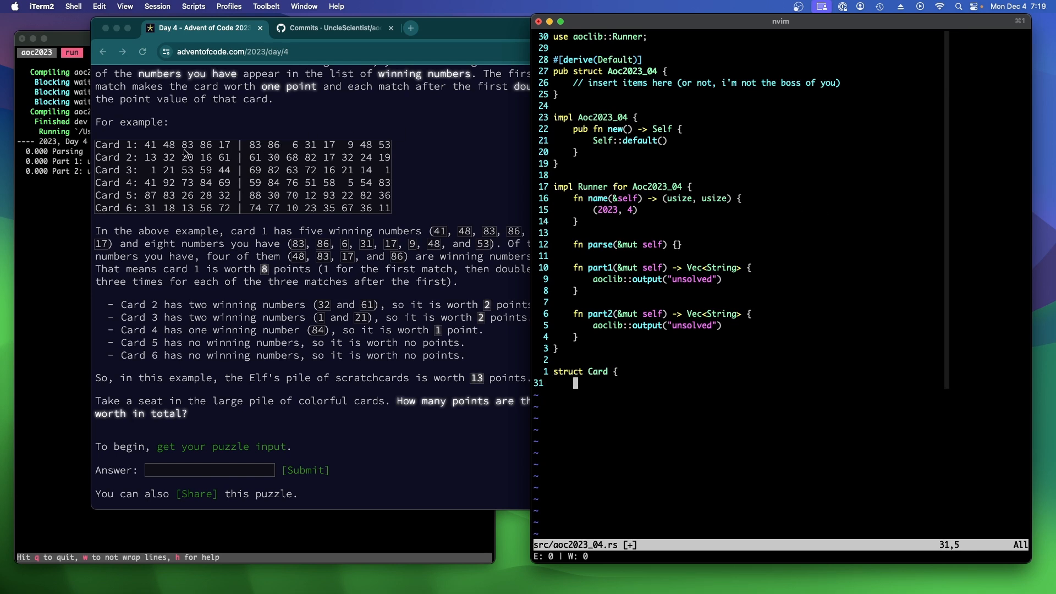
mouse_move(235, 182)
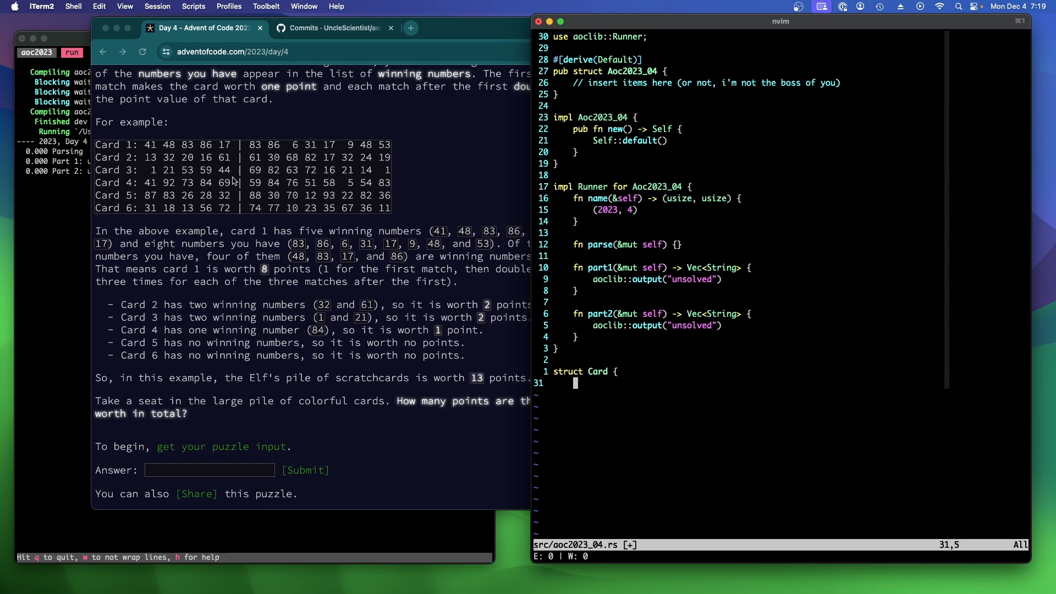
mouse_move(242, 204)
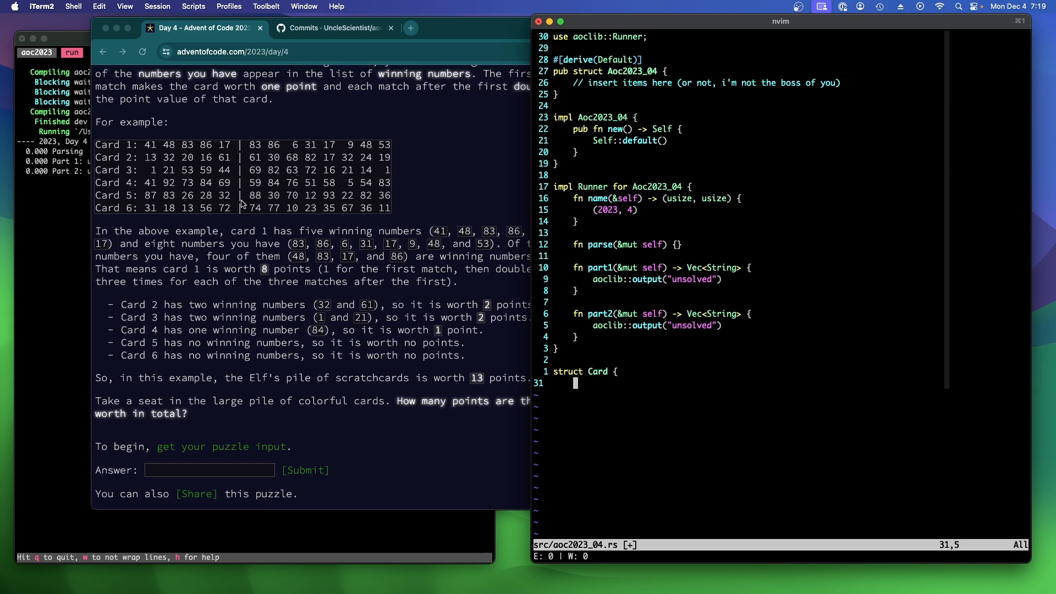
mouse_move(827, 283)
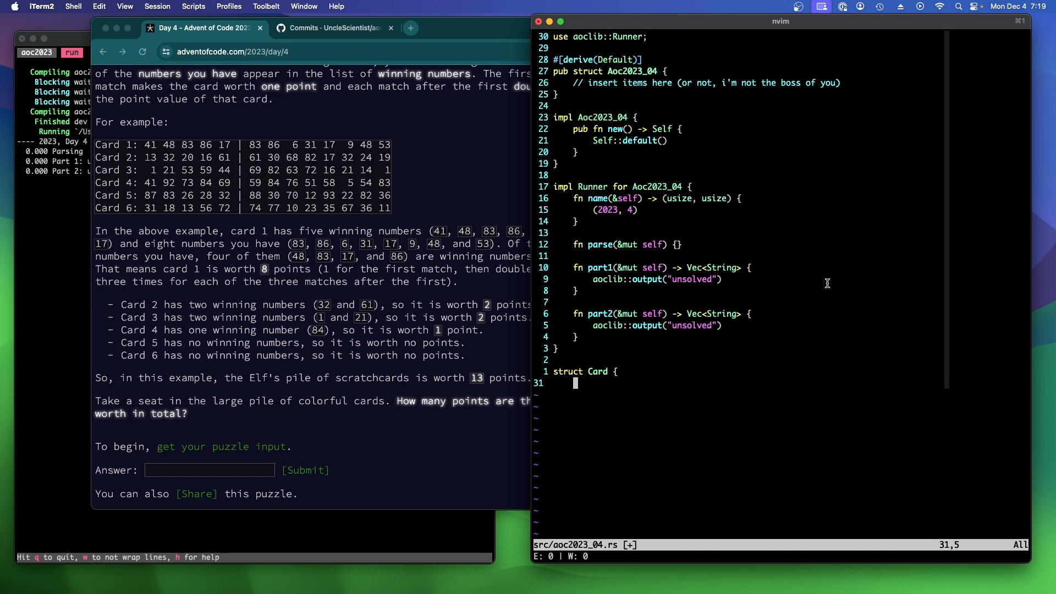
type("winn")
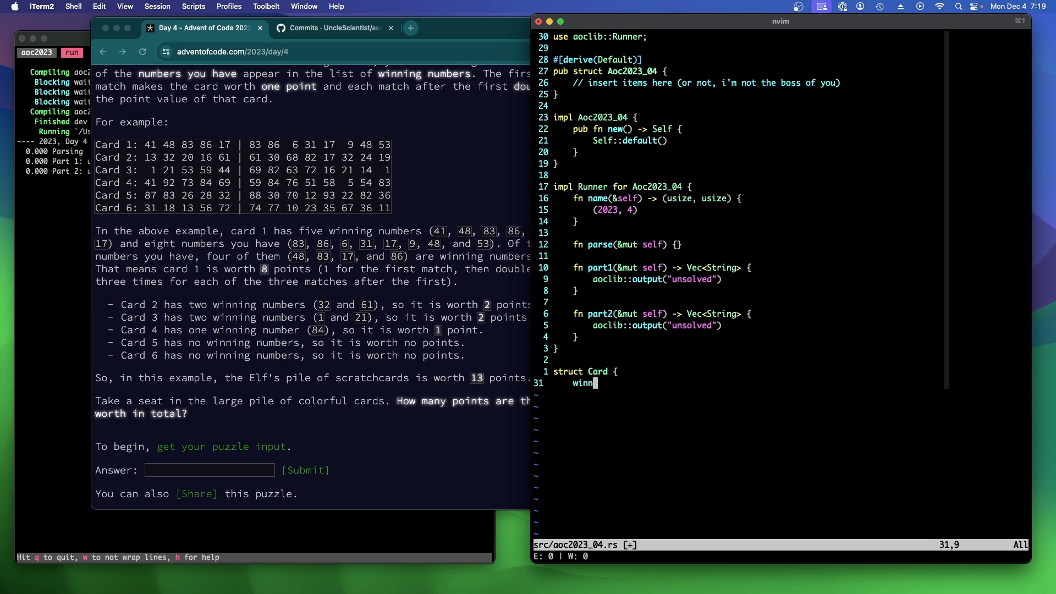
type("ing_num")
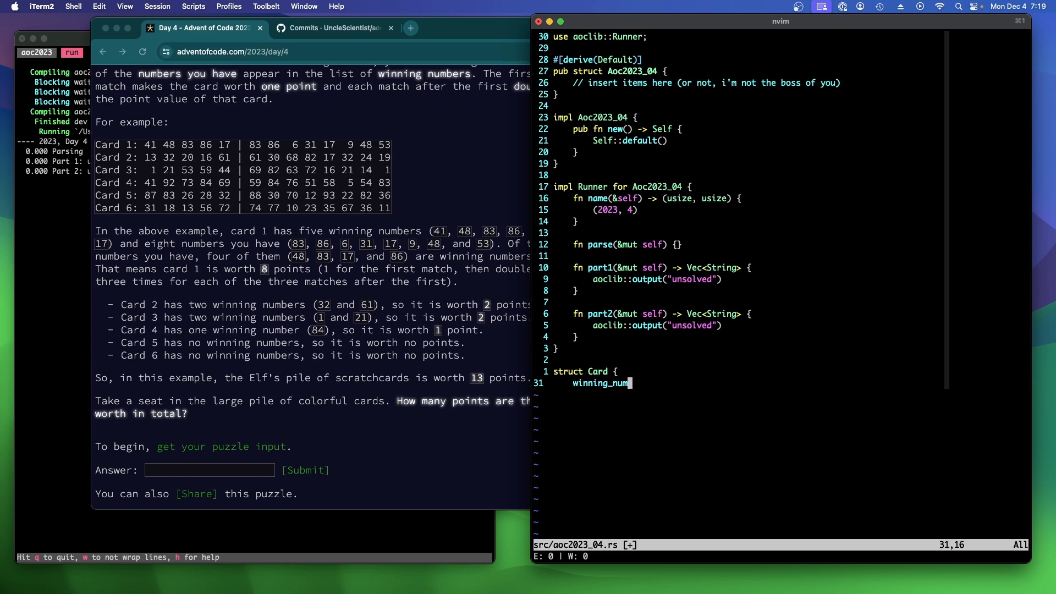
type("bers: HashSet<i64>,")
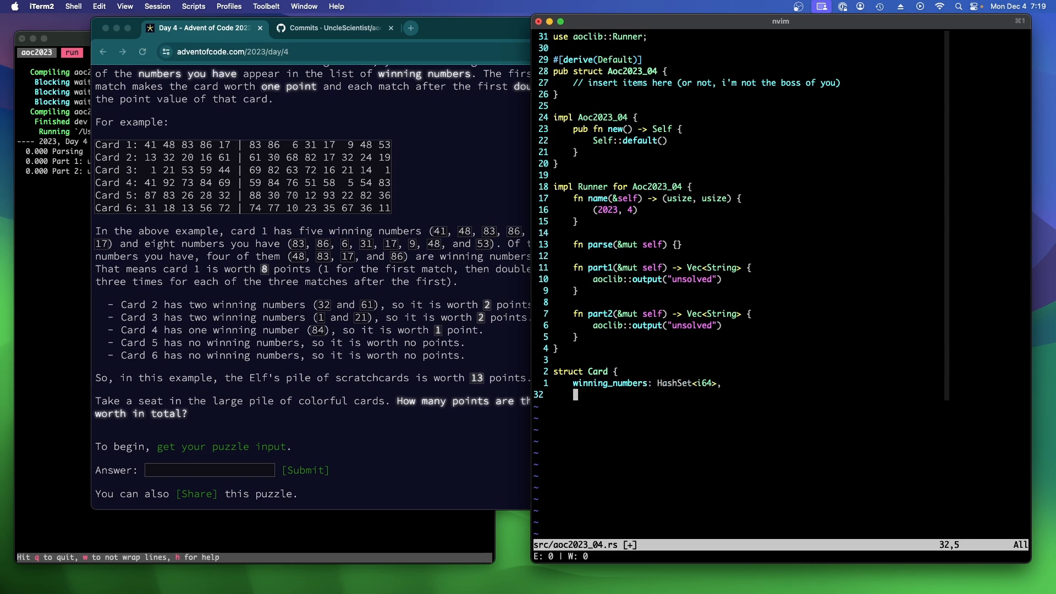
type("chosen_n")
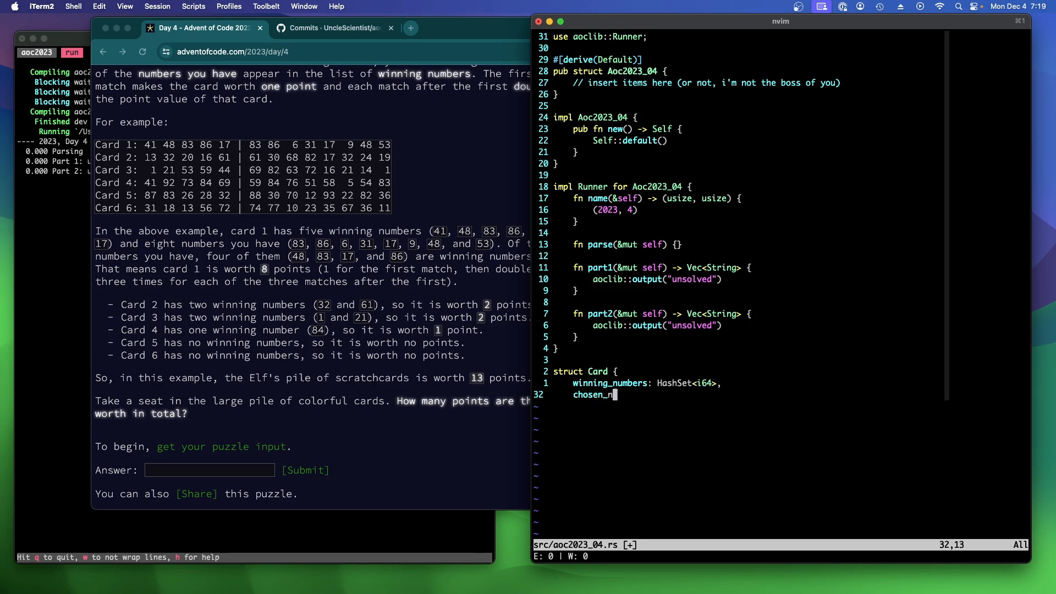
type("umbers: HashSet<")
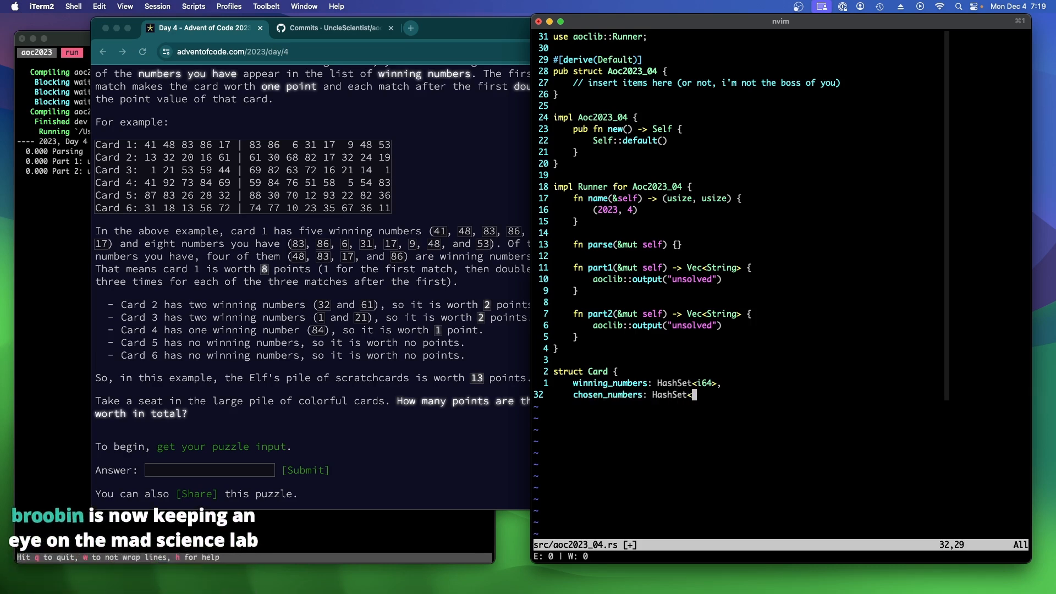
type("i64>,")
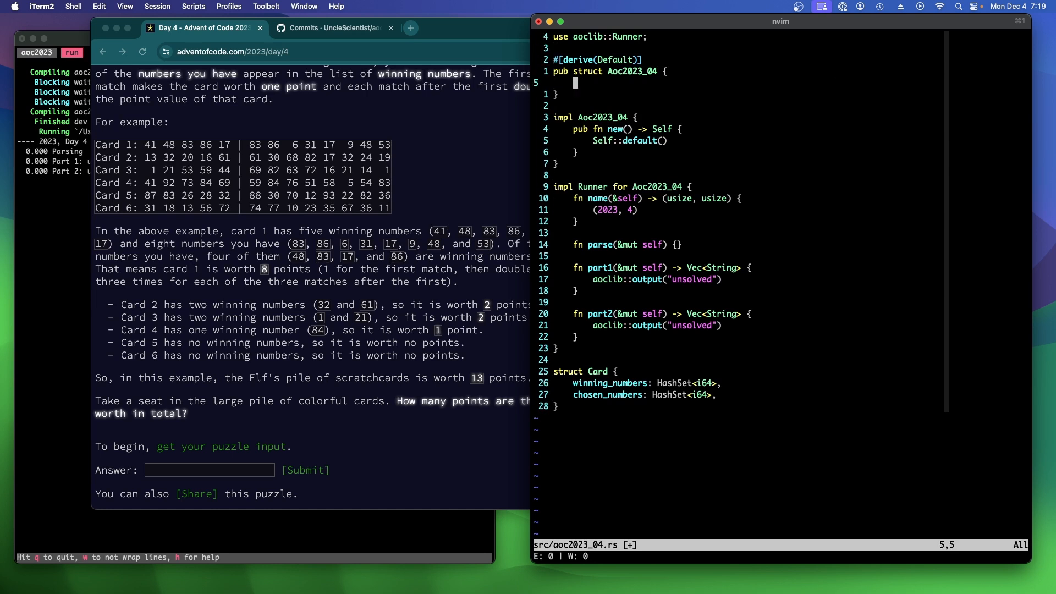
Add a cards: Vec<Card> field to the Aoc2023_04 struct
type("cards:")
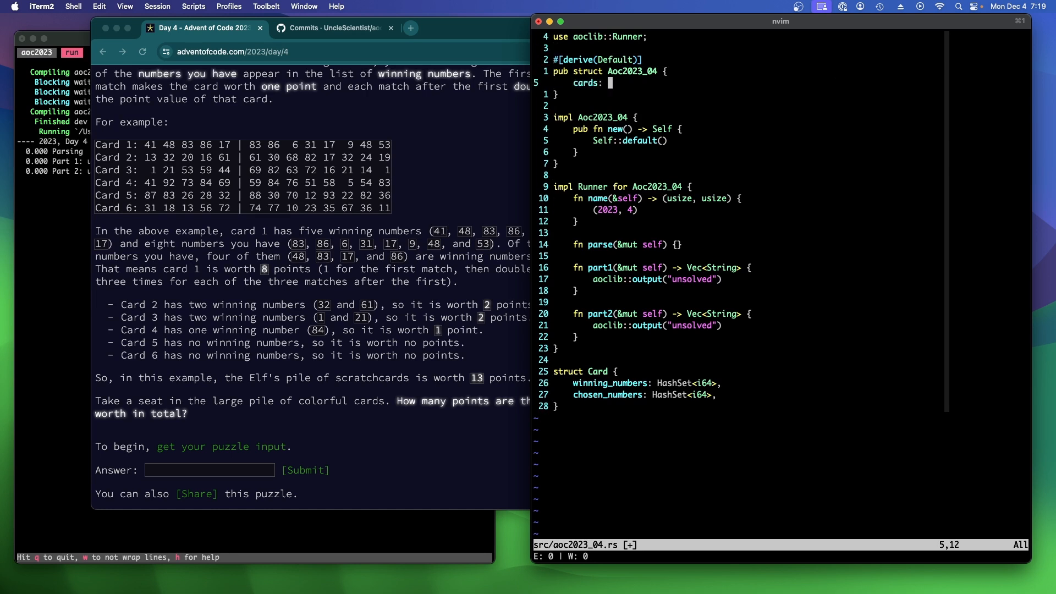
type("Vec<Card>")
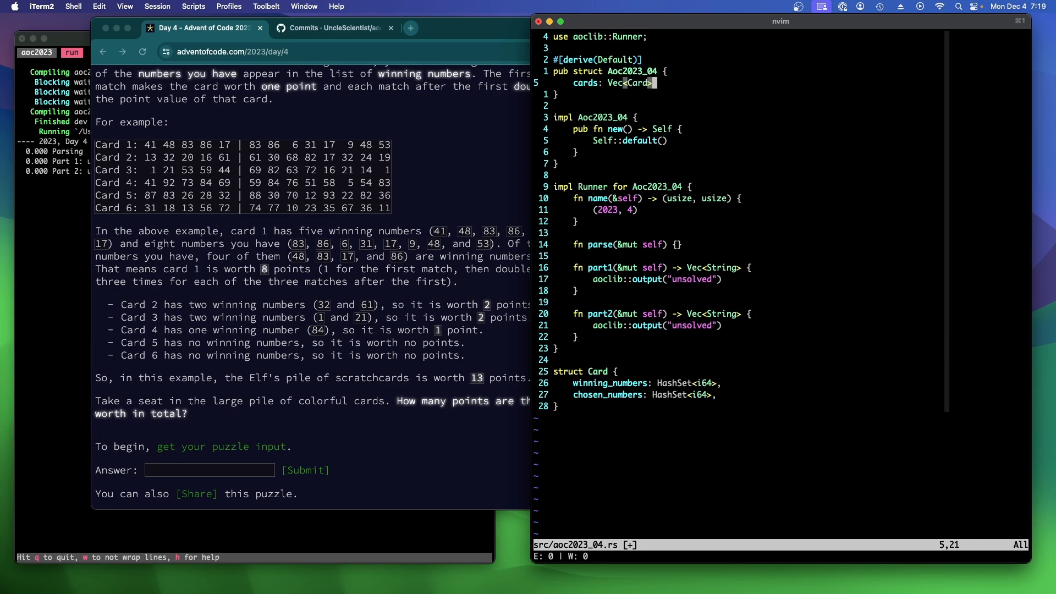
key("j")
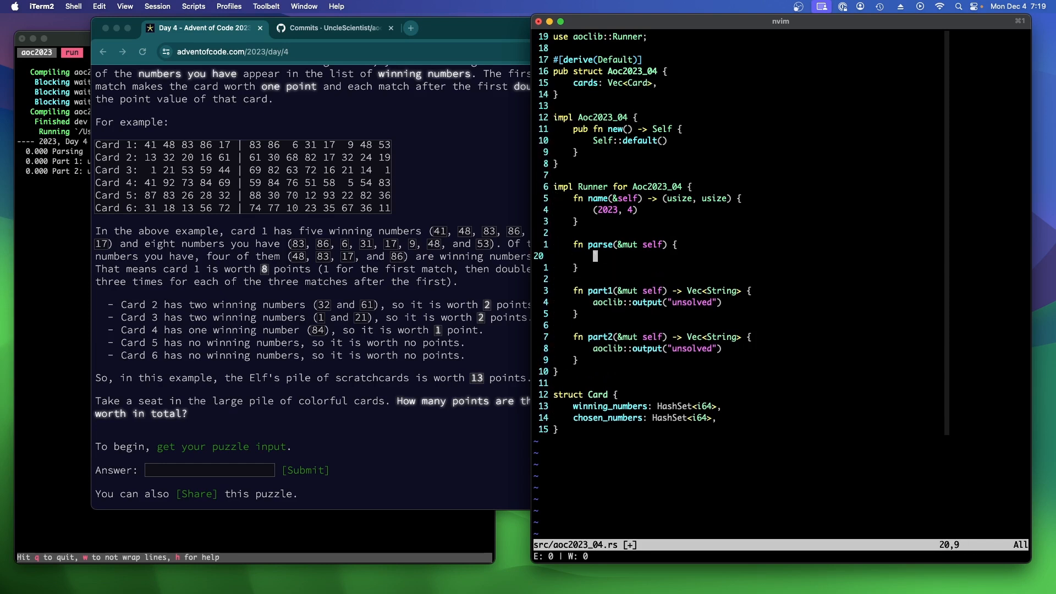
Read lines from input/2023-04 with aoclib::read_lines and loop over each line
type("let lines = ao")
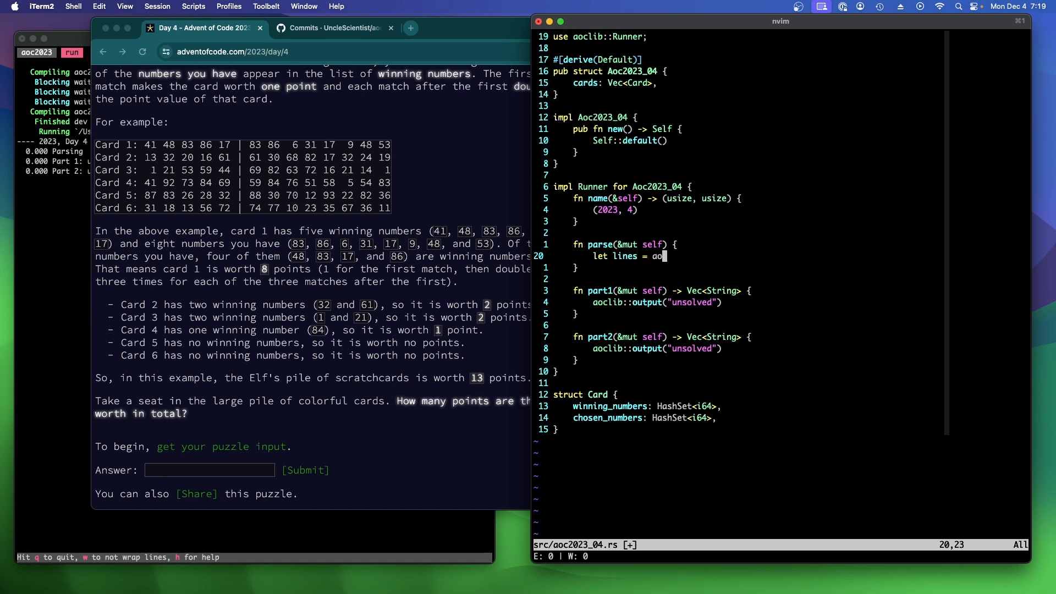
type("clib::read_lines")
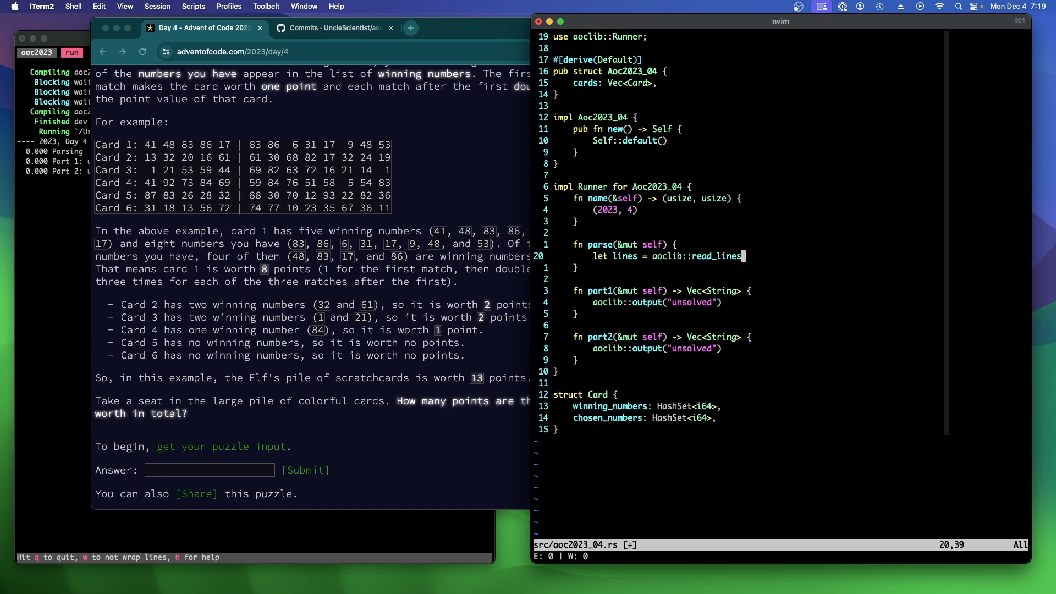
type("(\"")
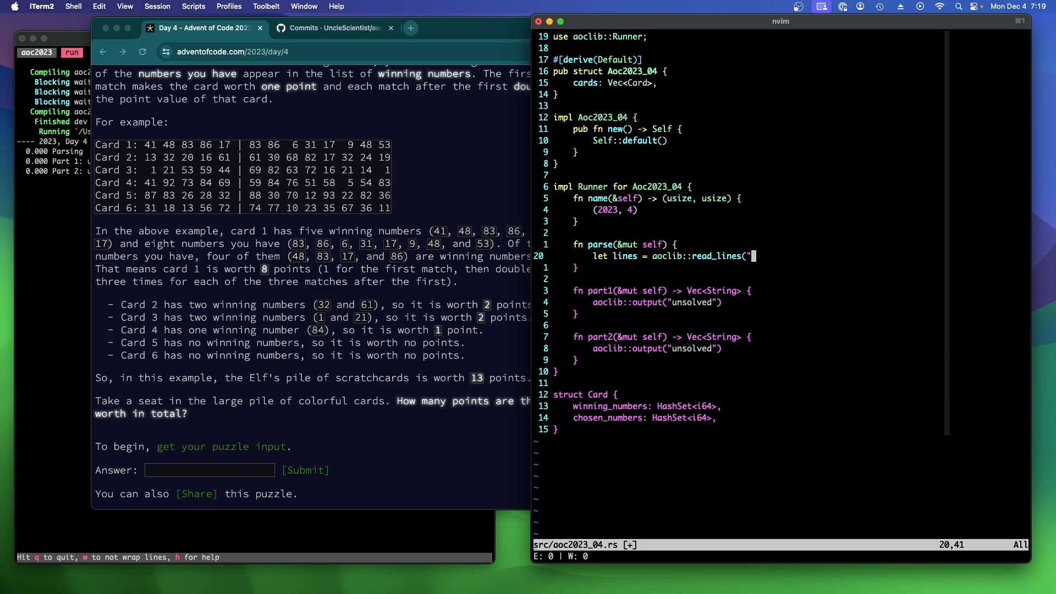
type("input/2023-04.txt\");")
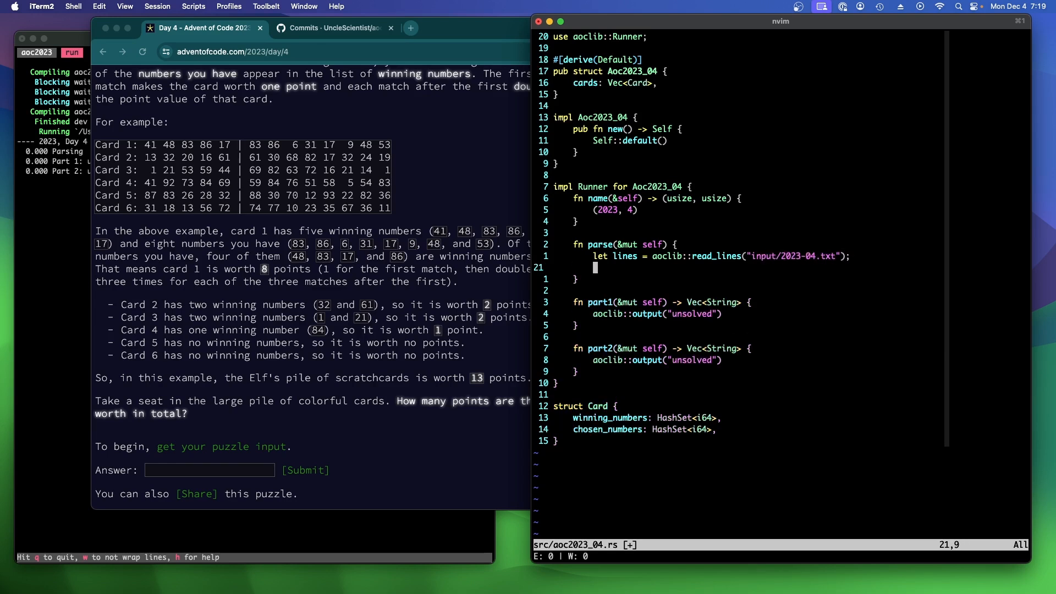
type("for")
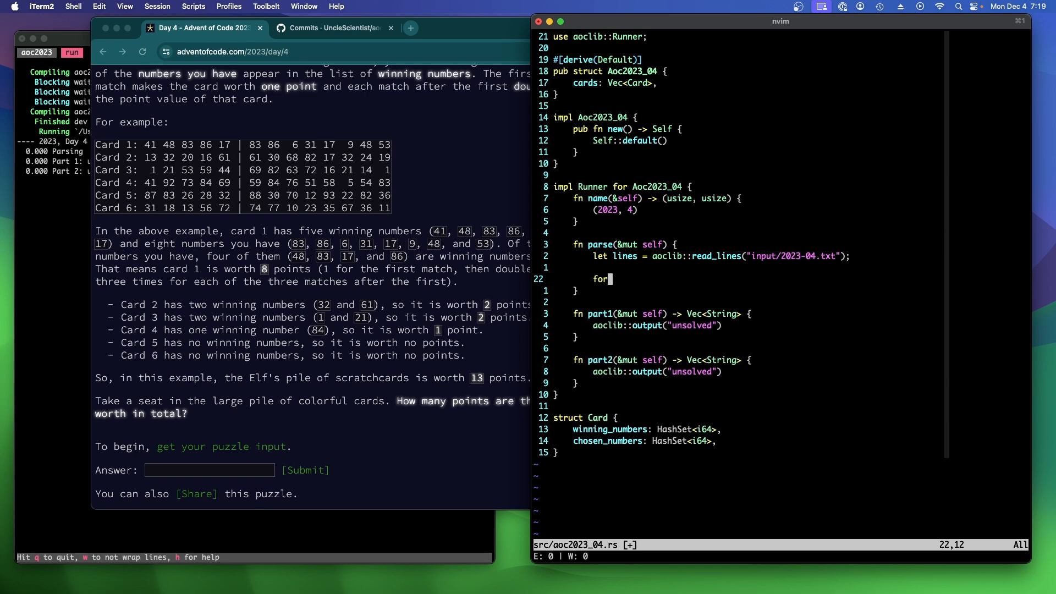
type("line in")
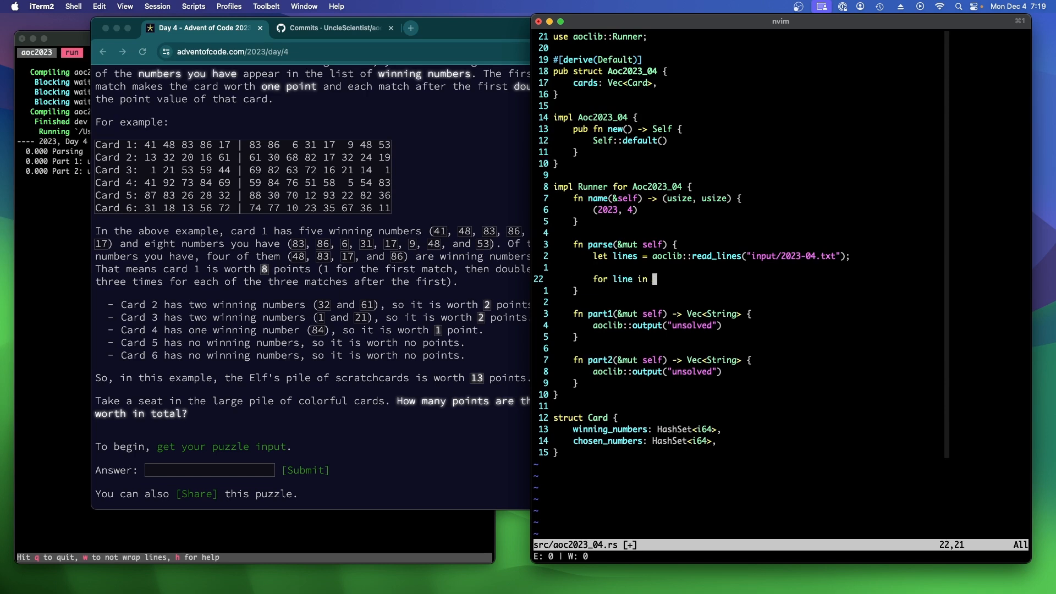
type("line {")
type("let")
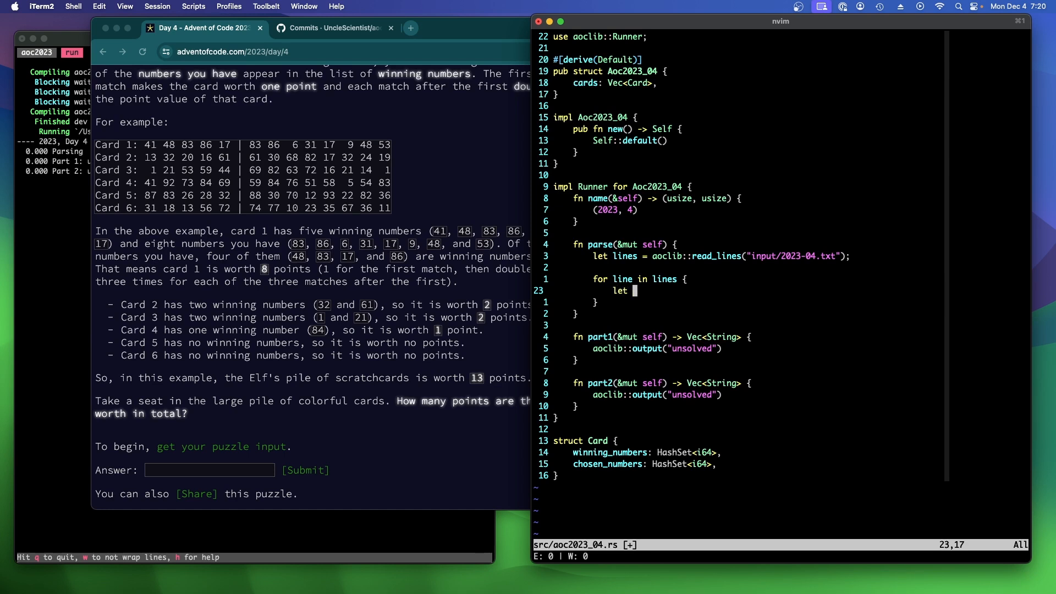
Split each line once on ": " to bind the number part as nums
type("(_")
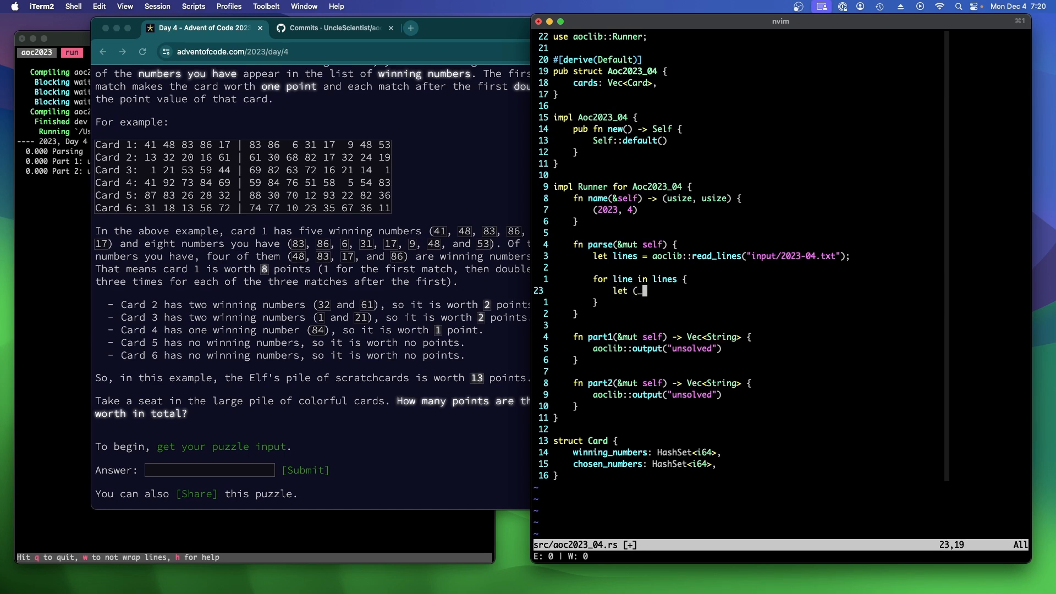
type(",")
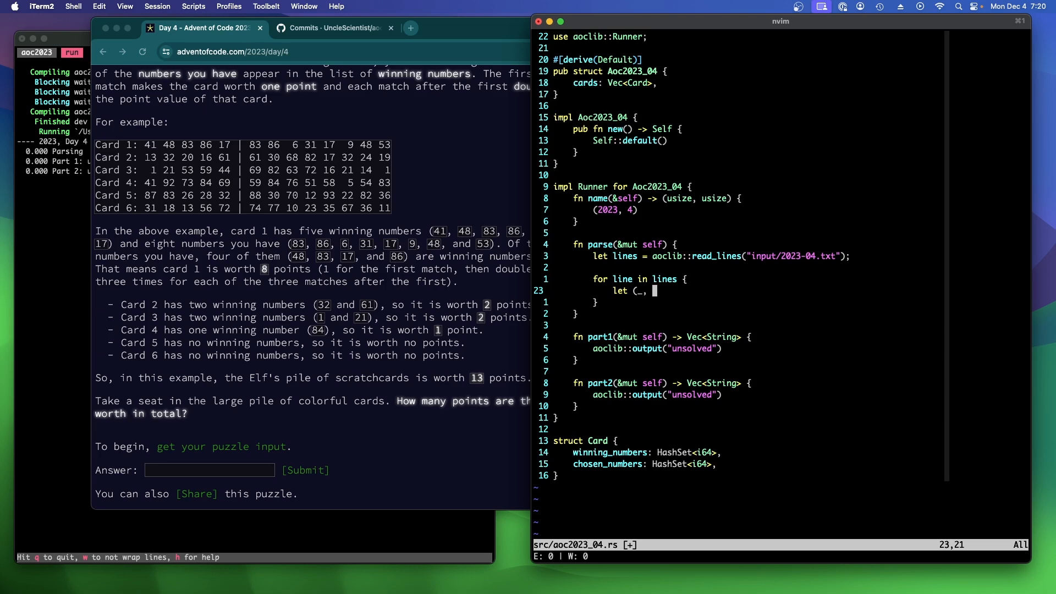
type("nums) =")
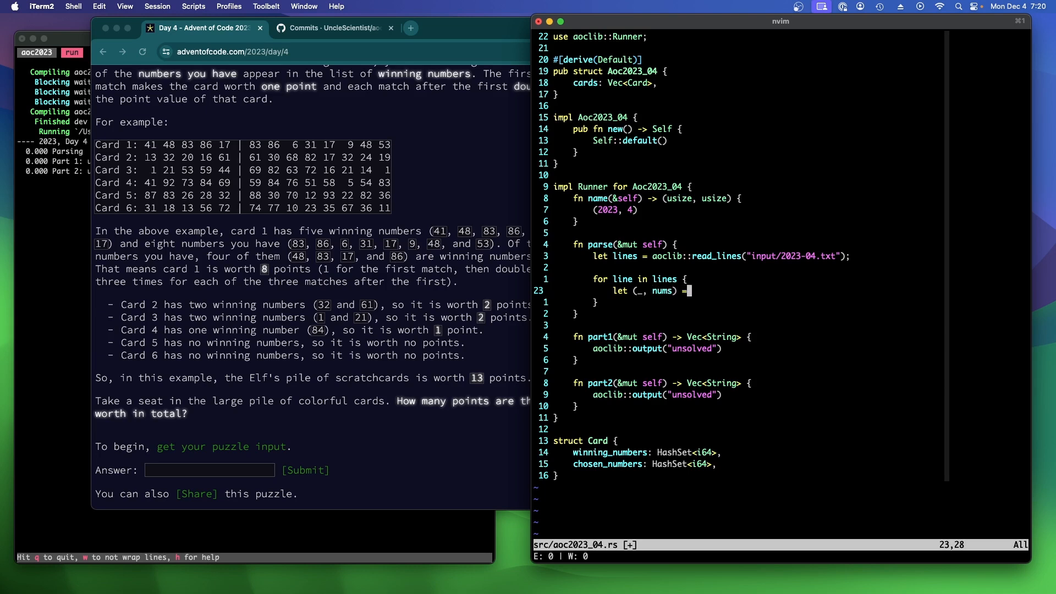
type("line")
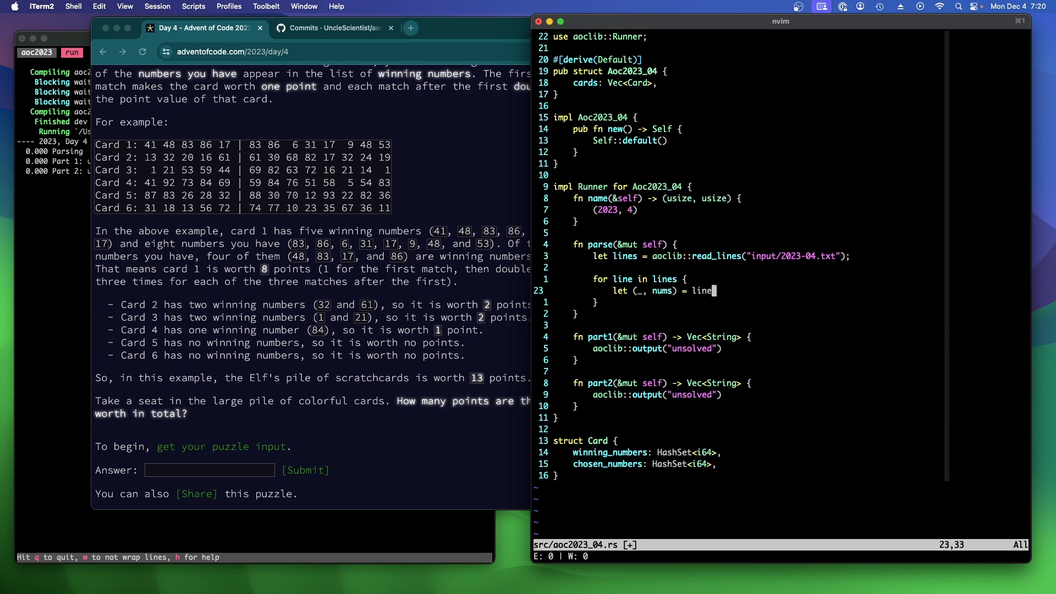
type(".split_once(\"")
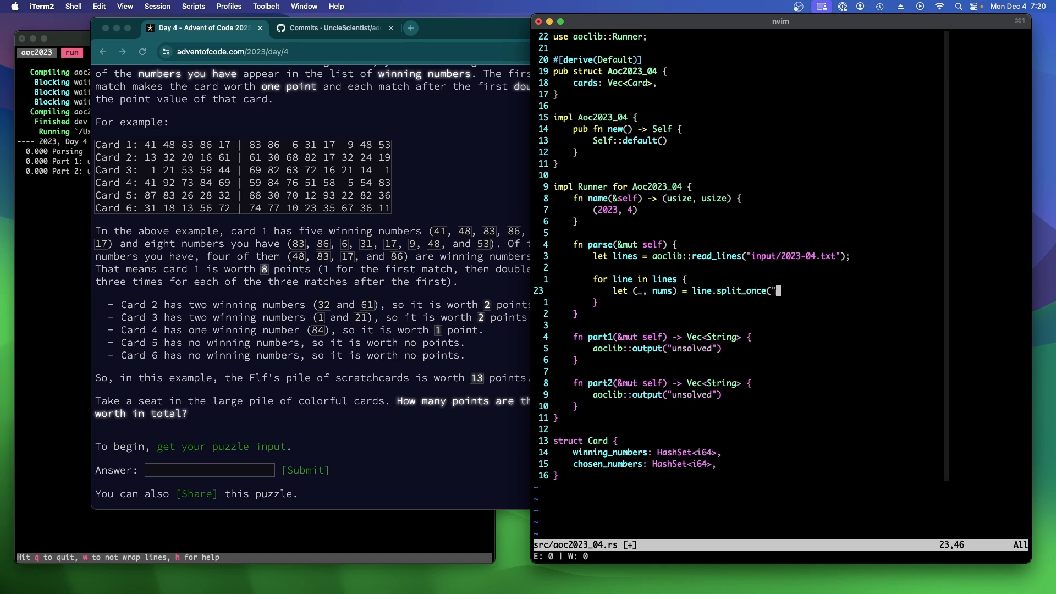
type(": \")")
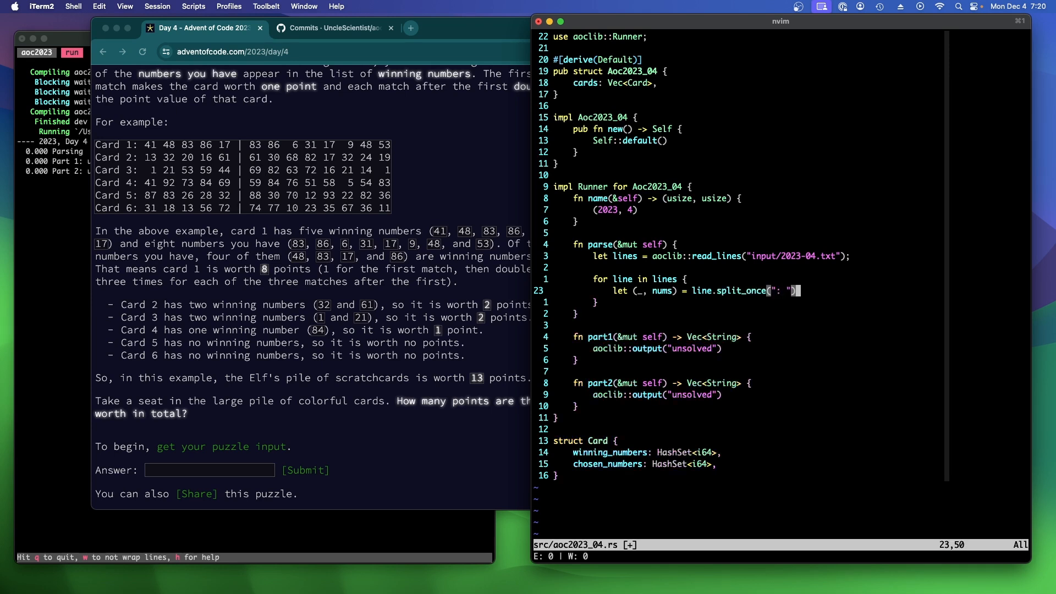
type(".unwrap();")
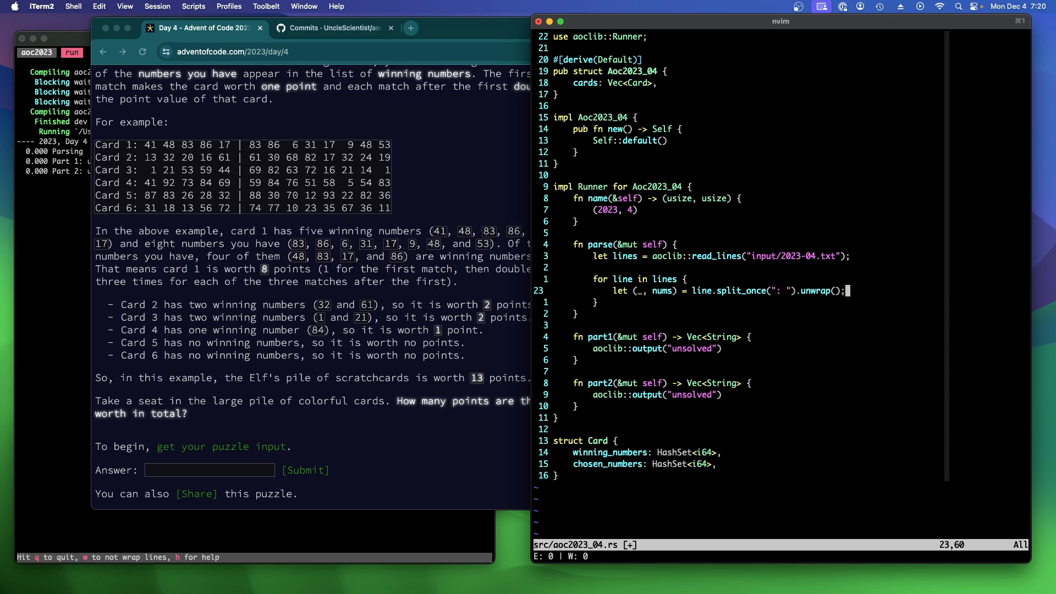
mouse_move(276, 178)
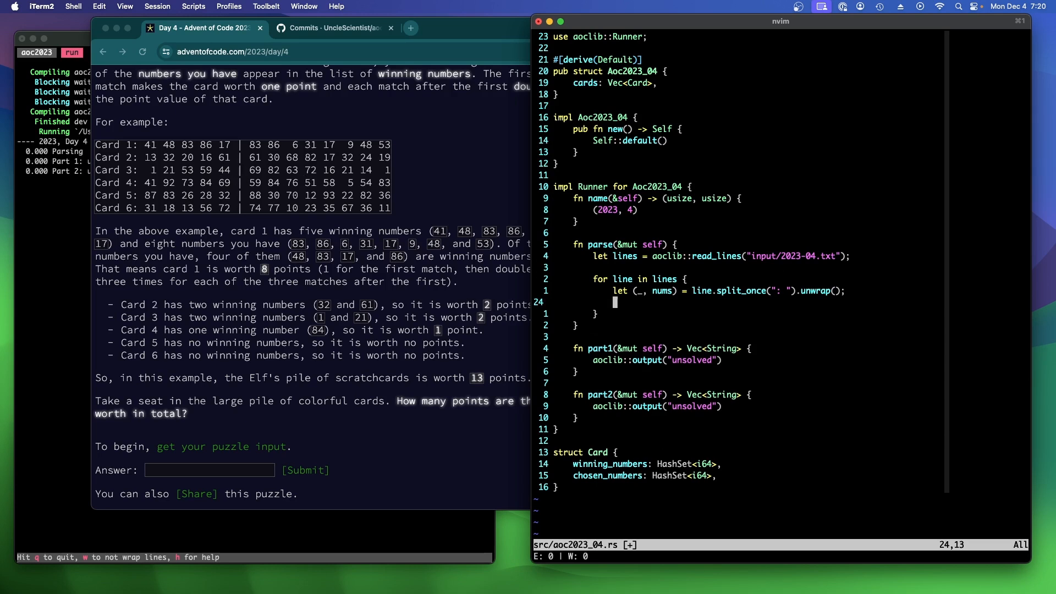
Split nums once on " | " into win and chose
type("let (win")
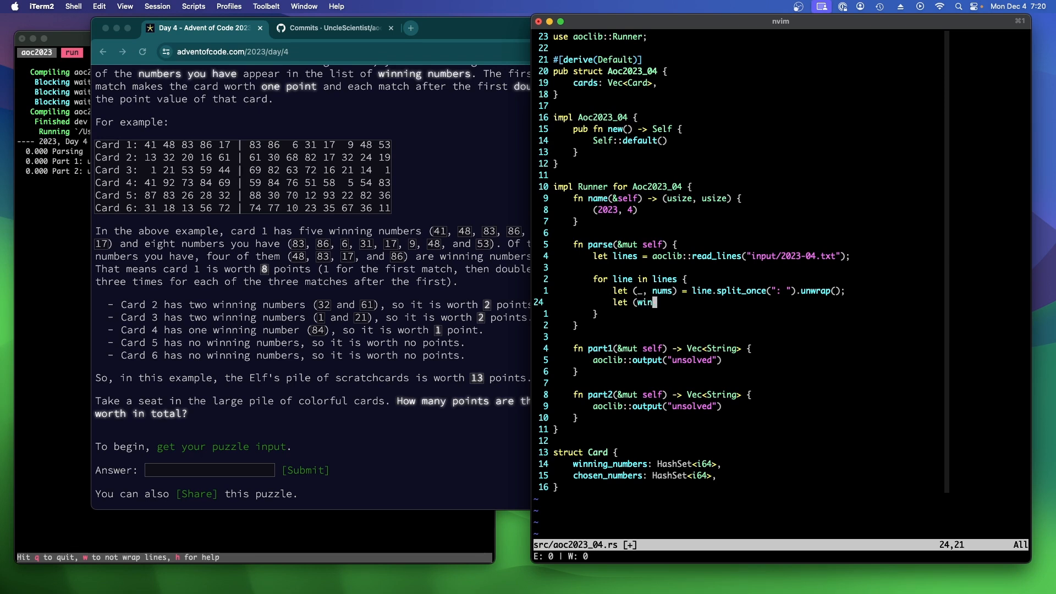
type(", chose) =")
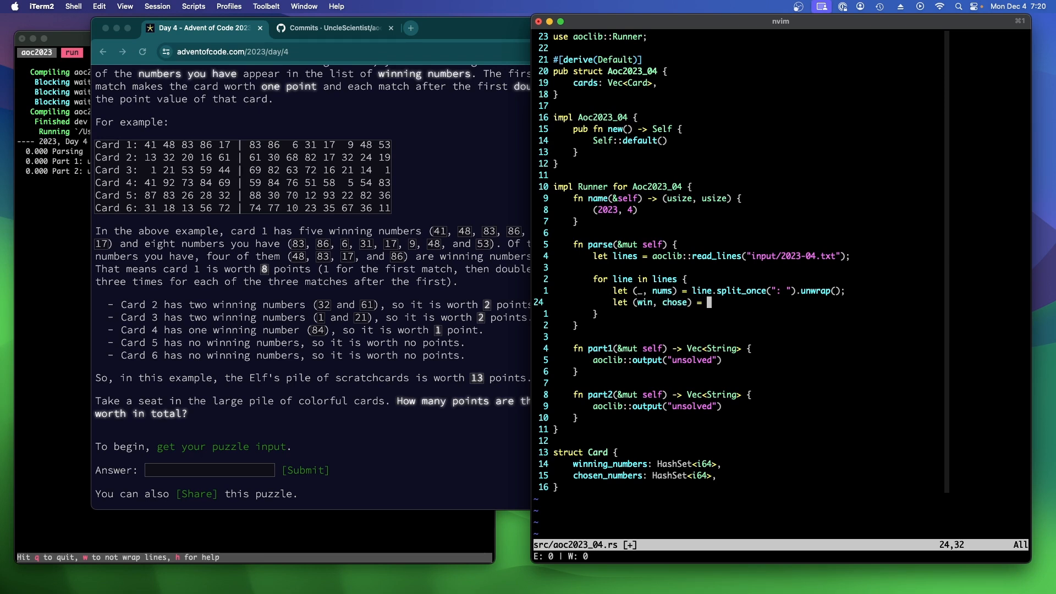
type("nums.")
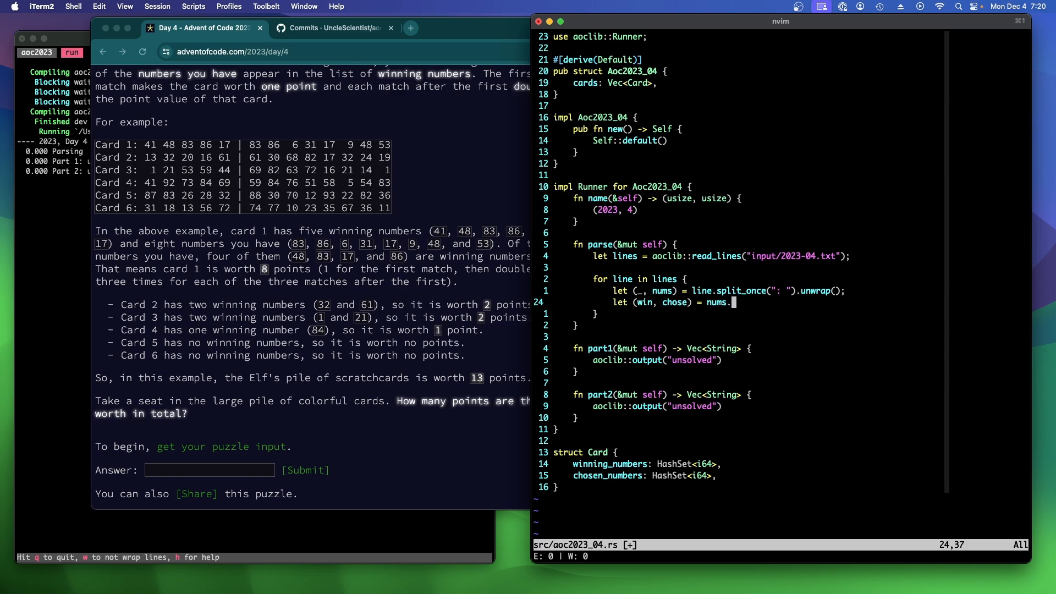
type("split_once(\" |")
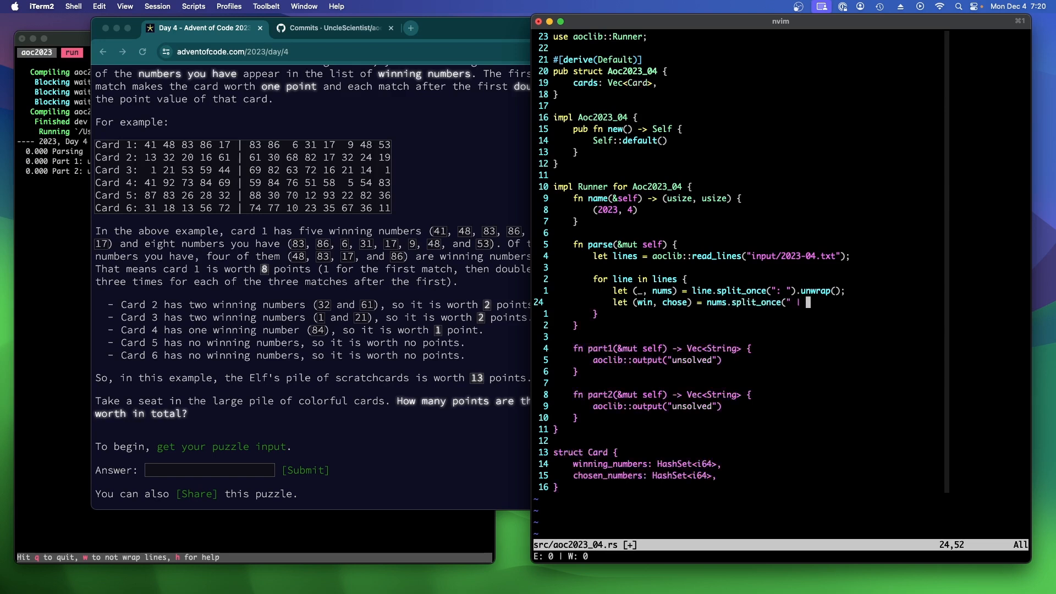
type("\").unwrap(")
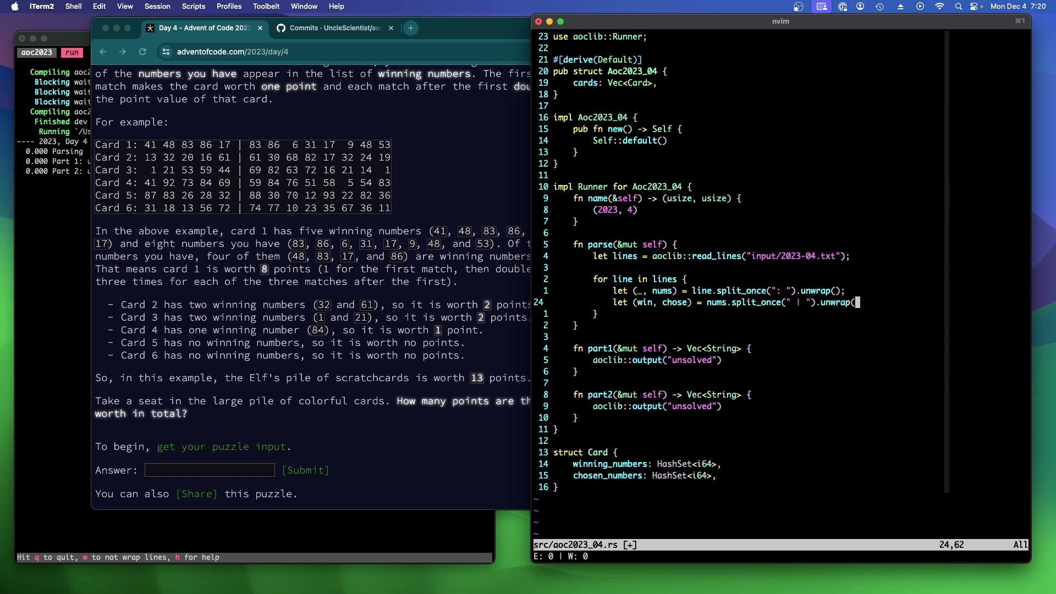
type(");")
type("let")
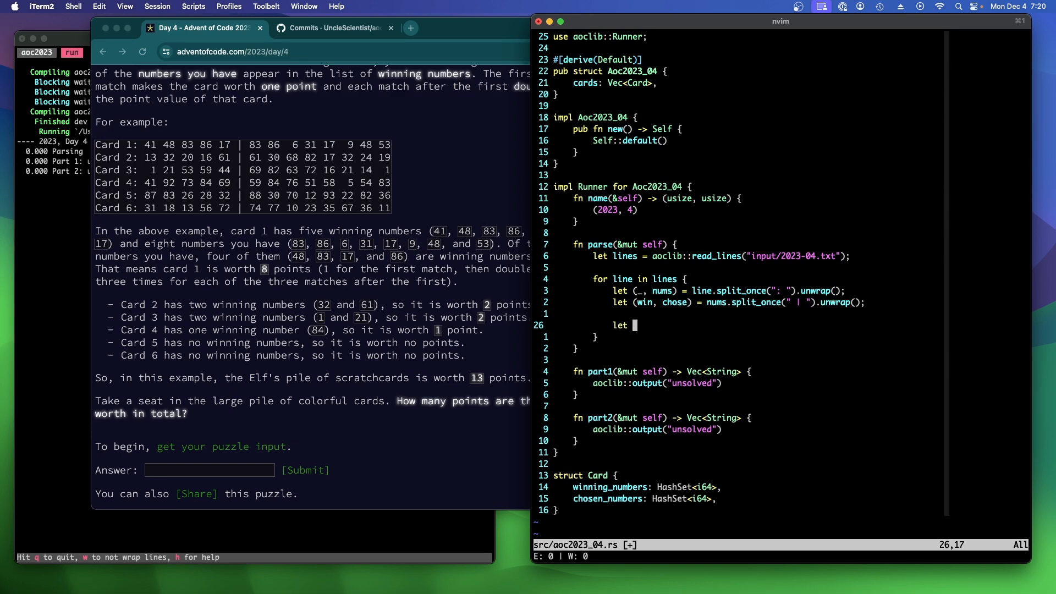
Build winning_numbers by splitting win, parsing each as i64, and collecting
type("winning_numbers")
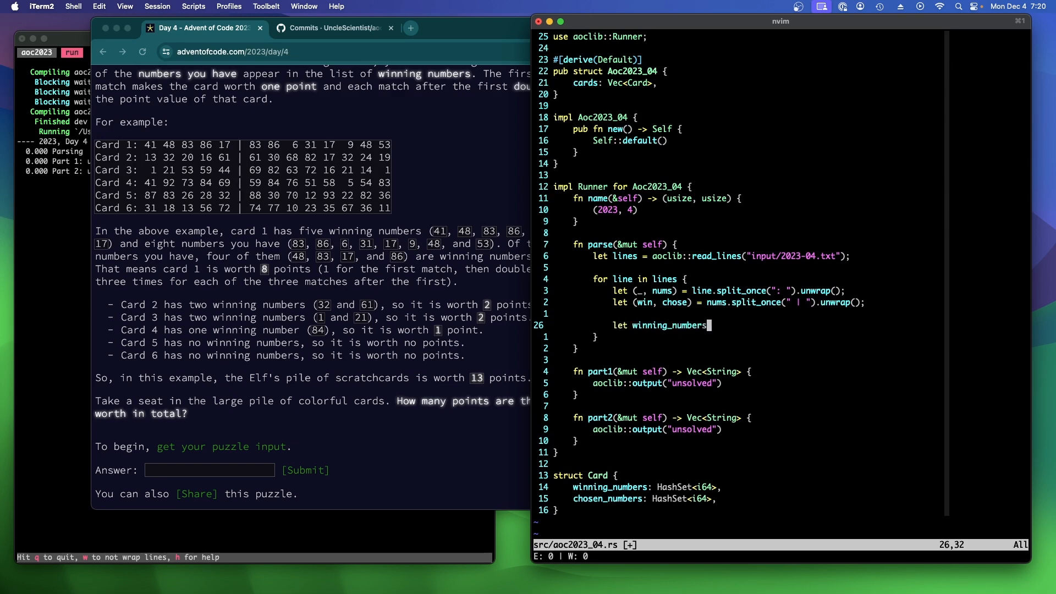
type("= win")
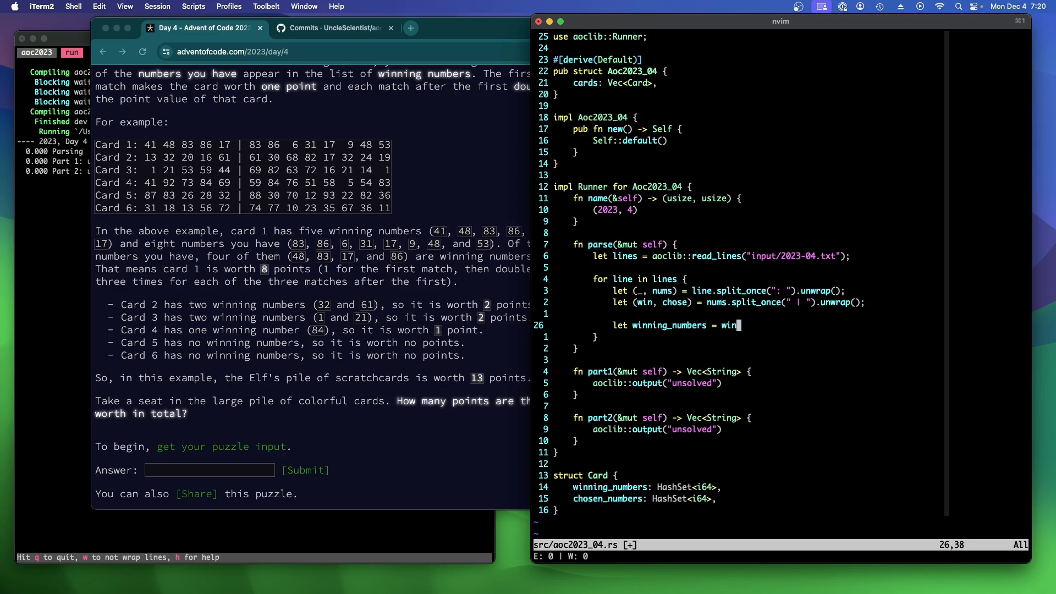
type(".split('")
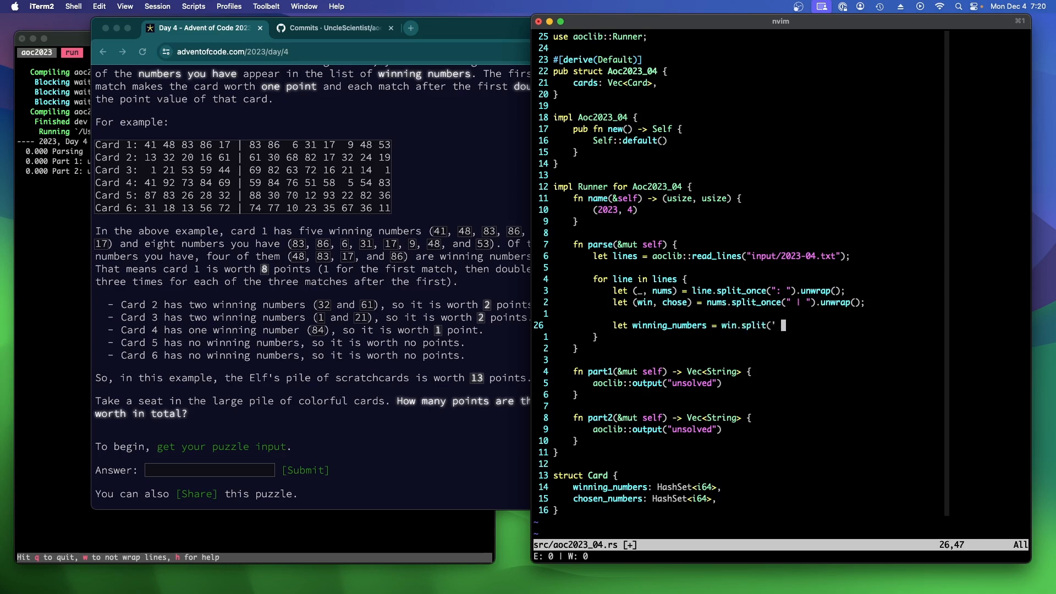
type("').")
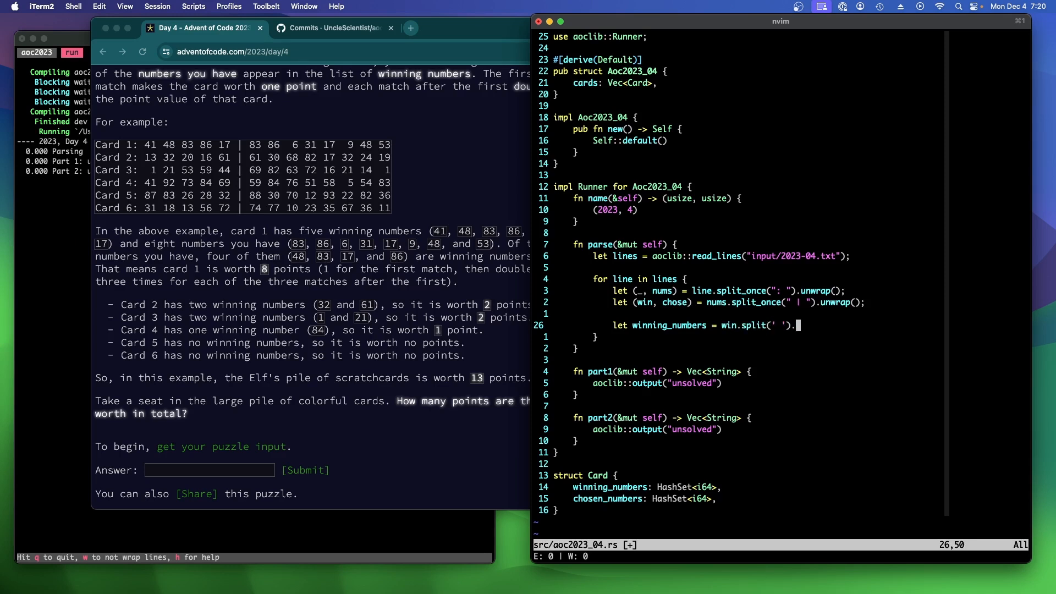
type(".map(|")
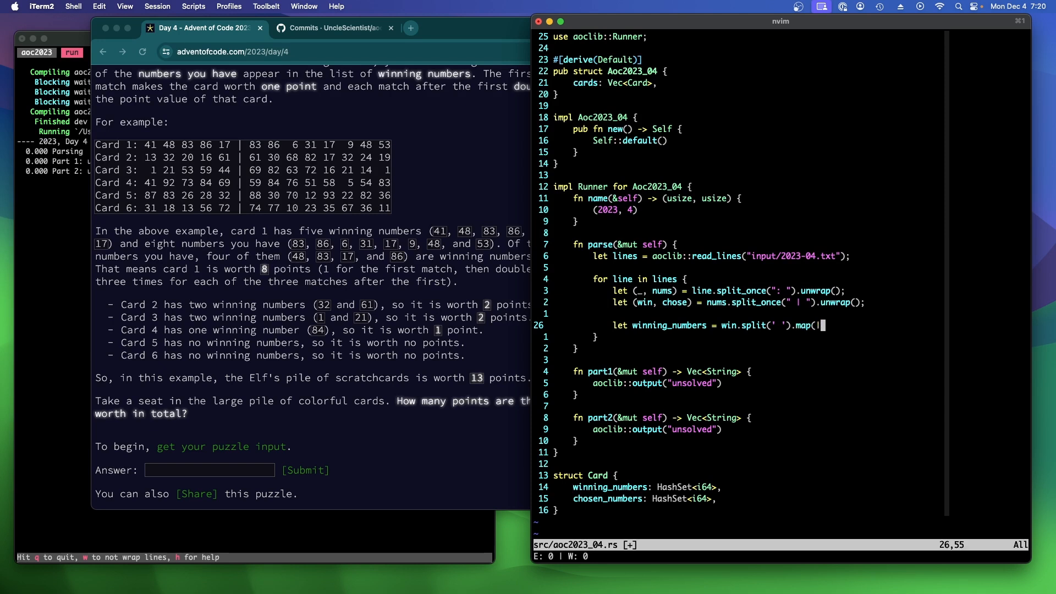
type("snum| snum.")
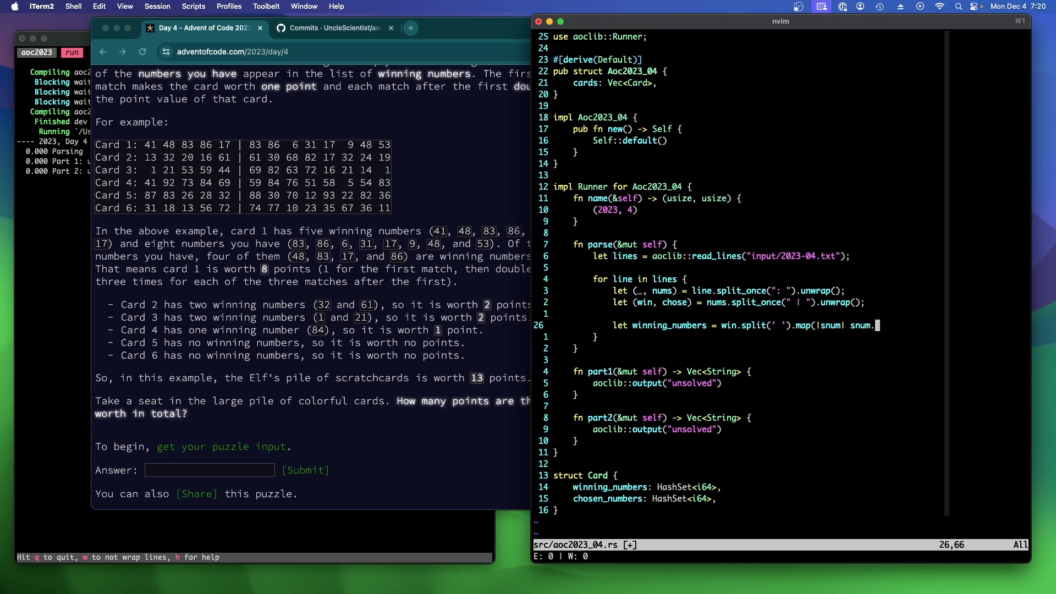
type("parse::")
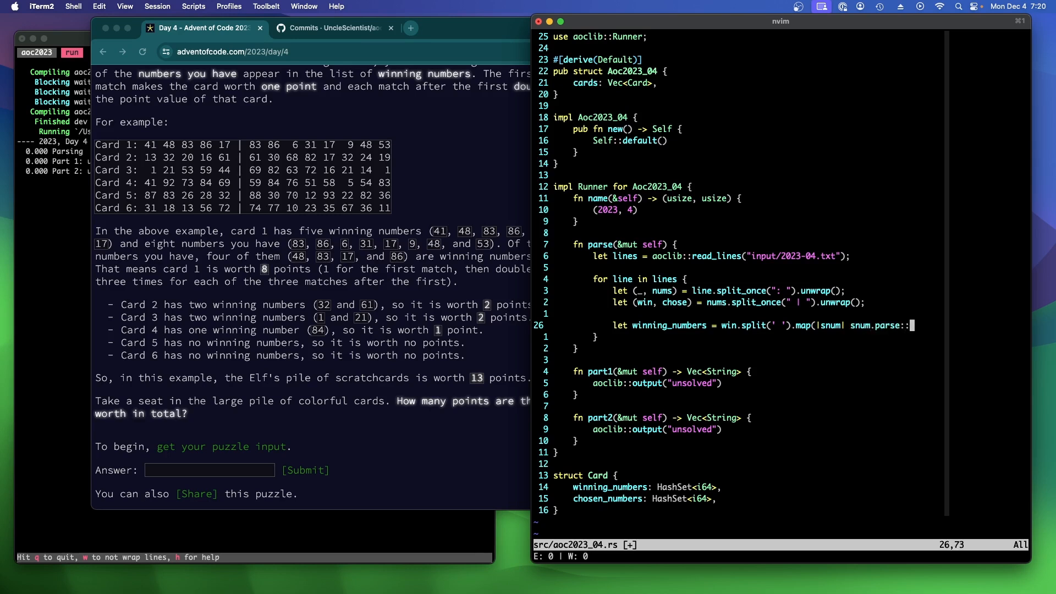
type("<i64>().unwrap(")
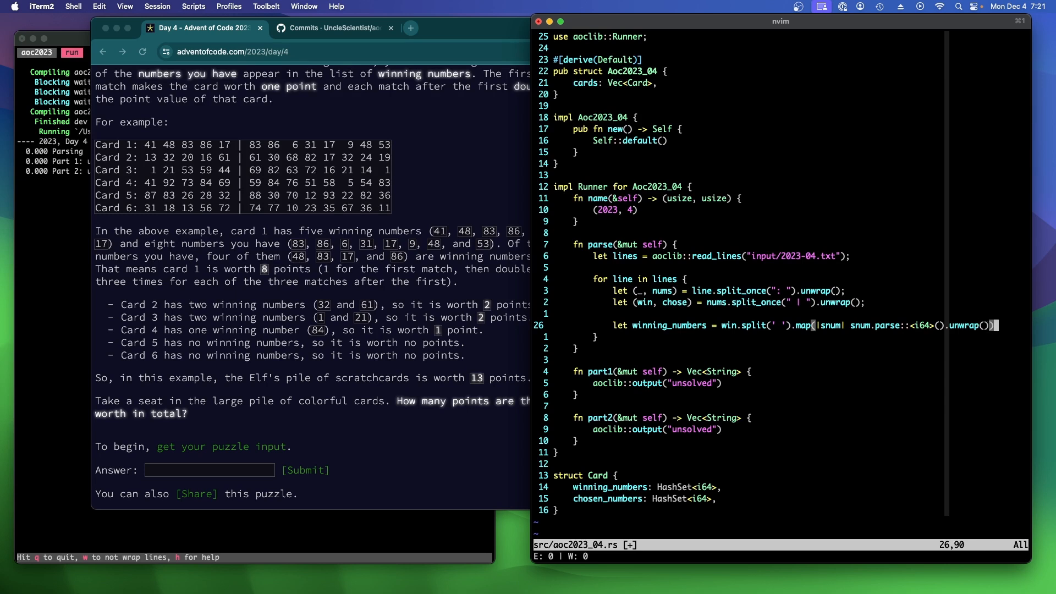
type(".collect;")
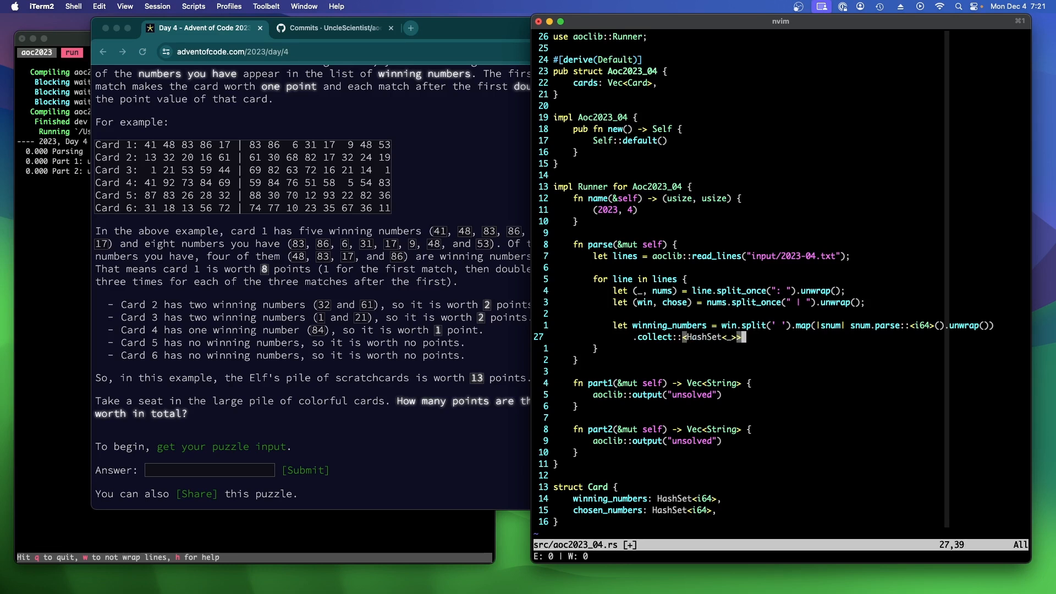
type("();")
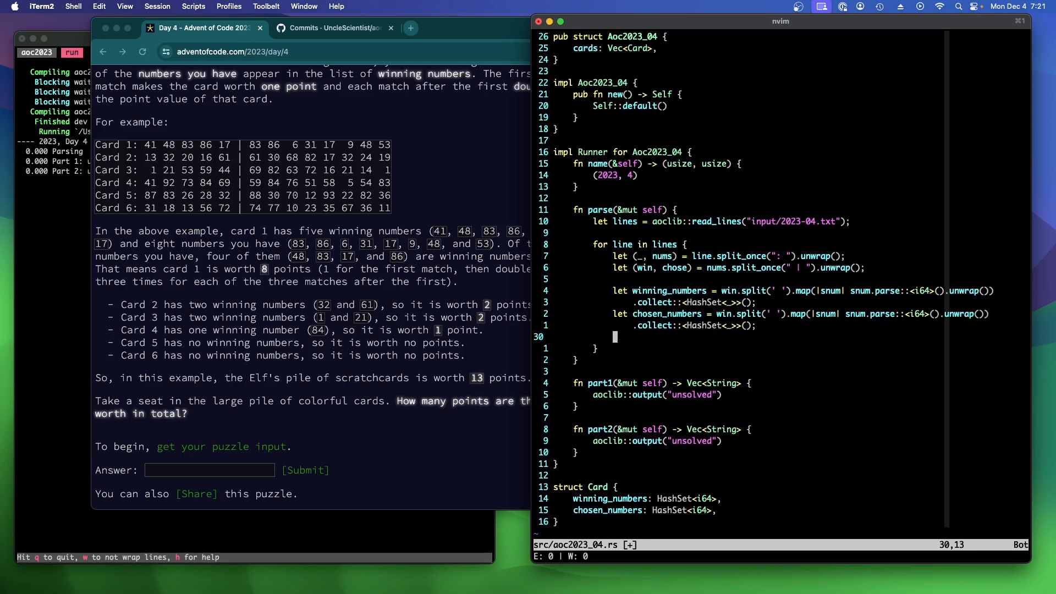
Push Card { winning_numbers, chosen_numbers } onto self.cards
type("self.cards.pu")
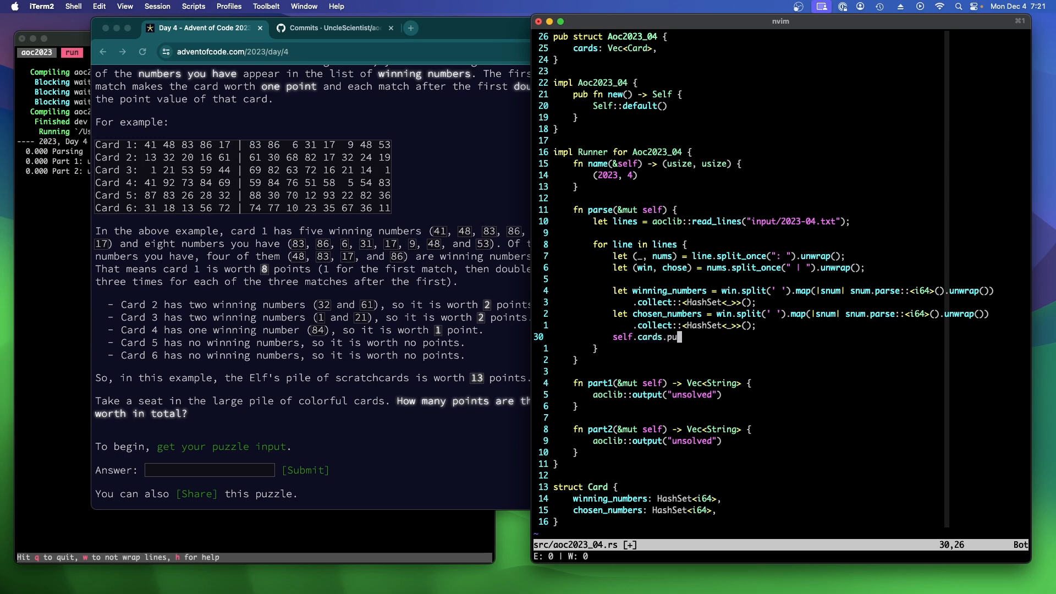
type("sh(Card {")
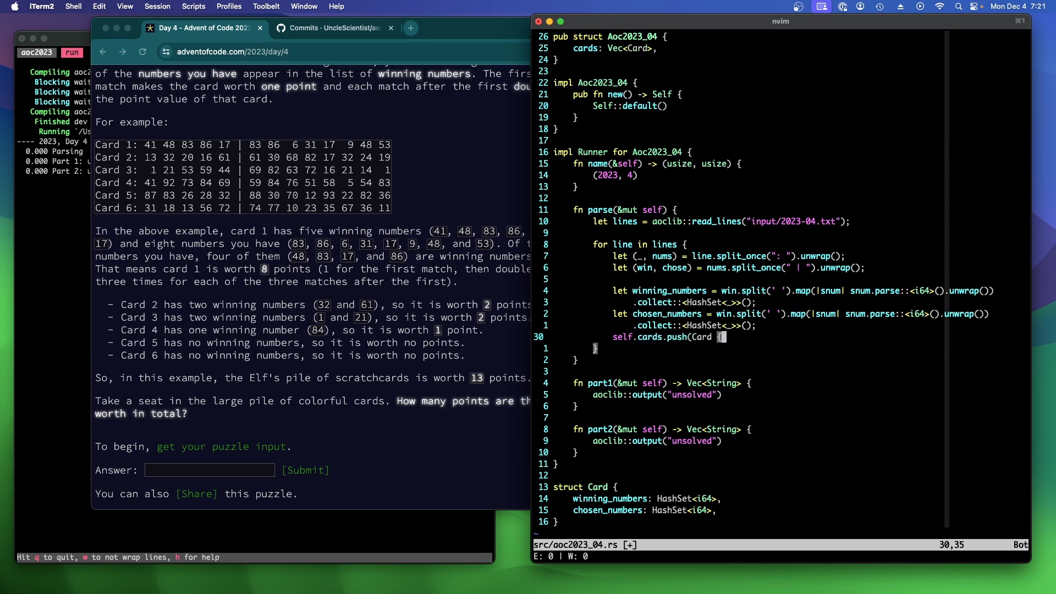
type("{winning_numbers,")
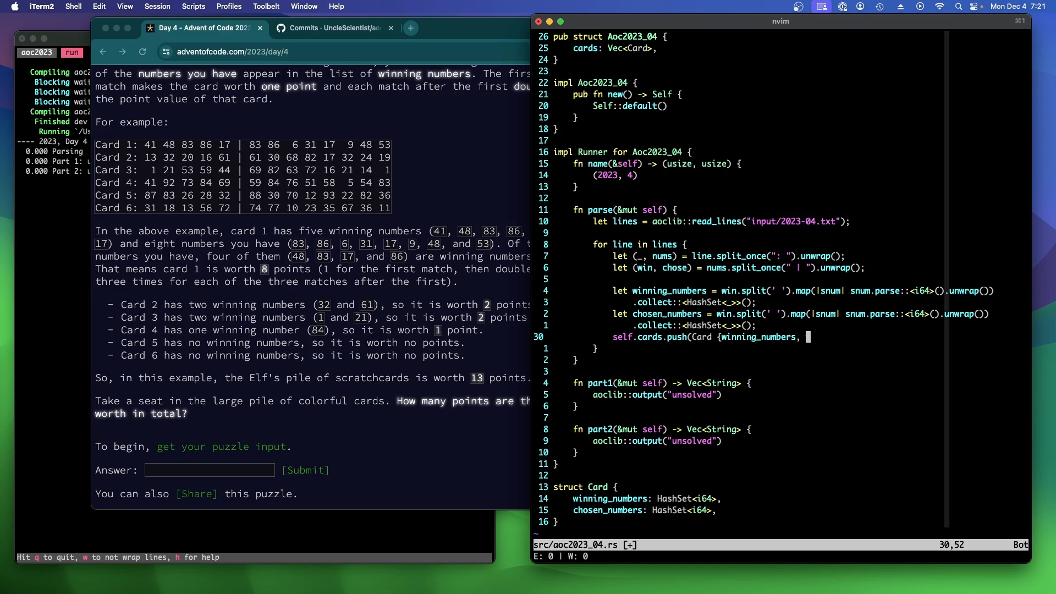
type("chosen_number")
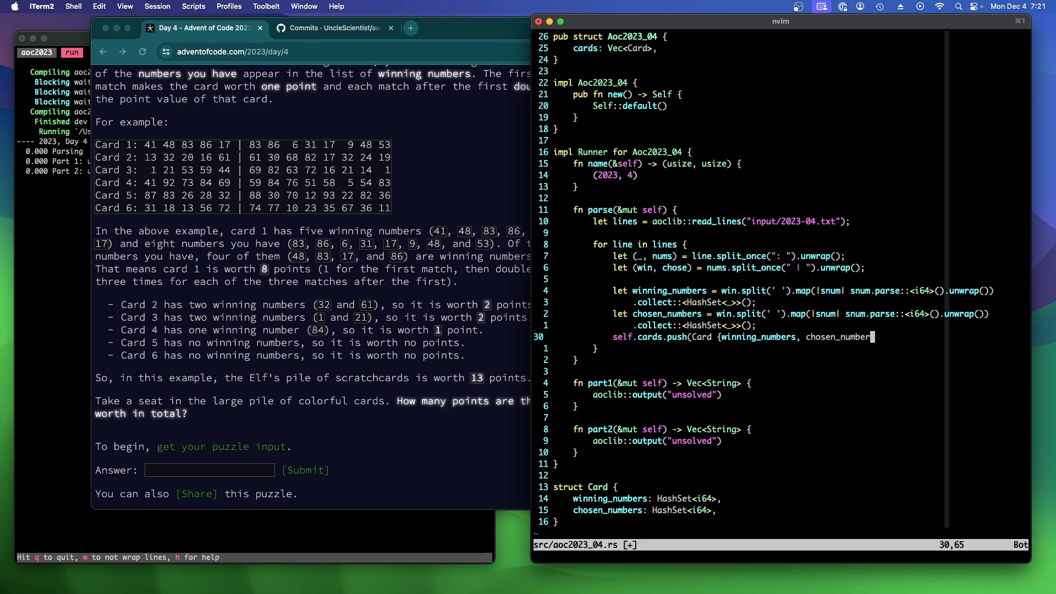
type("});")
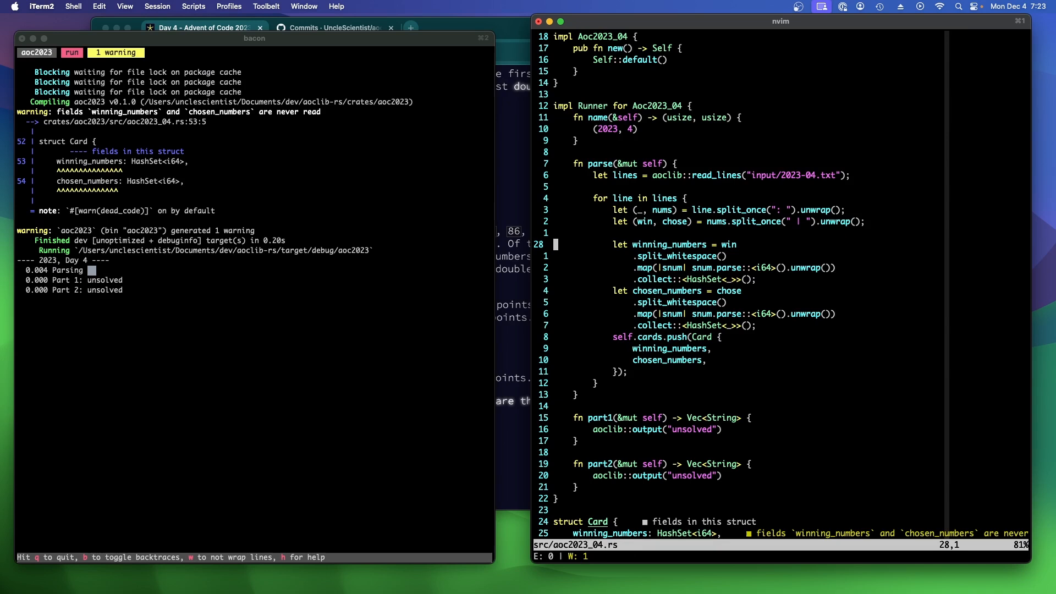
Switch both number splits to split_whitespace(), reformat the chains, and scroll to part1
type("r")
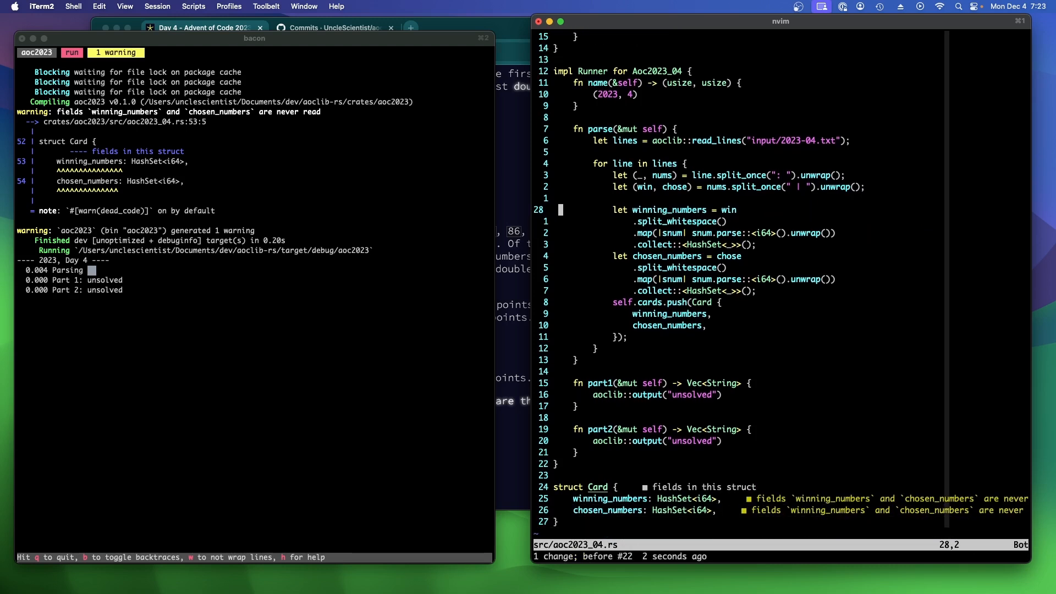
scroll("down", 3)
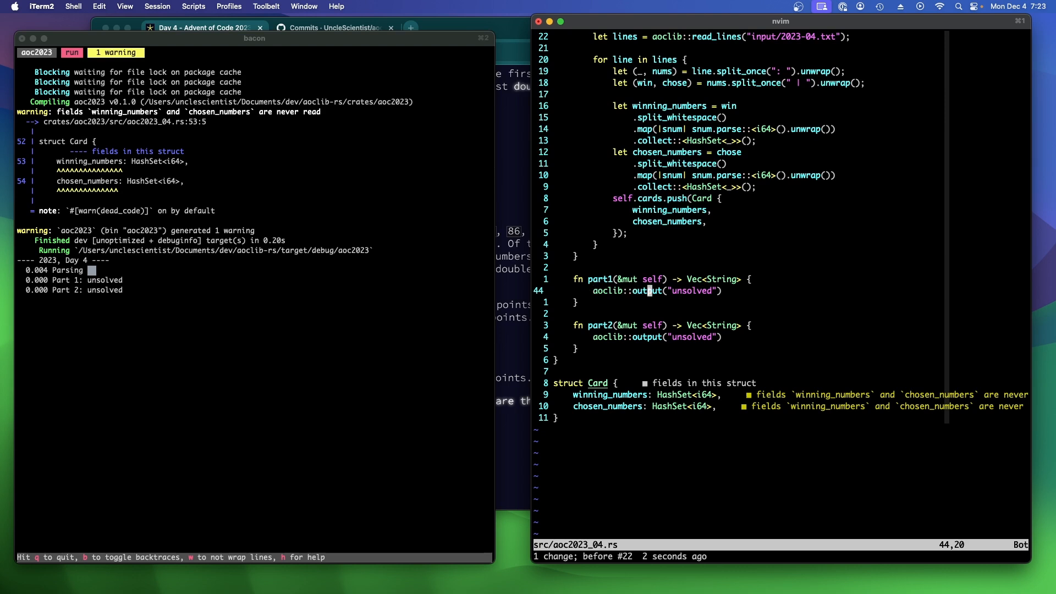
Replace part1's "unsolved" with self.cards.iter().map(Card::score).sum::<i64>()
type("self.cards.iter(")
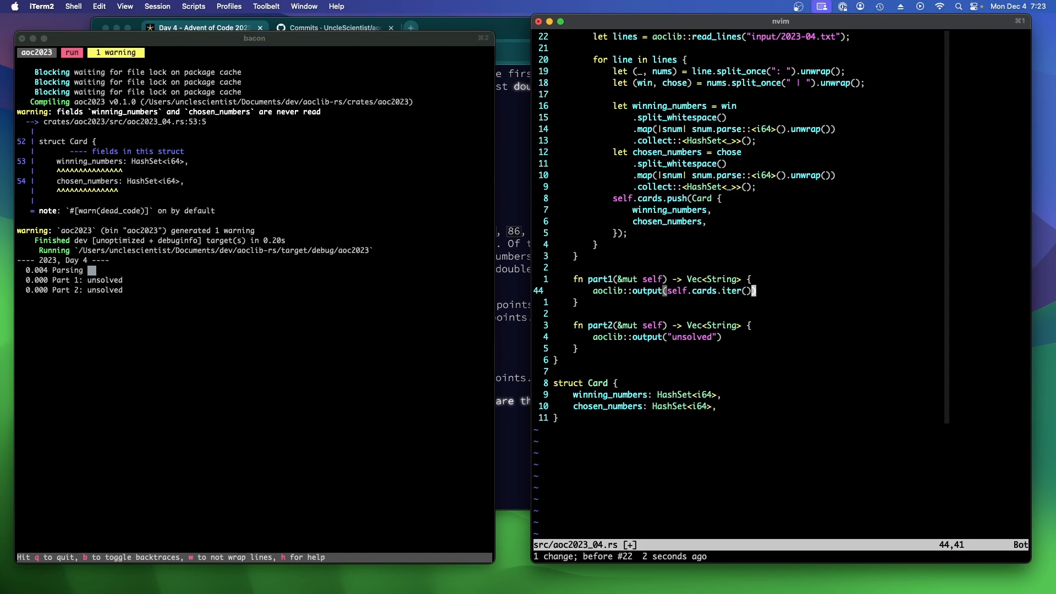
type(".")
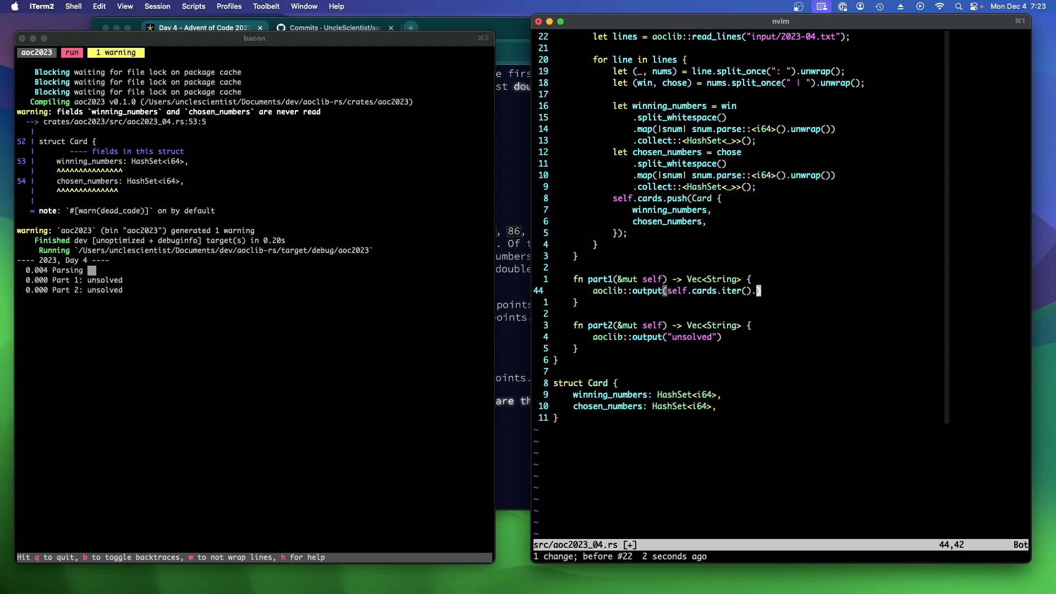
type(".map(Car")
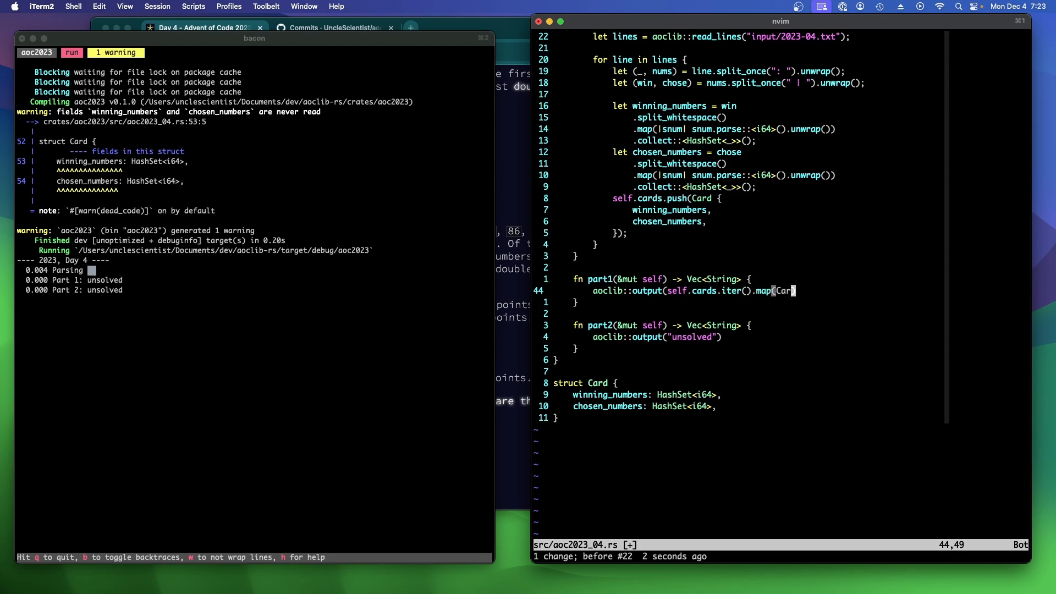
type("d::score).")
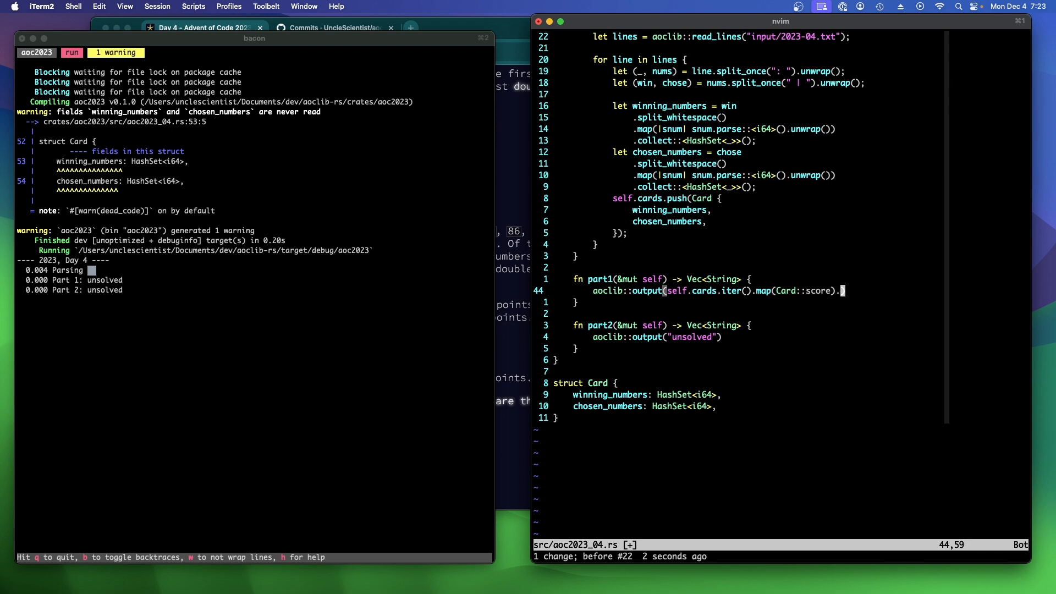
type(".sum::<i64>()")
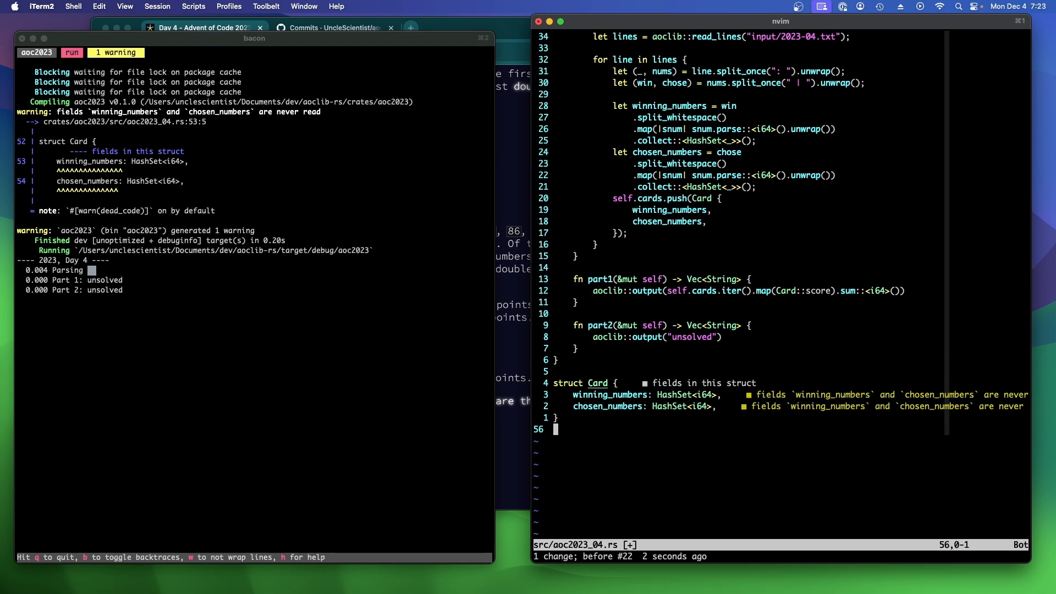
Declare impl Card with a fn score(&self) -> i64 method
type("impl Card")
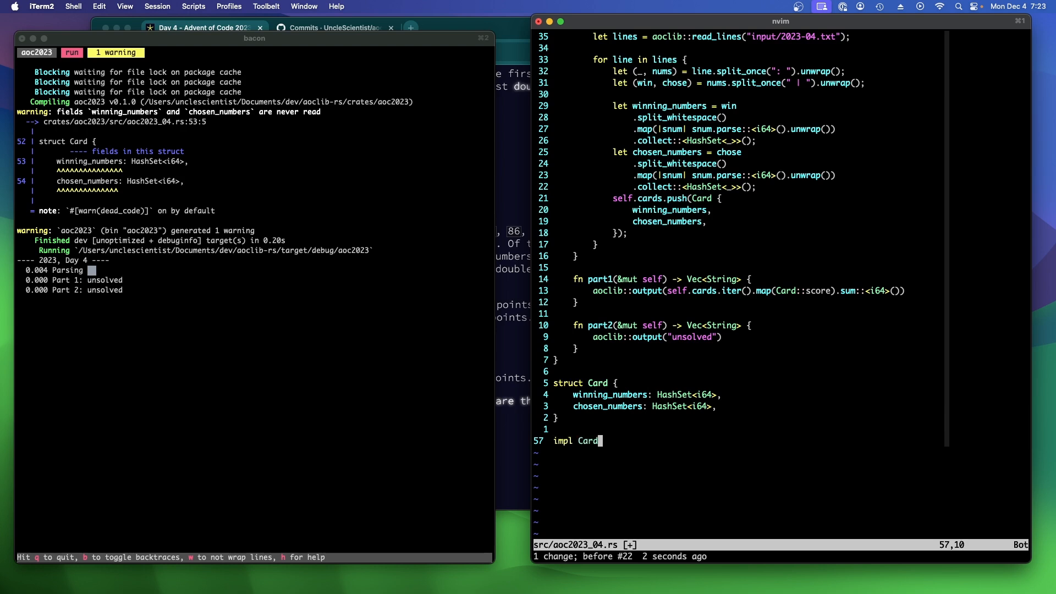
type("fn score")
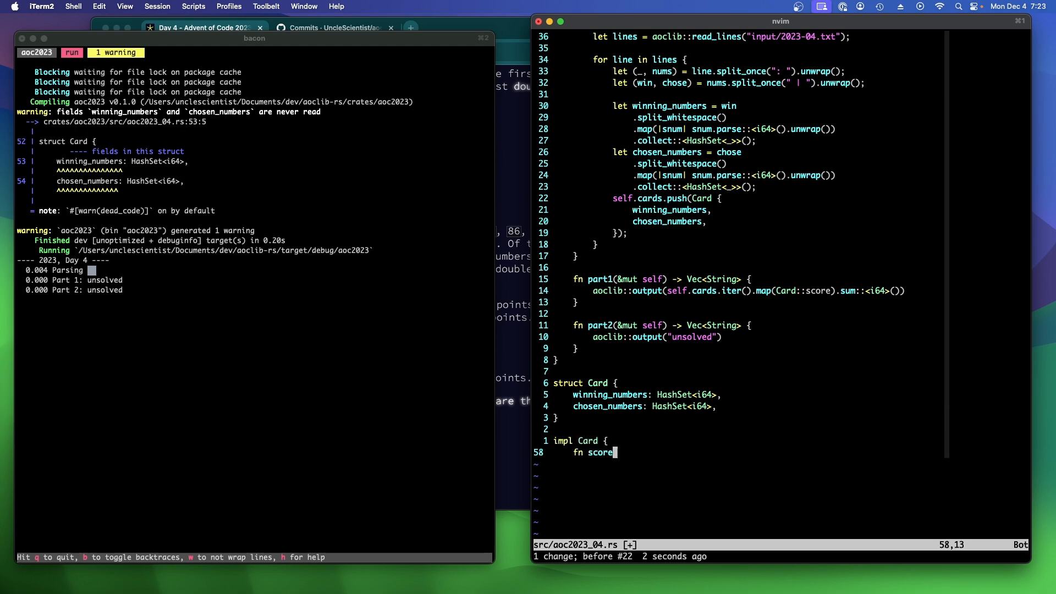
type("(&self) -> i64) {")
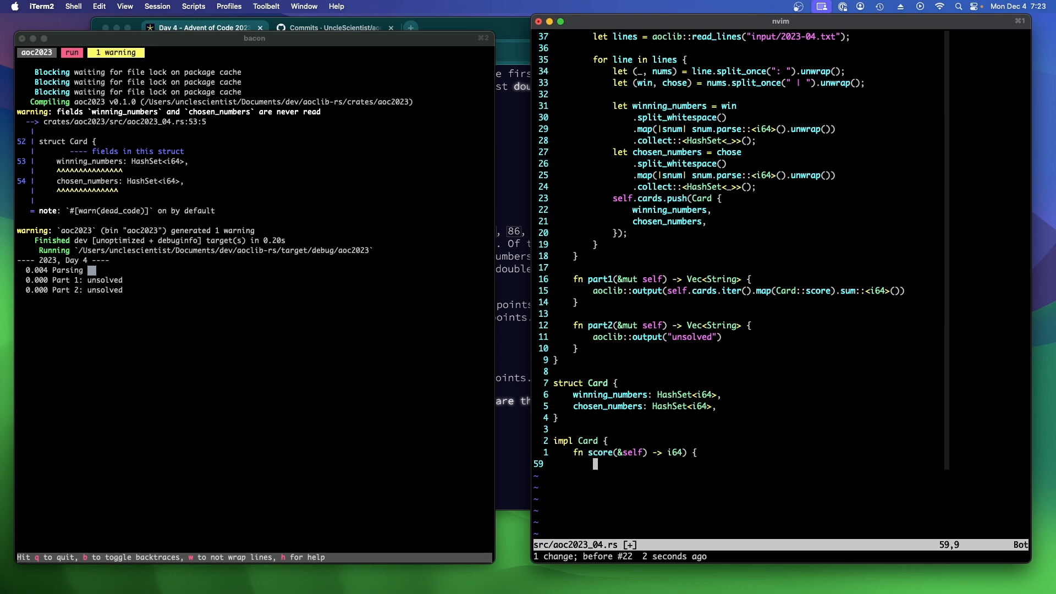
mouse_move(605, 418)
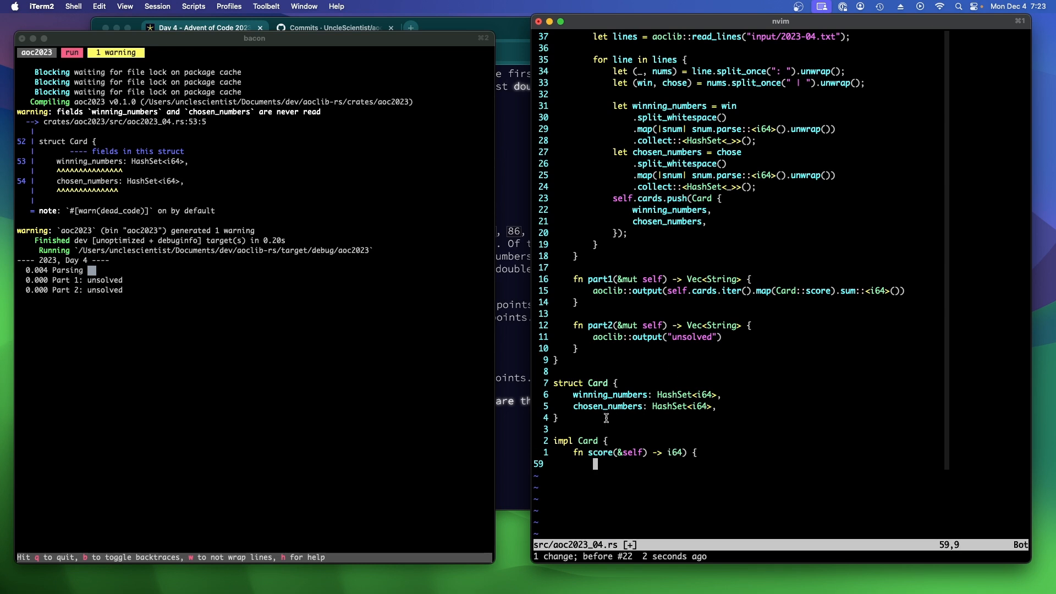
mouse_move(520, 447)
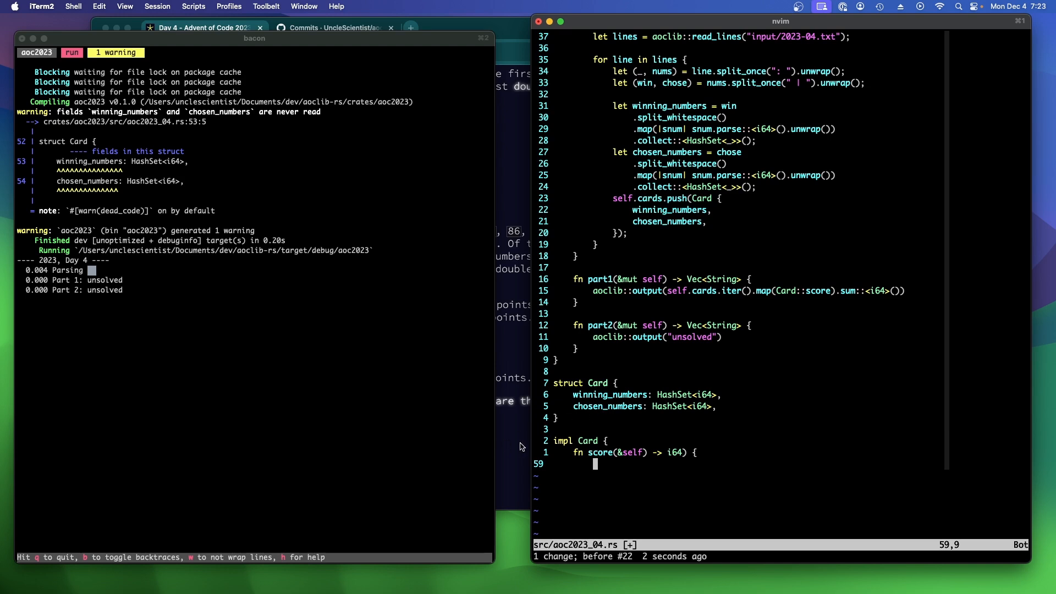
mouse_move(793, 438)
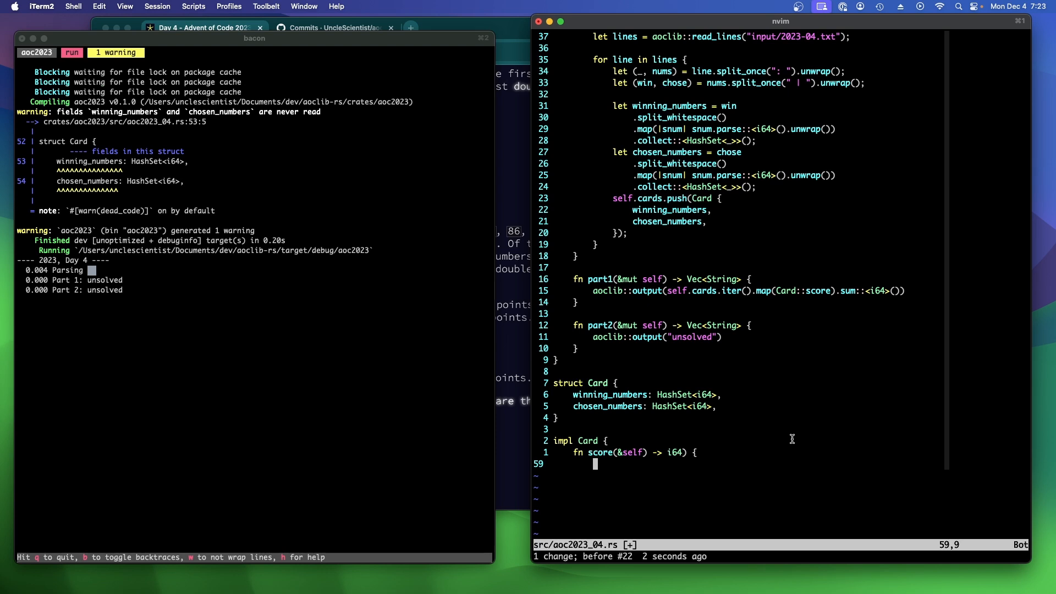
Set count to the size of winning_numbers intersected with chosen_numbers
type("let count =")
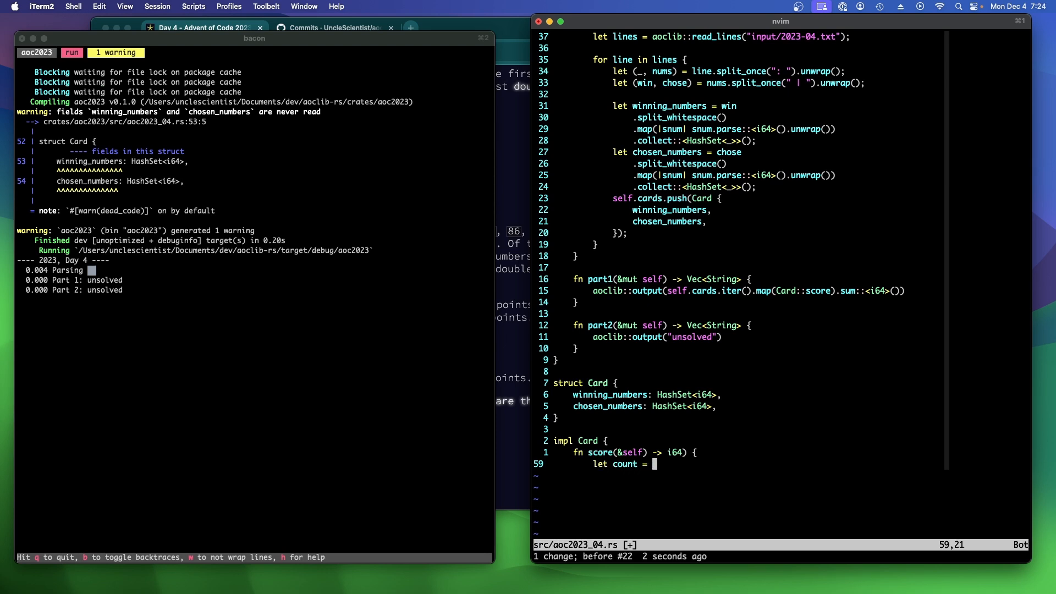
type("self.winn")
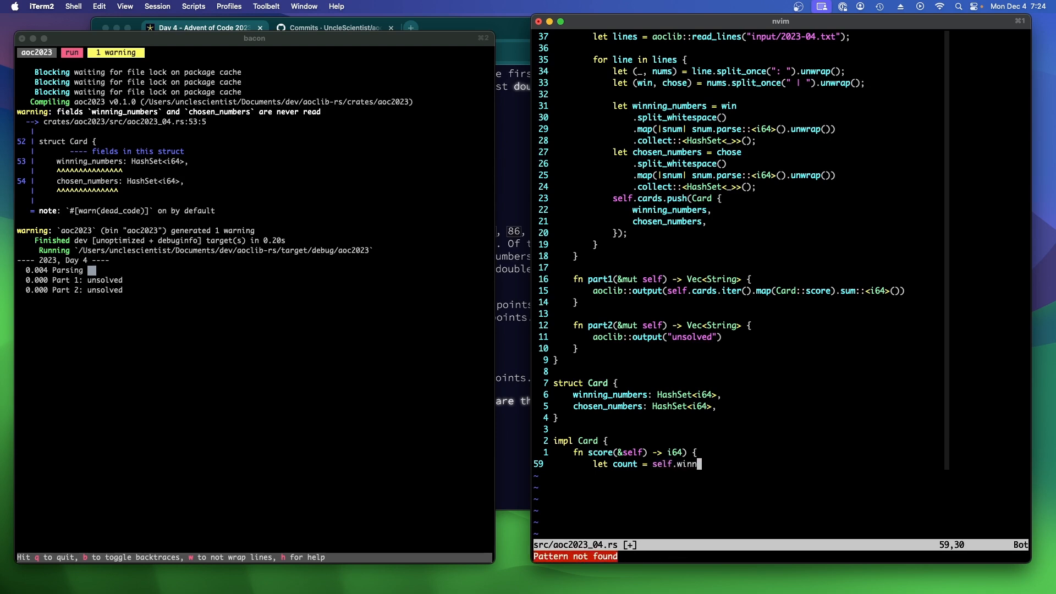
type("ing_numbers")
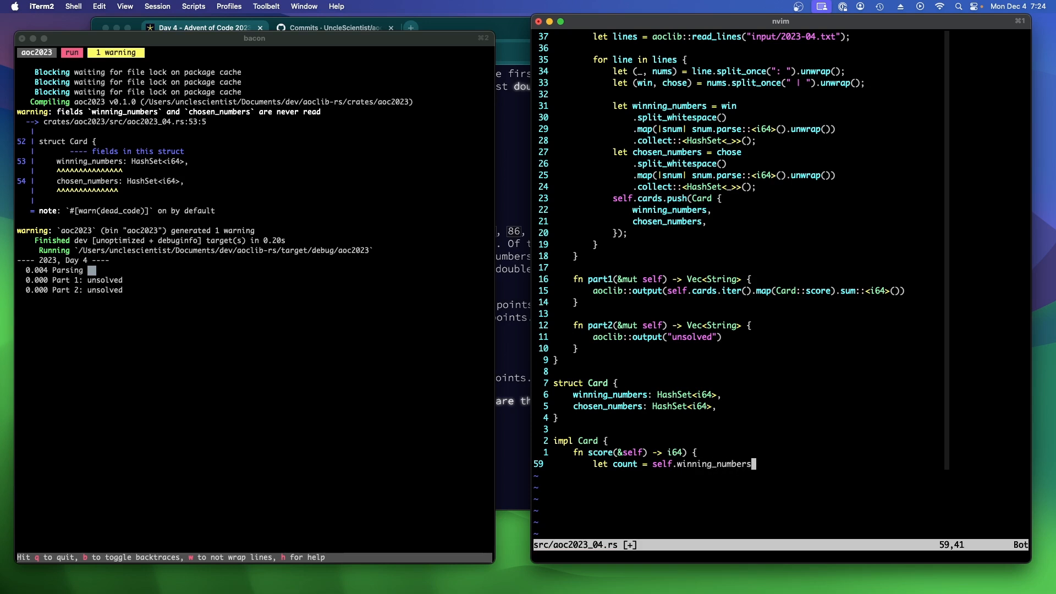
type("inter")
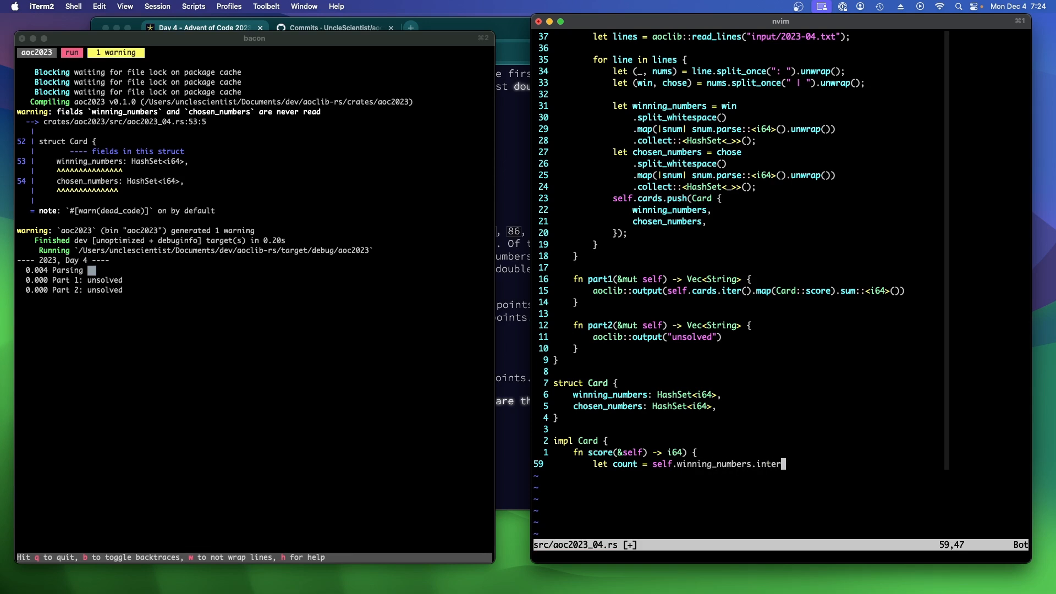
type("se")
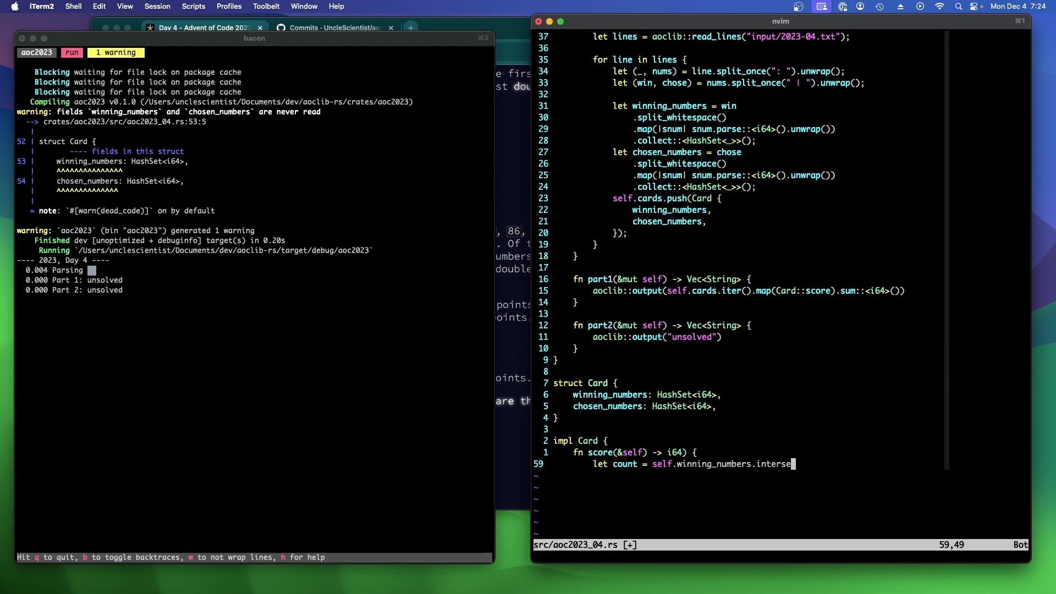
type("ction(&self.chosen_nubm")
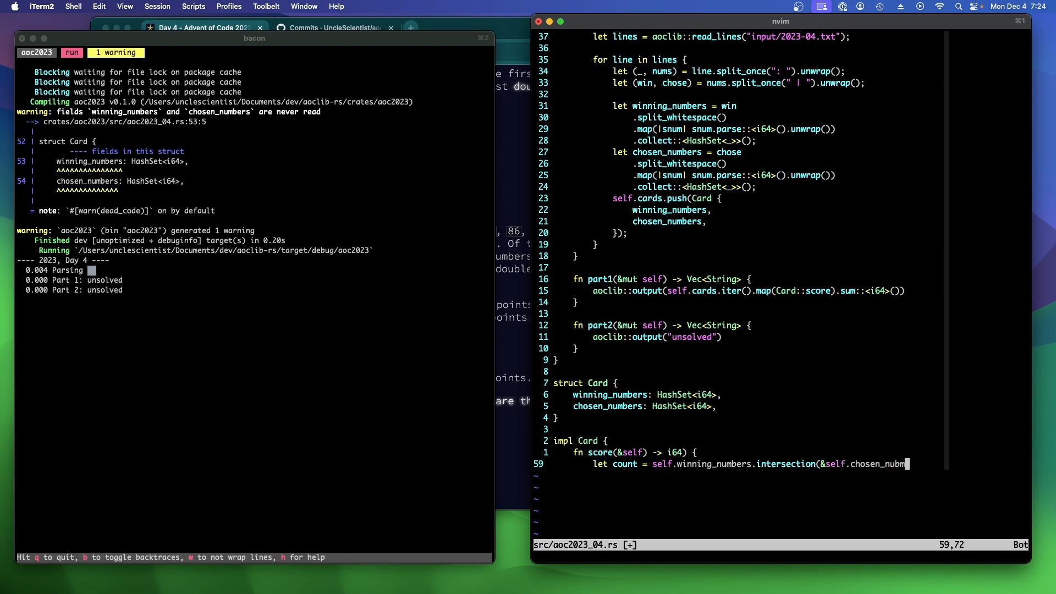
type("ers))")
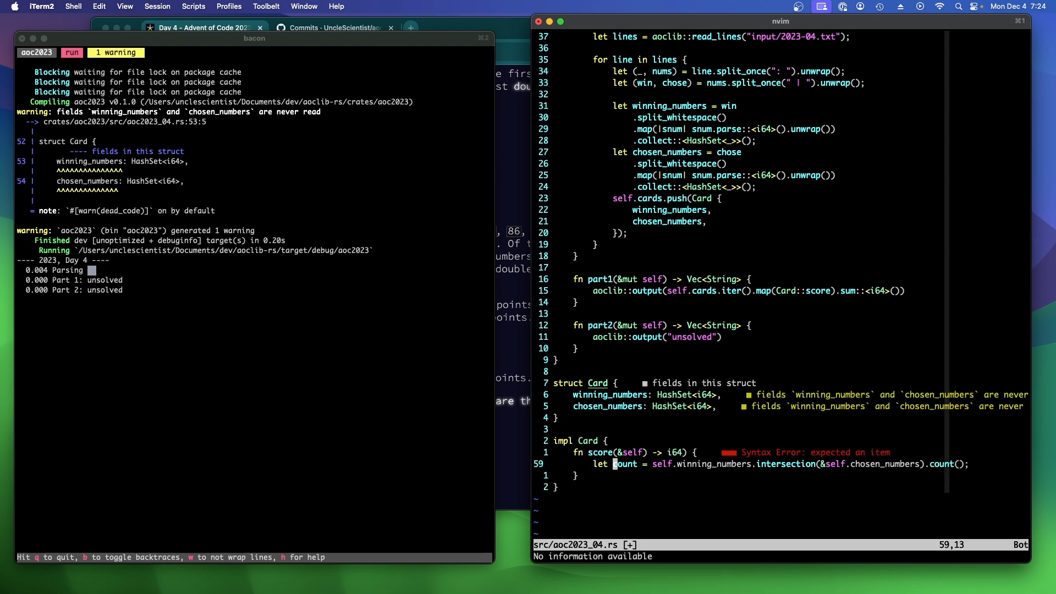
Make score return 1 << (count - 1) when count > 0, else 0, and save
scroll("down", 3)
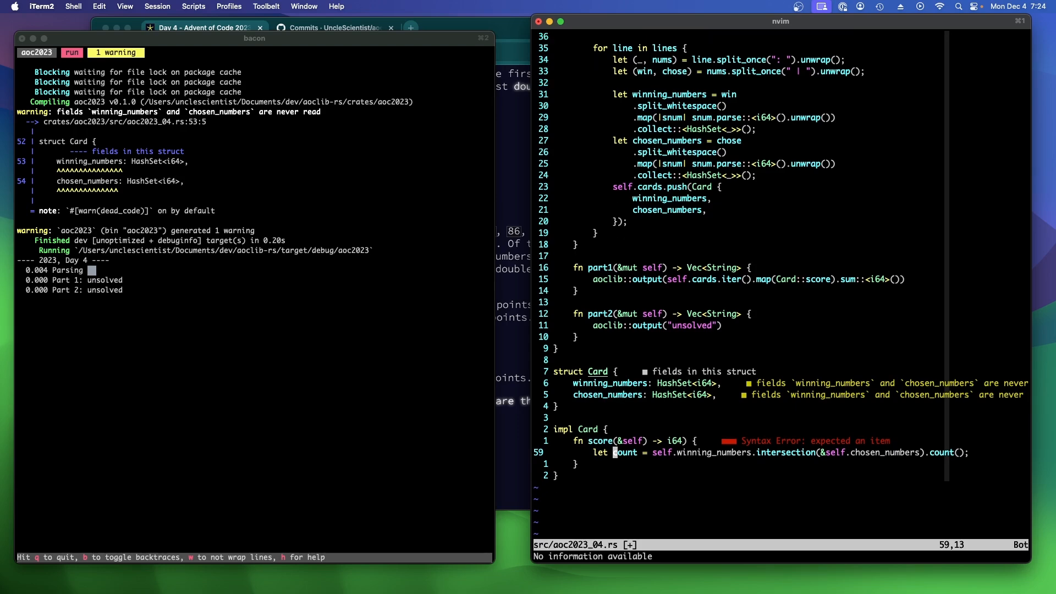
key("gg")
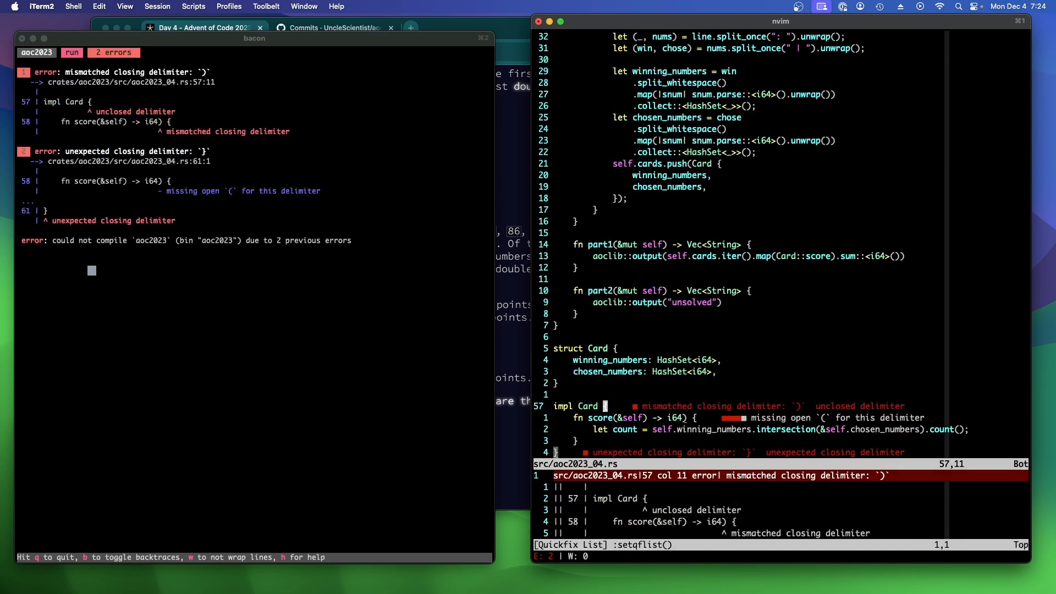
scroll("down", 3)
type(" {")
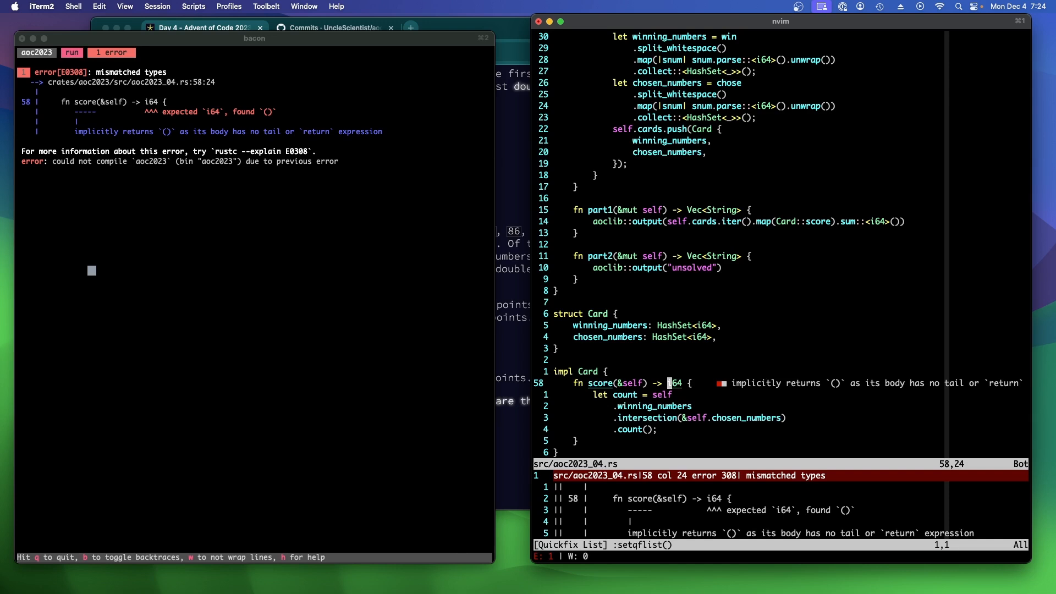
scroll("down", 3)
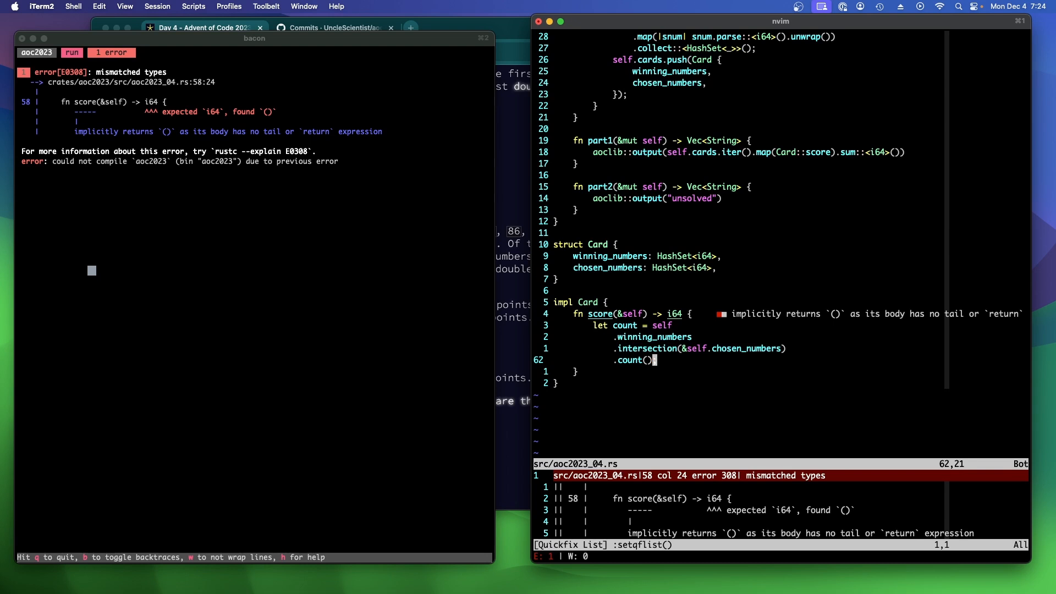
type("if count")
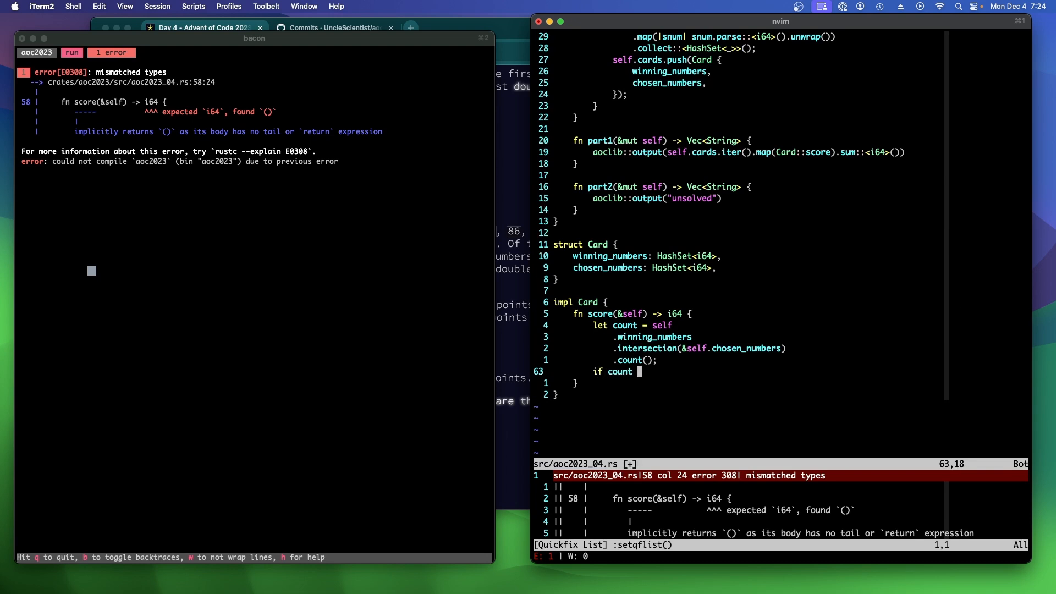
type("> 0 {")
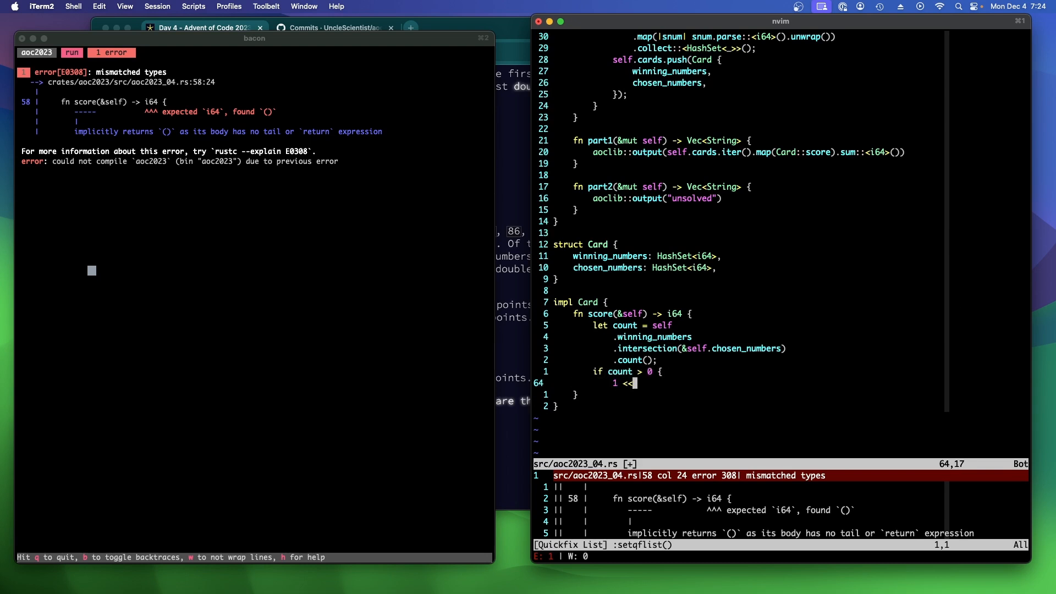
type("(count - 1")
type("} else {")
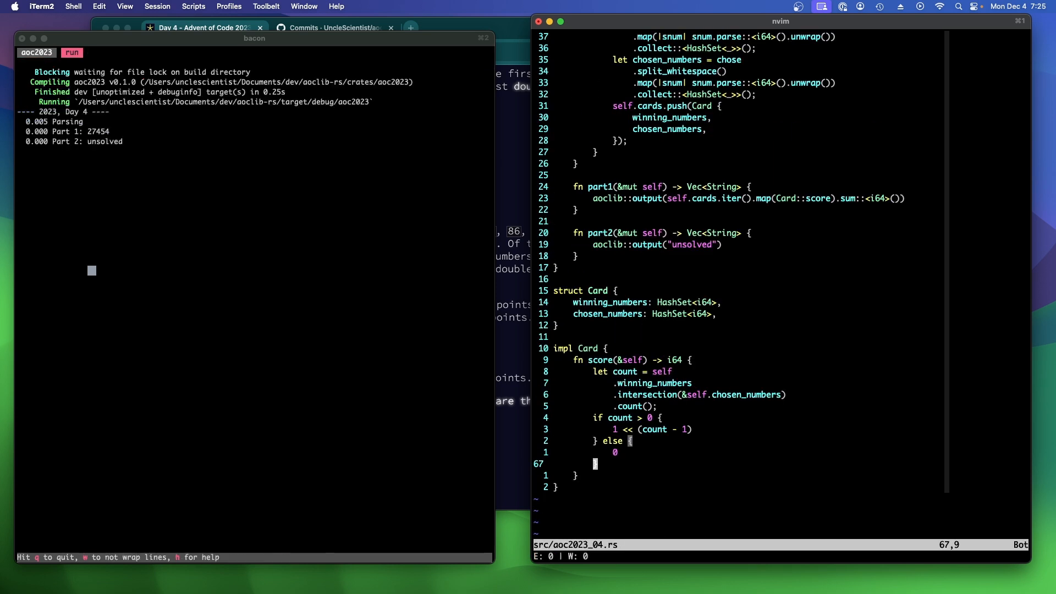
mouse_move(792, 439)
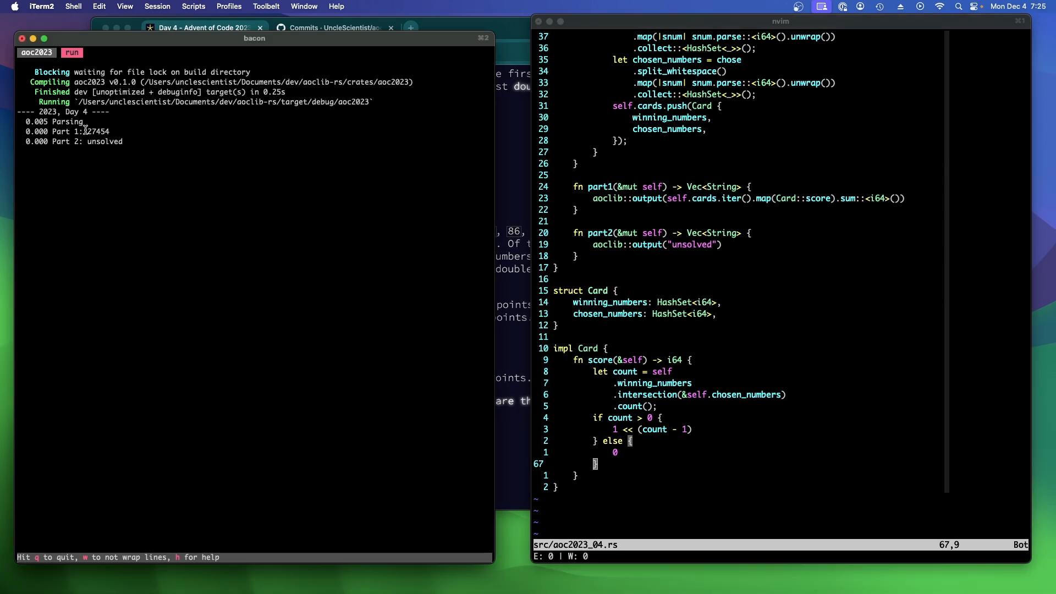
mouse_move(485, 187)
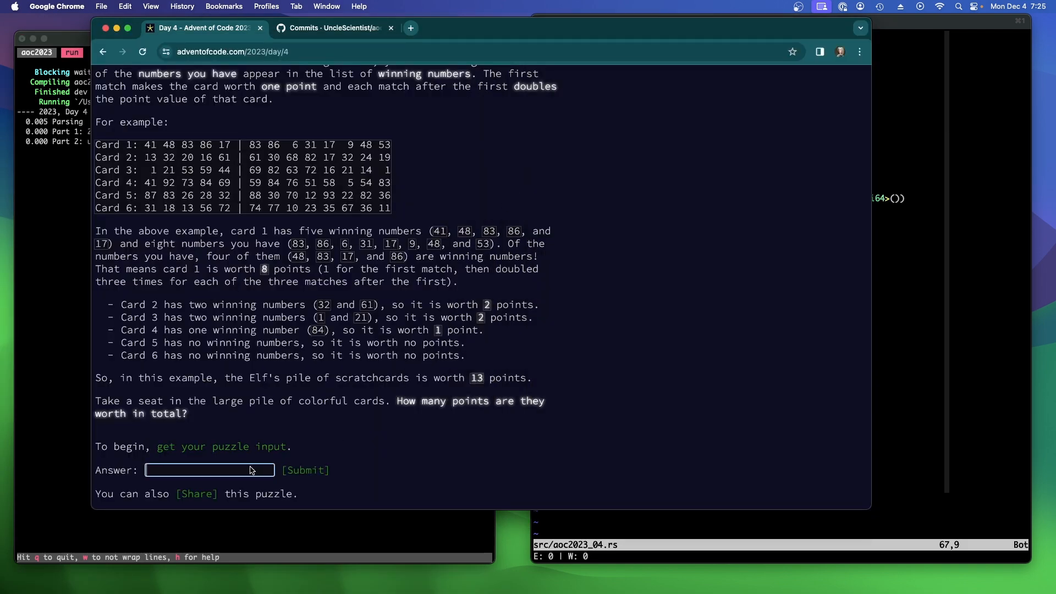
Submit 27454 as the Day 4 Part 1 answer
left_click(305, 471)
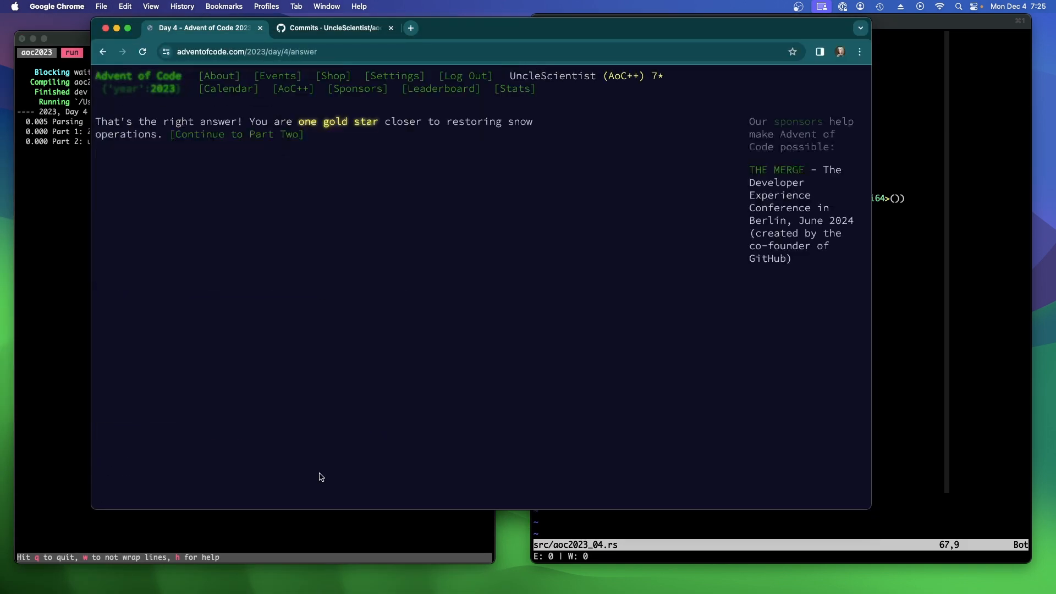
mouse_move(266, 208)
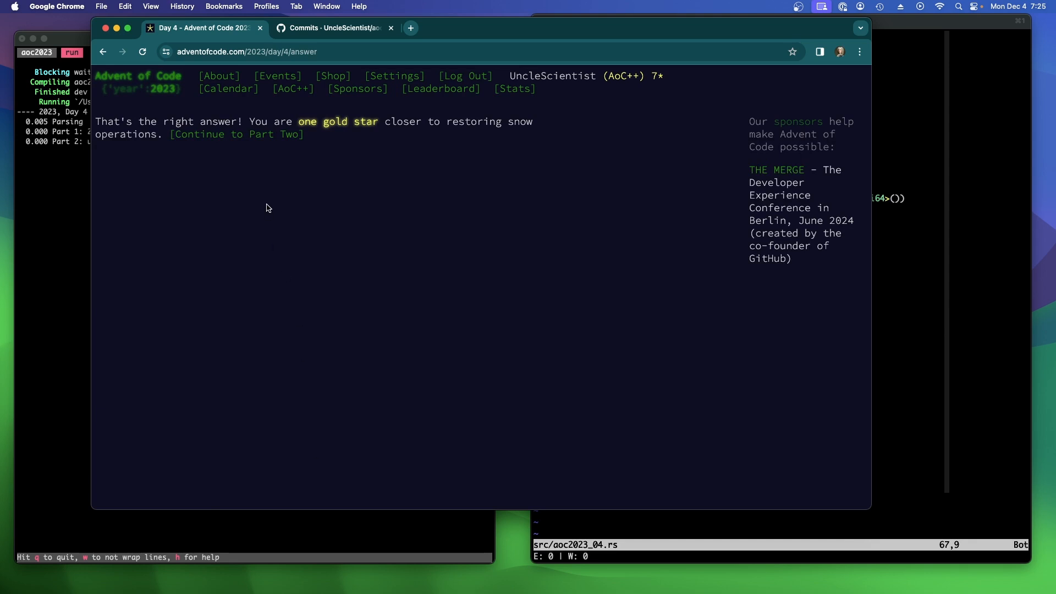
left_click(774, 344)
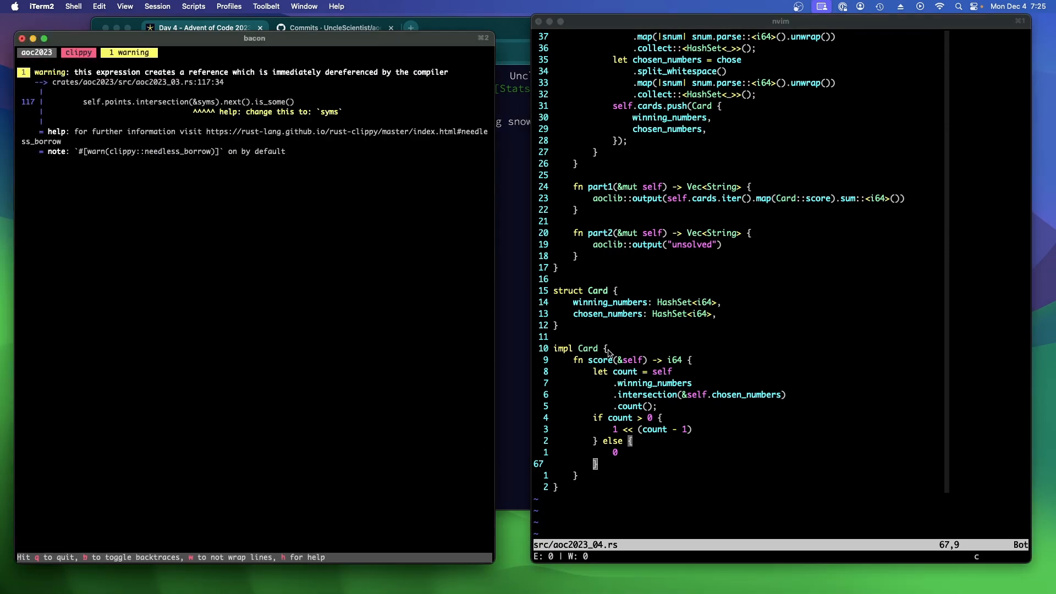
mouse_move(871, 187)
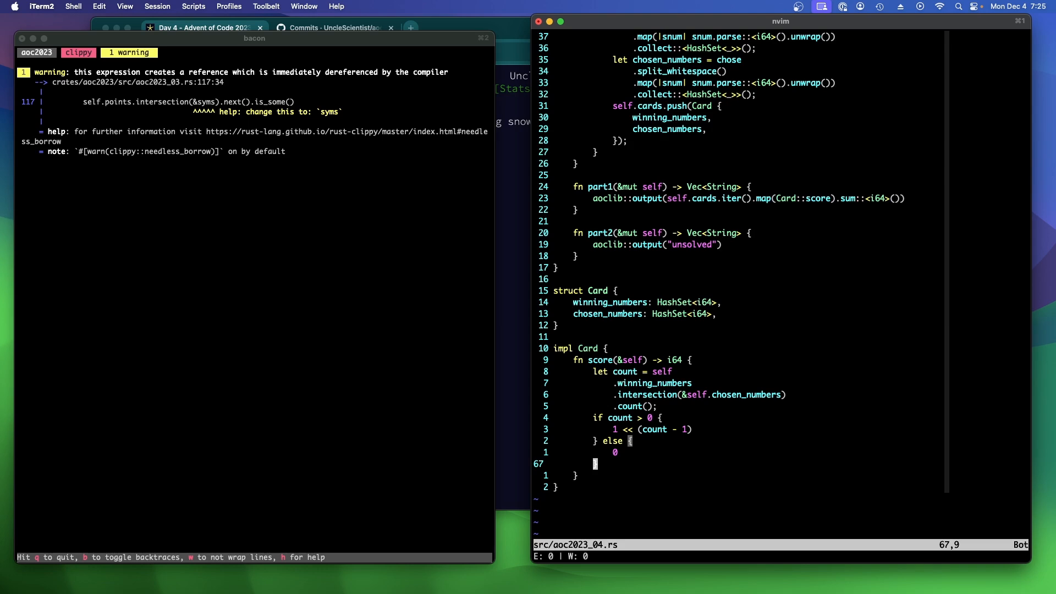
Commit the source with message "2023 day 4 part 1"
key("k")
type("g")
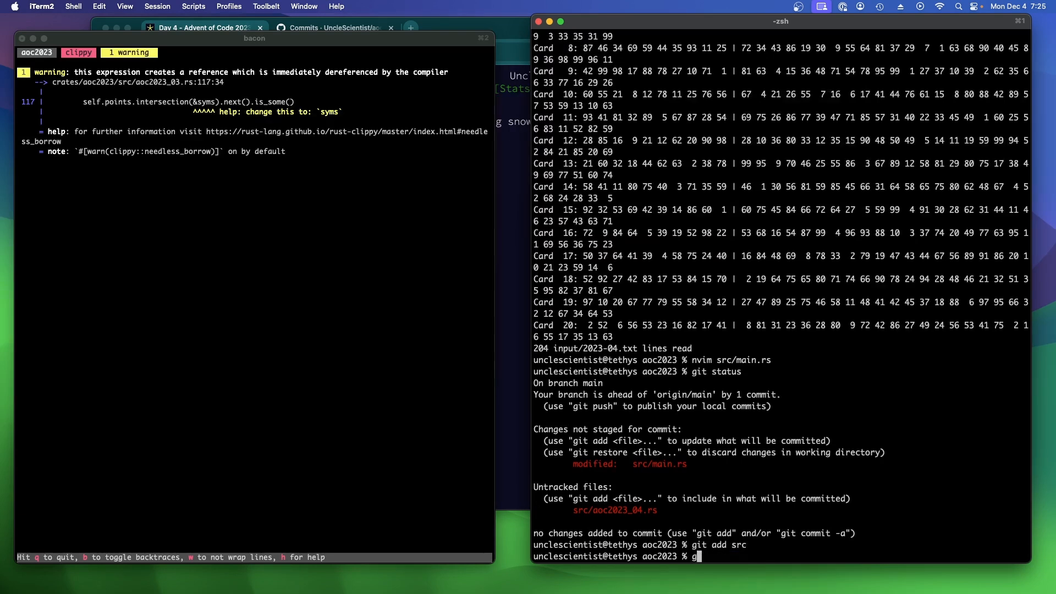
type("it commit -m \"2")
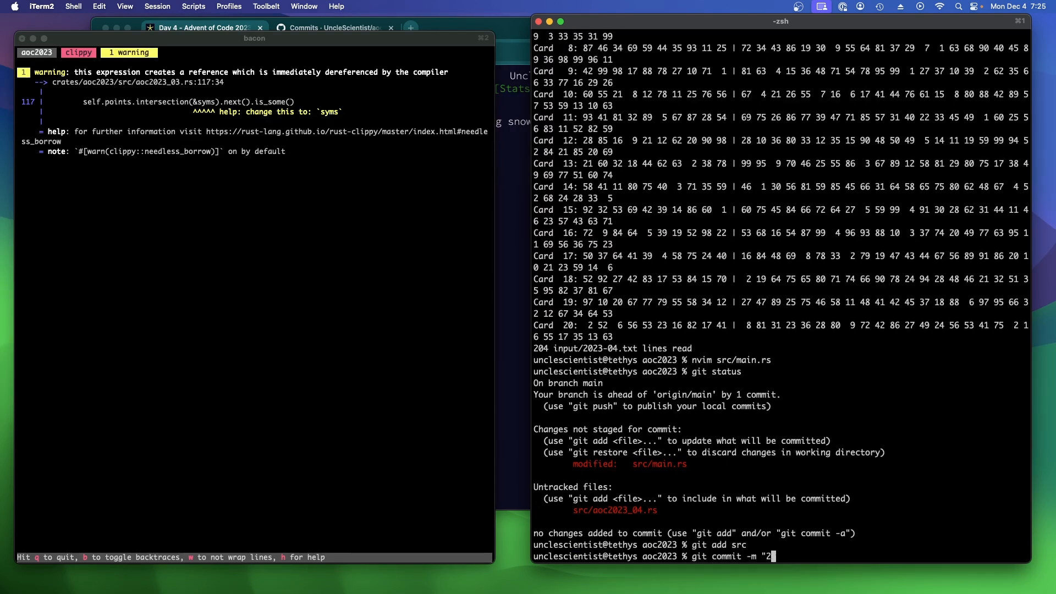
type("023 day 4 par")
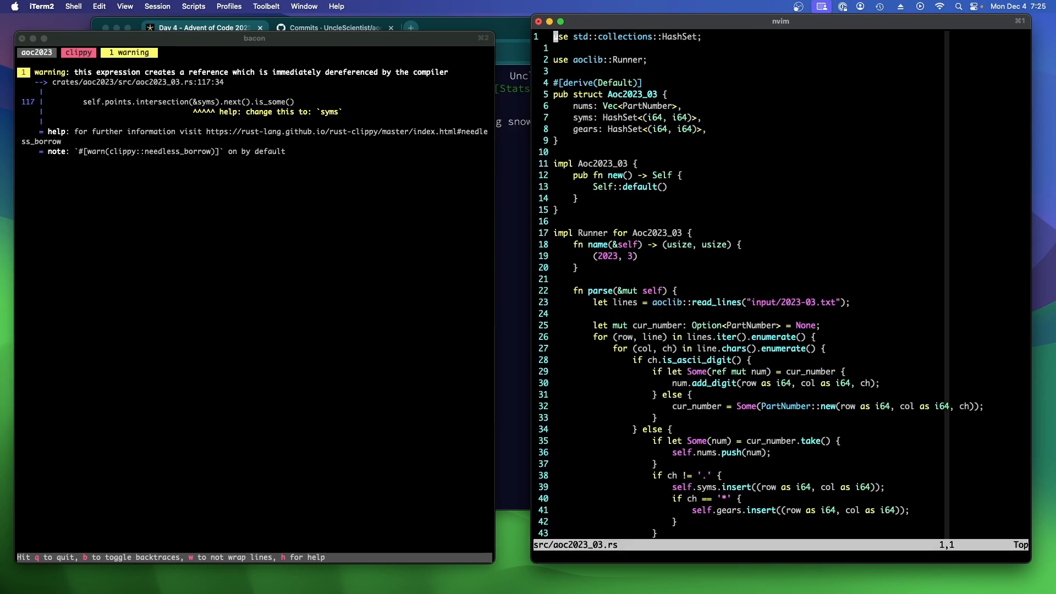
Change &syms to syms on line 117 of aoc2023_03.rs and commit -am "clippy"
type(":117")
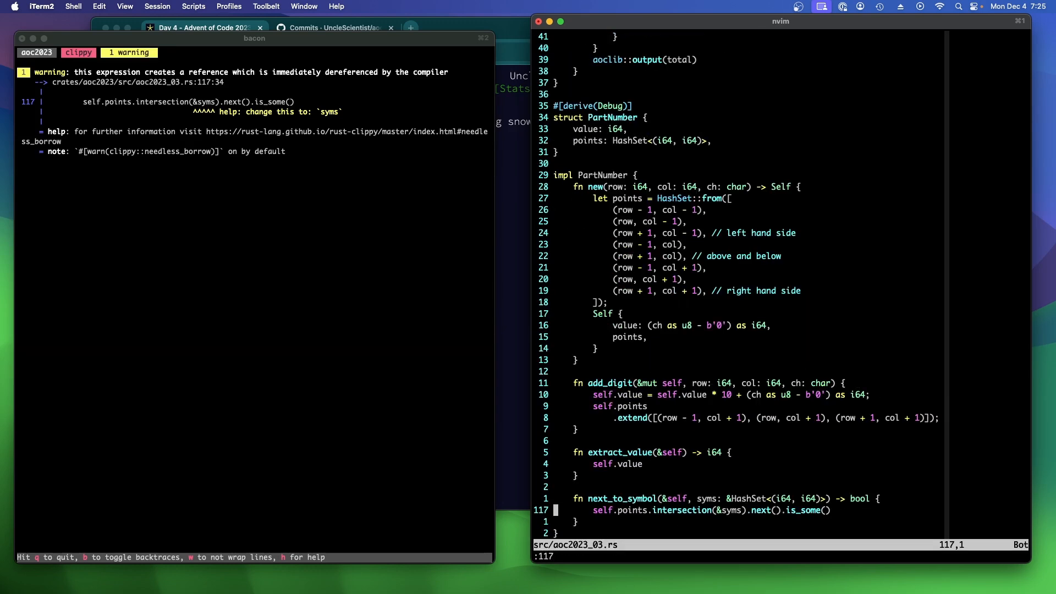
key("f")
type("git")
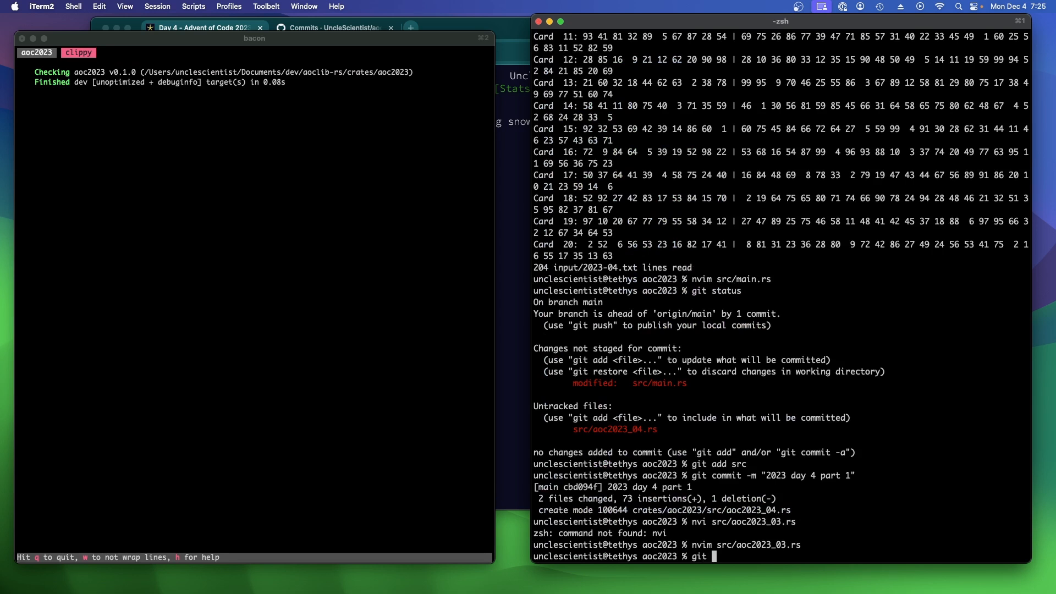
type("commit -am \"clippy")
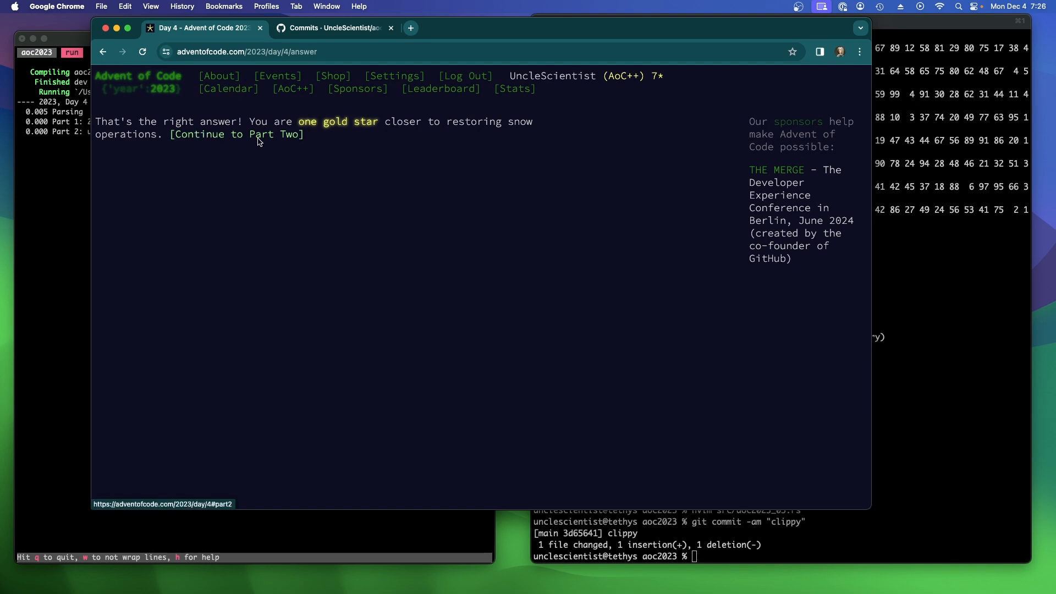
Open Part Two and read through its example totaling 30 scratchcards
left_click(237, 135)
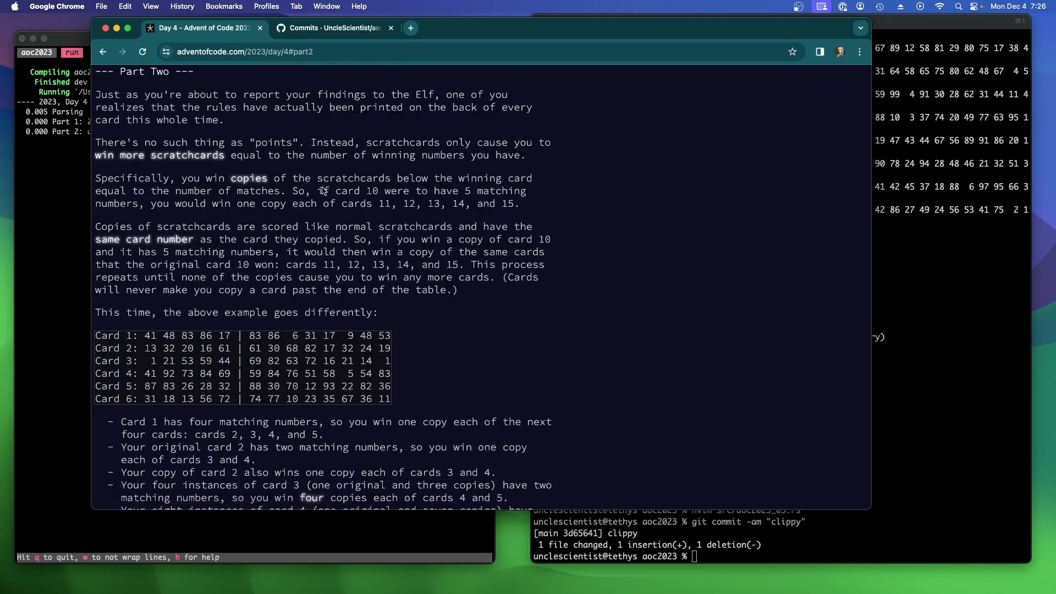
mouse_move(539, 133)
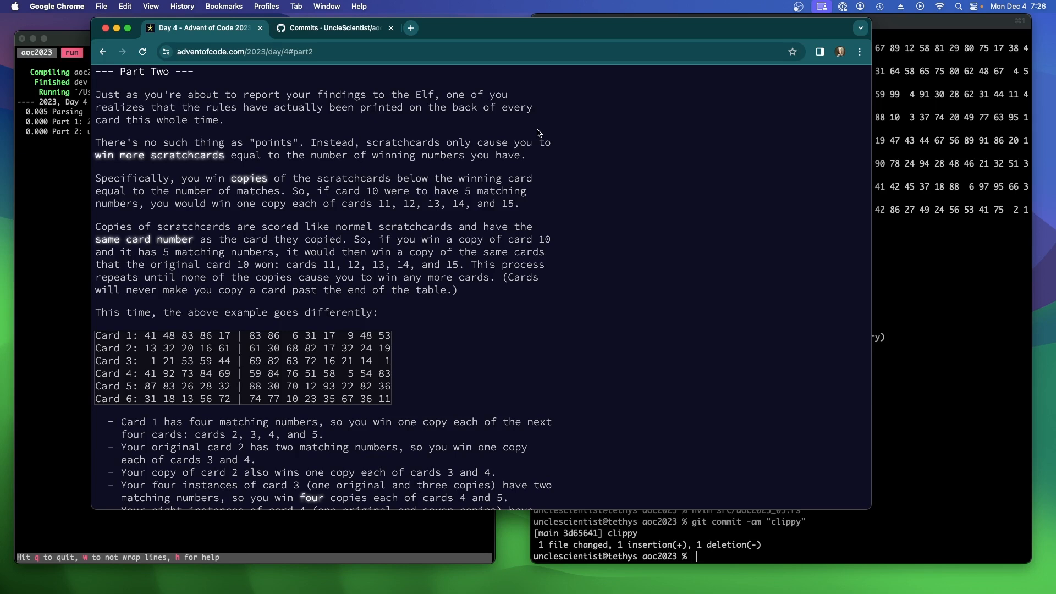
mouse_move(219, 146)
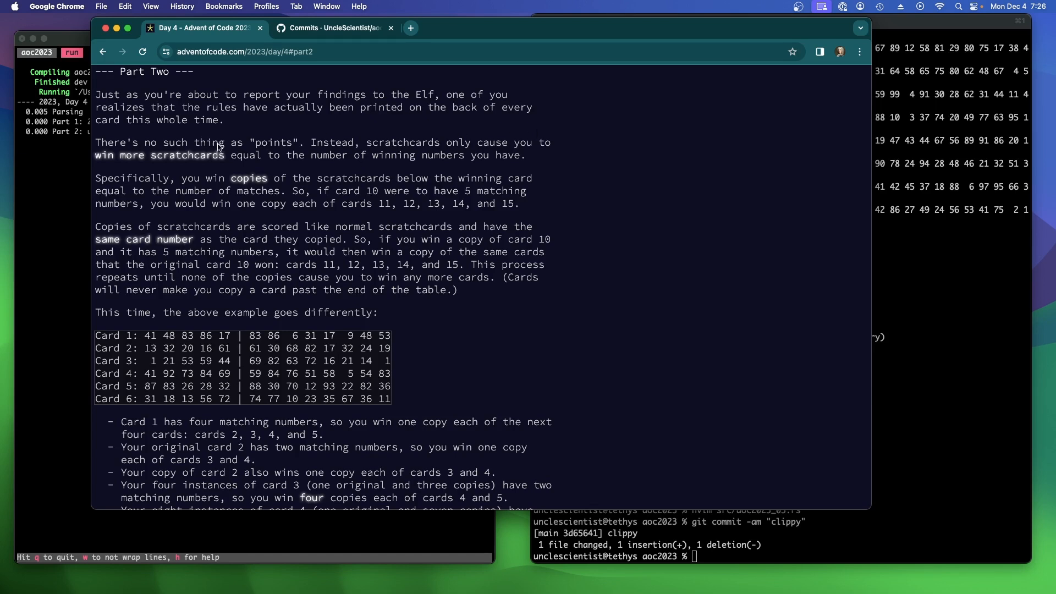
mouse_move(298, 171)
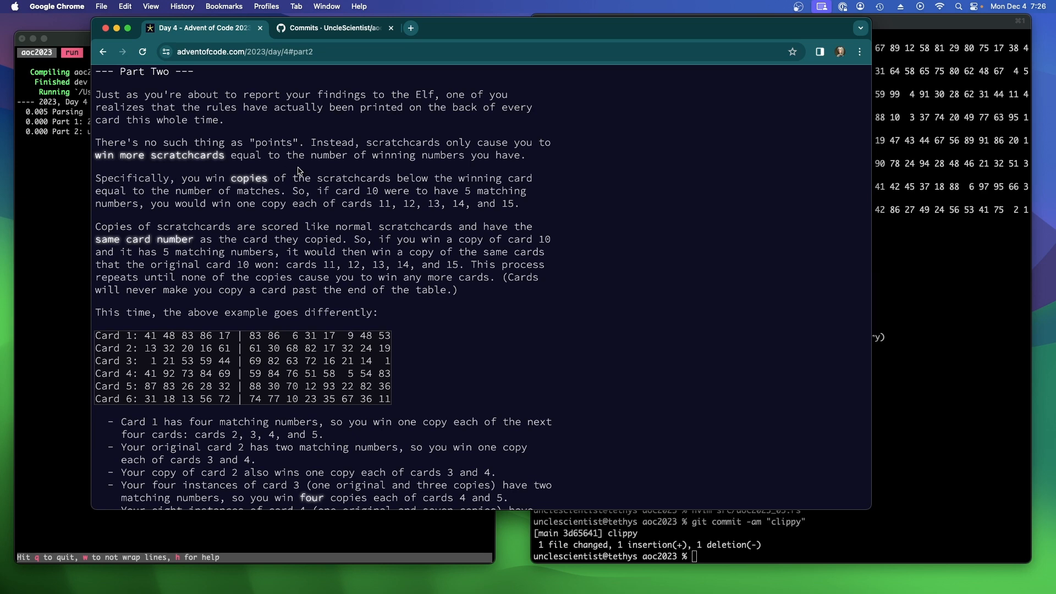
mouse_move(160, 169)
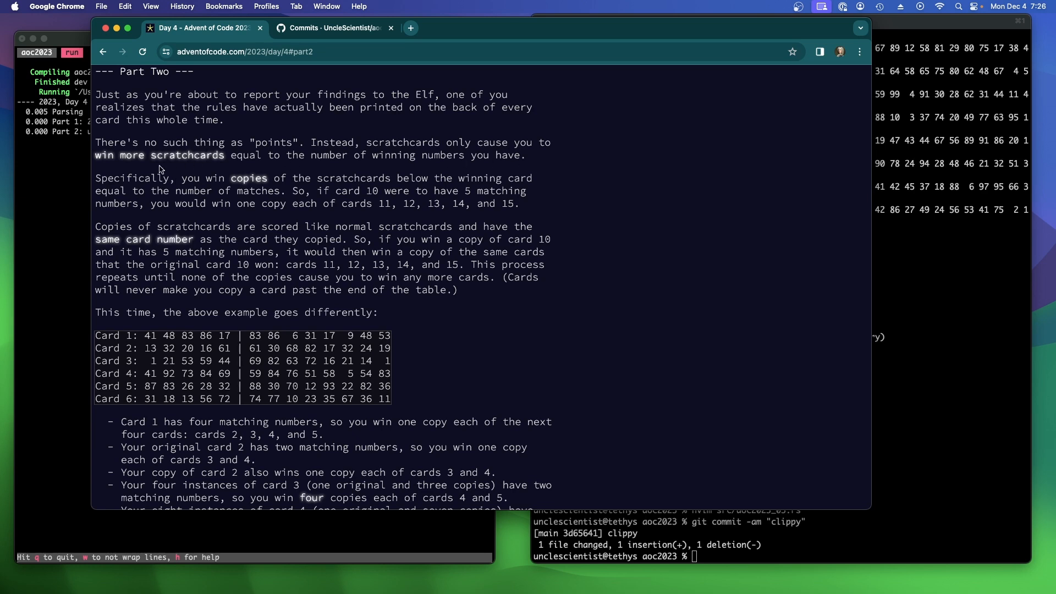
mouse_move(462, 167)
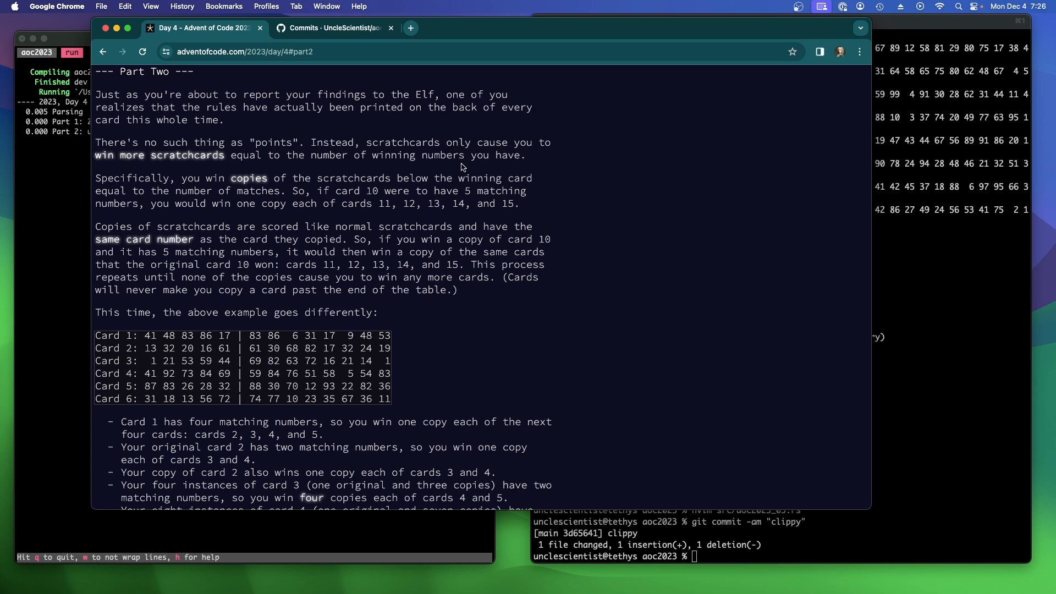
mouse_move(510, 172)
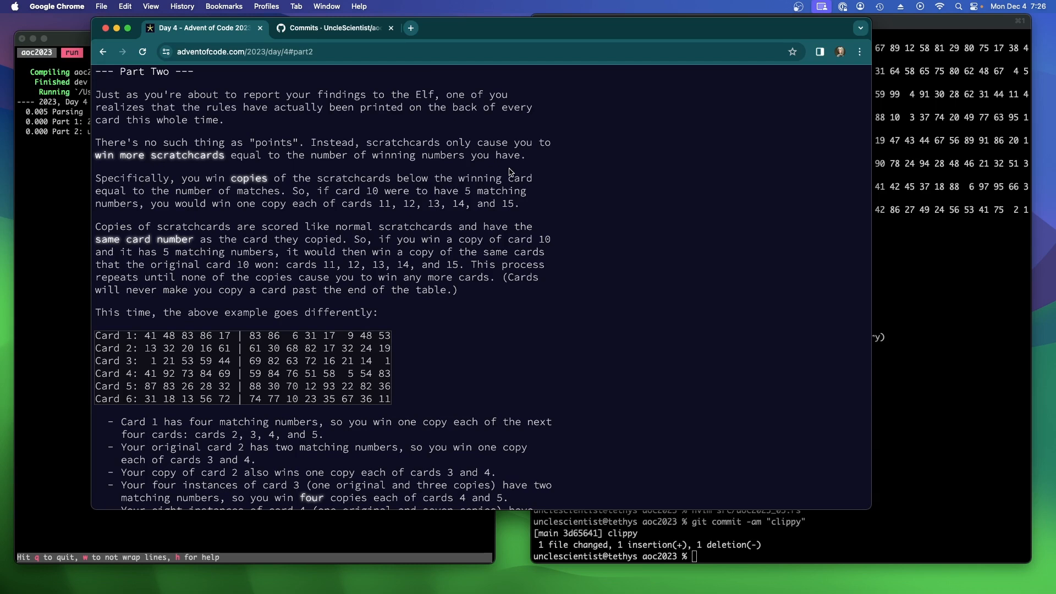
mouse_move(633, 311)
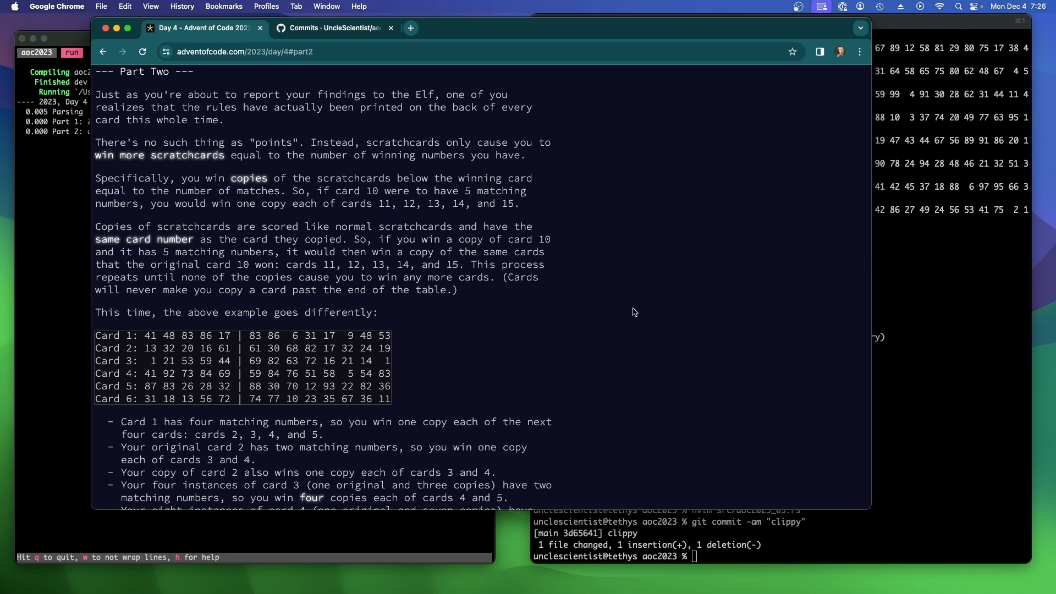
mouse_move(626, 304)
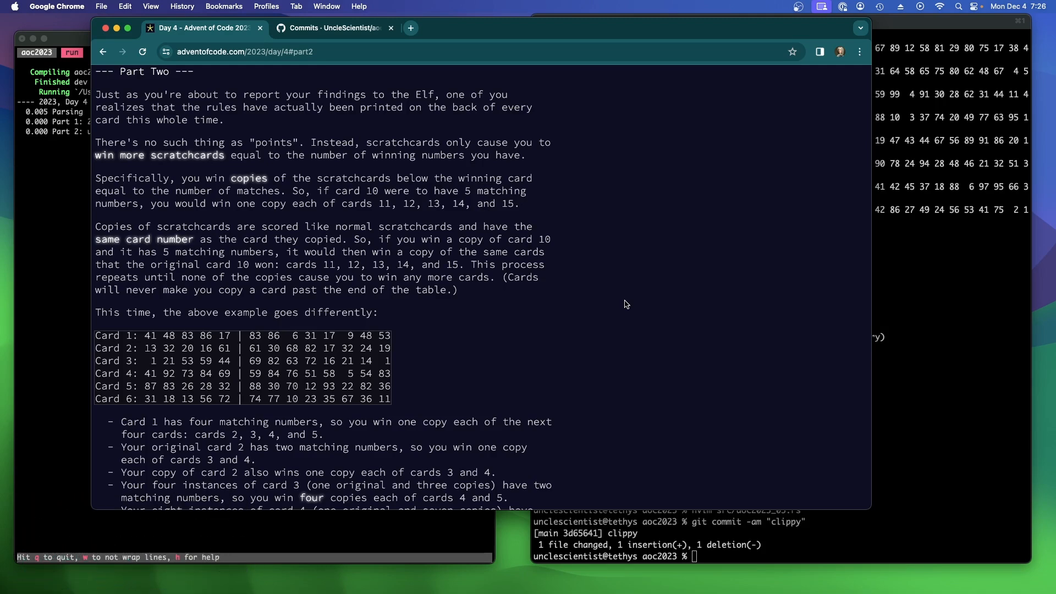
scroll("down", 3)
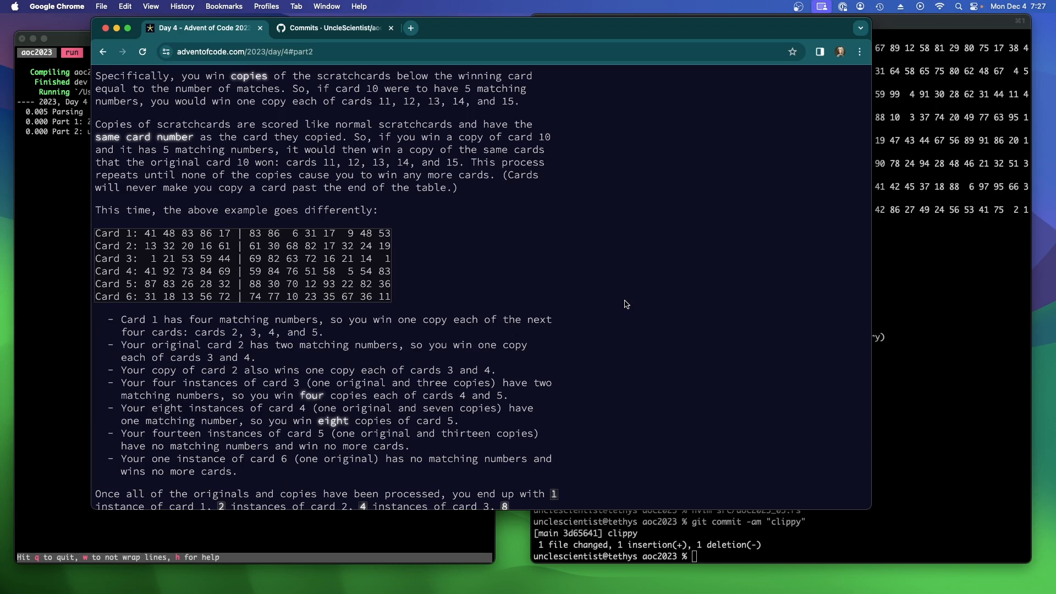
mouse_move(583, 291)
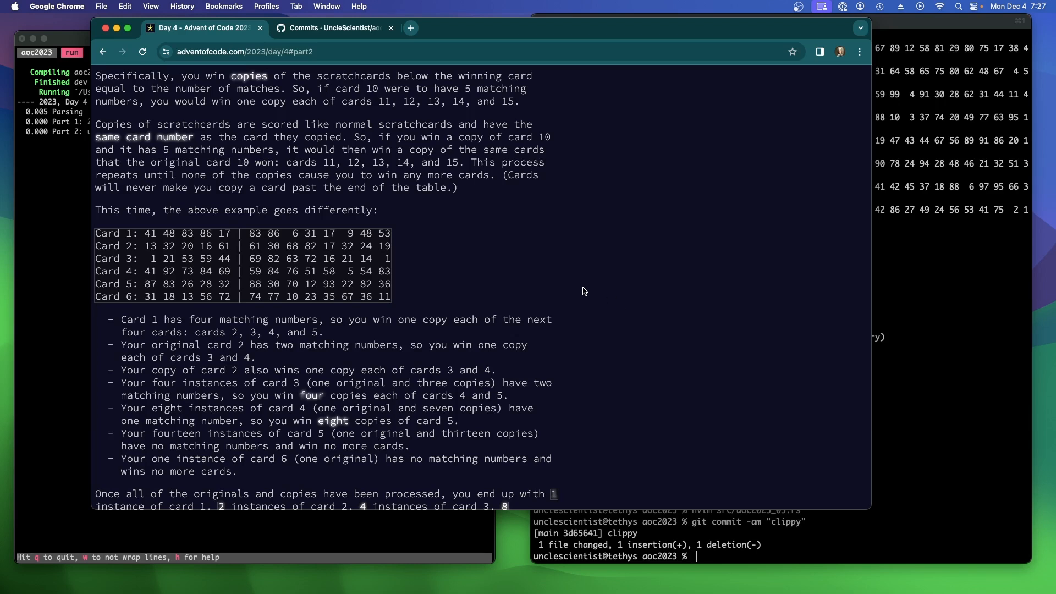
mouse_move(761, 396)
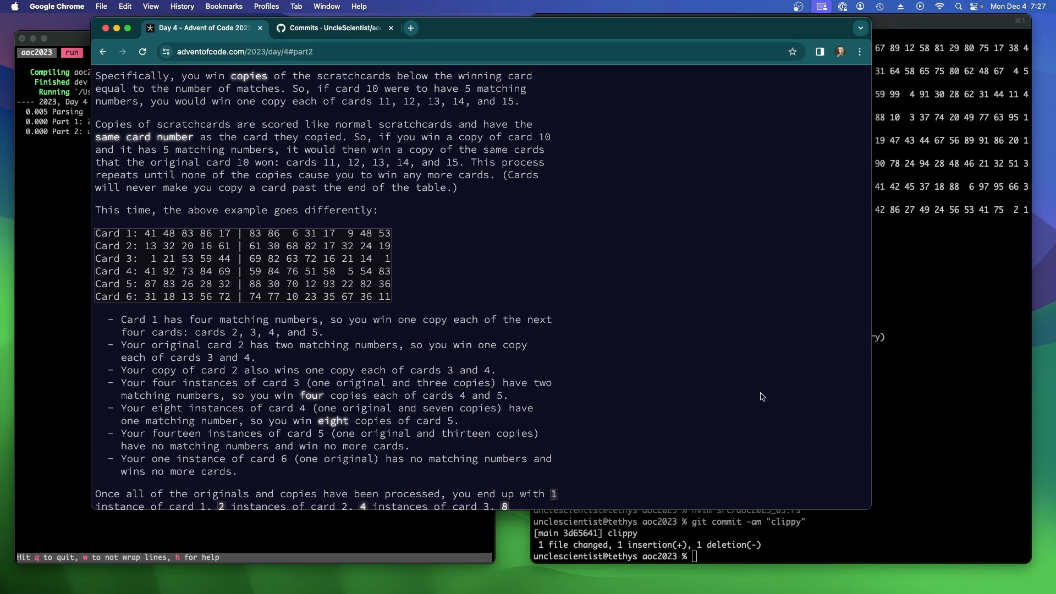
scroll("down", 3)
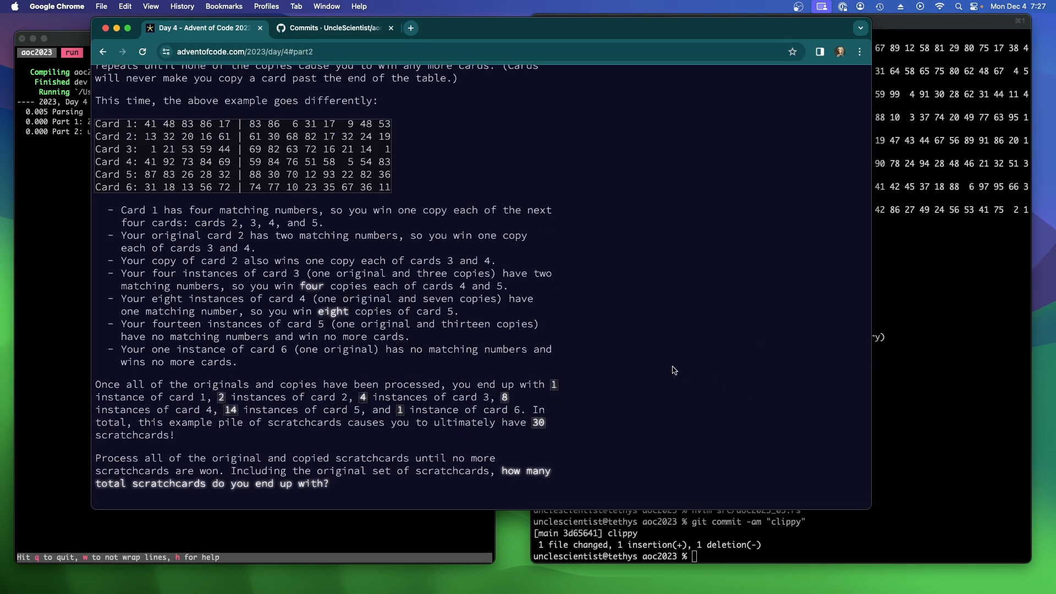
mouse_move(151, 123)
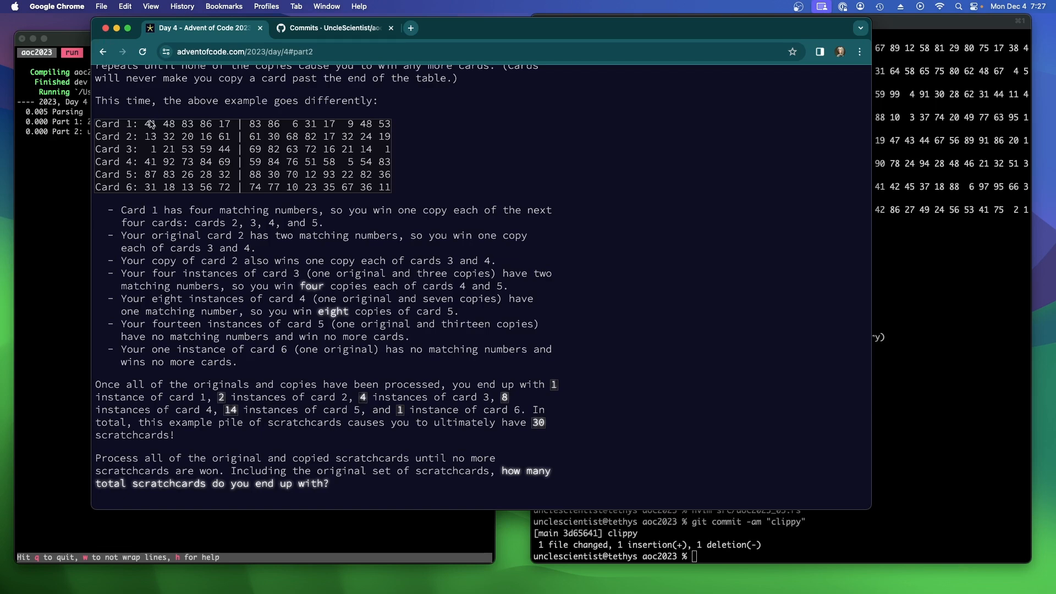
mouse_move(177, 139)
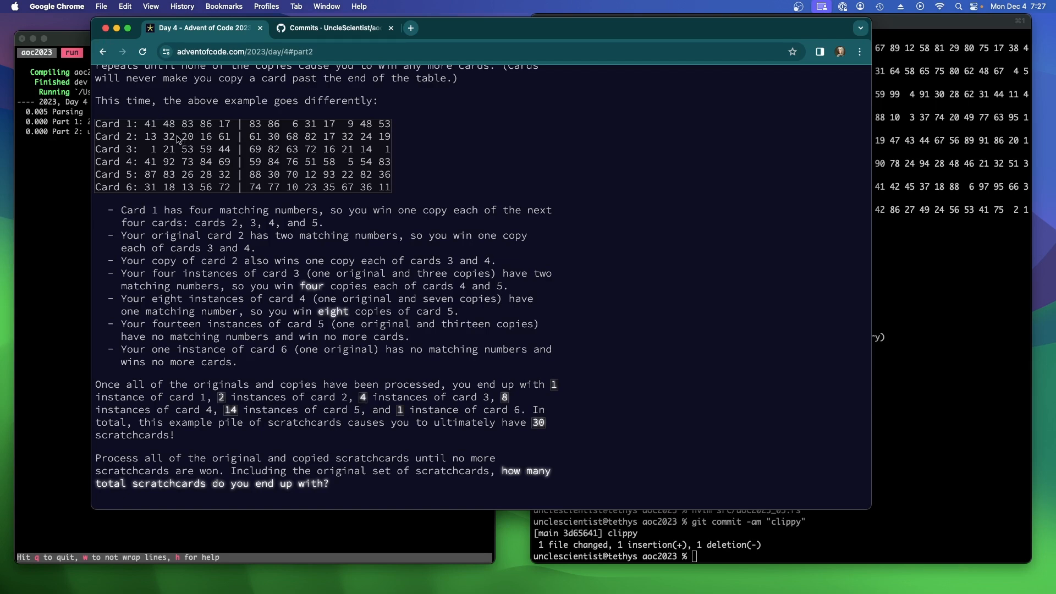
mouse_move(170, 148)
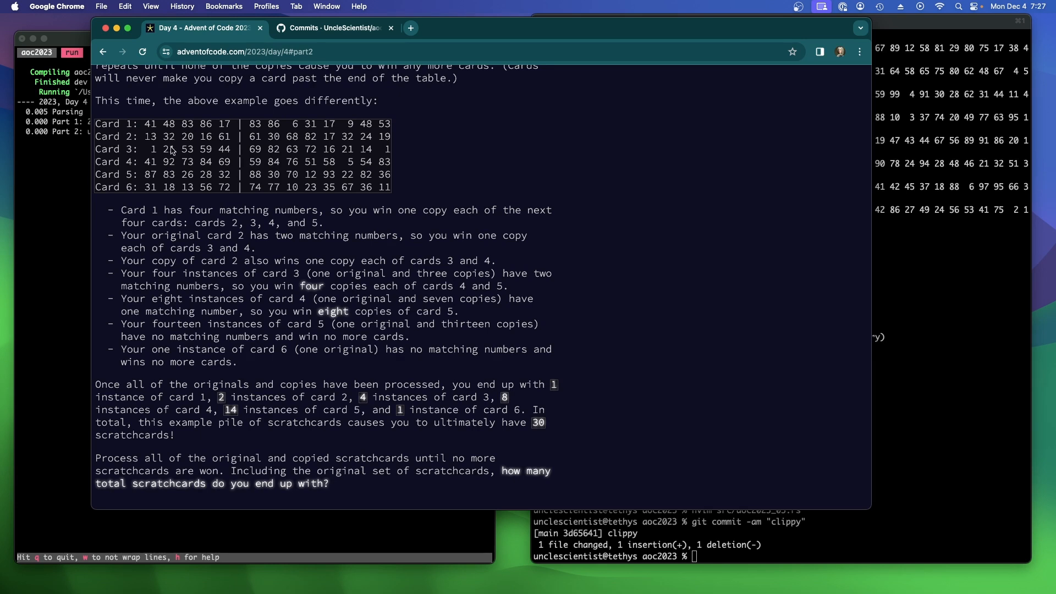
mouse_move(170, 187)
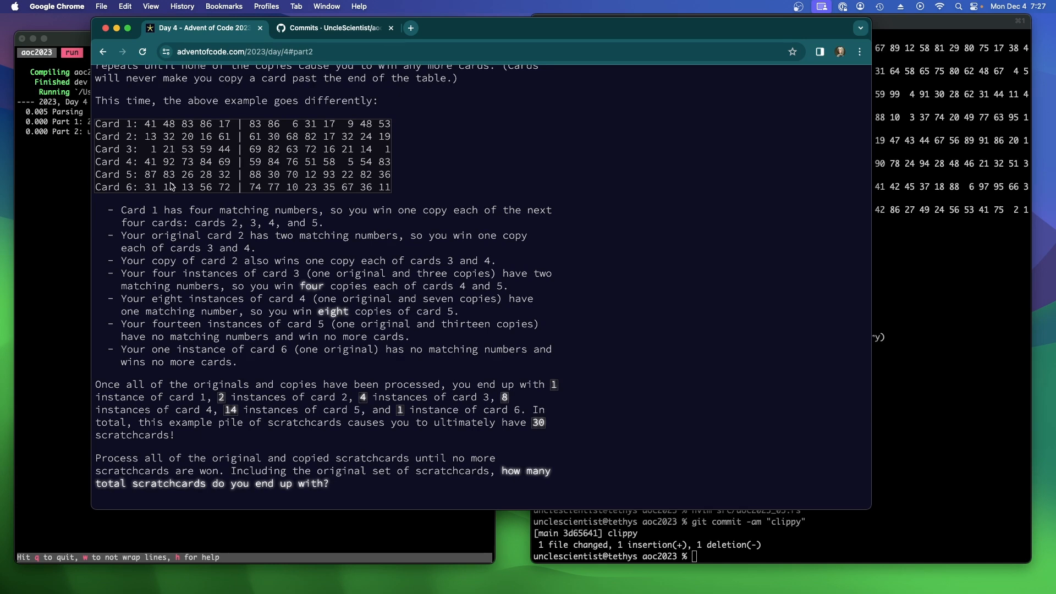
mouse_move(199, 202)
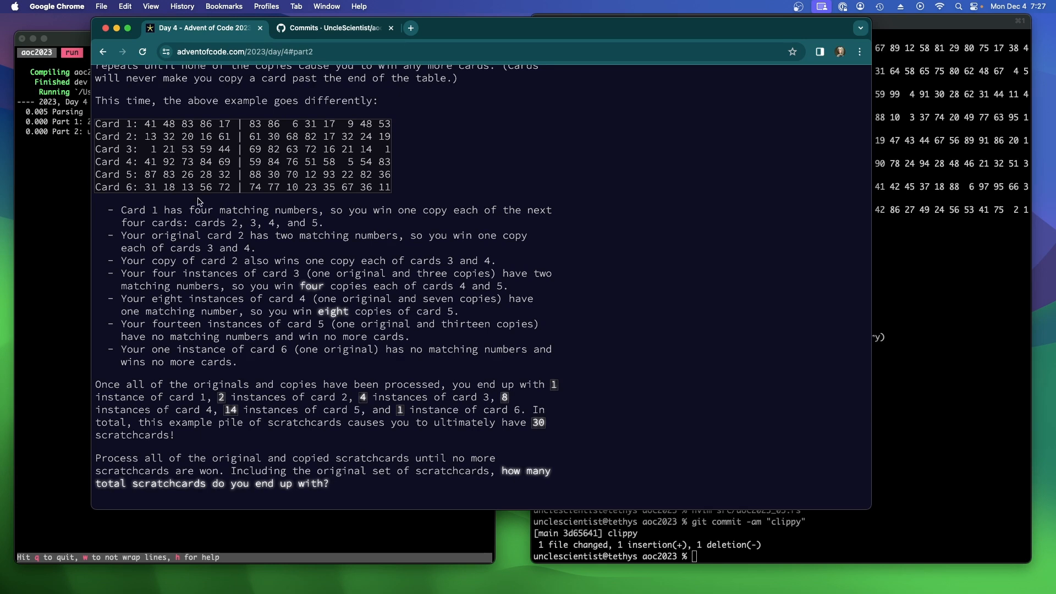
scroll("down", 3)
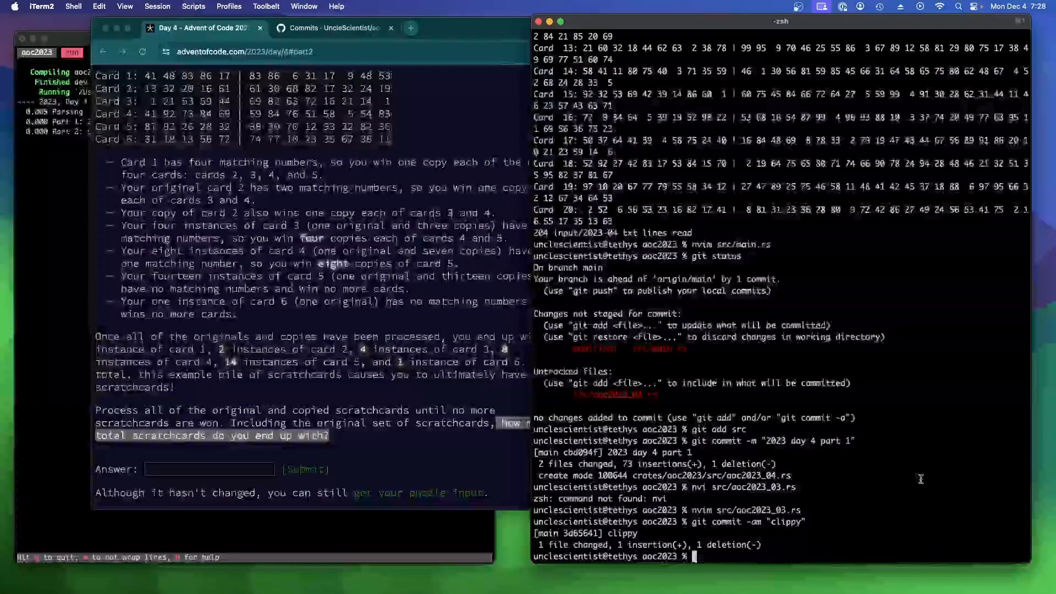
Add fn count(&self) -> usize to impl Card and have score call self.count()
type("nvim src/aoc2023_03.rs")
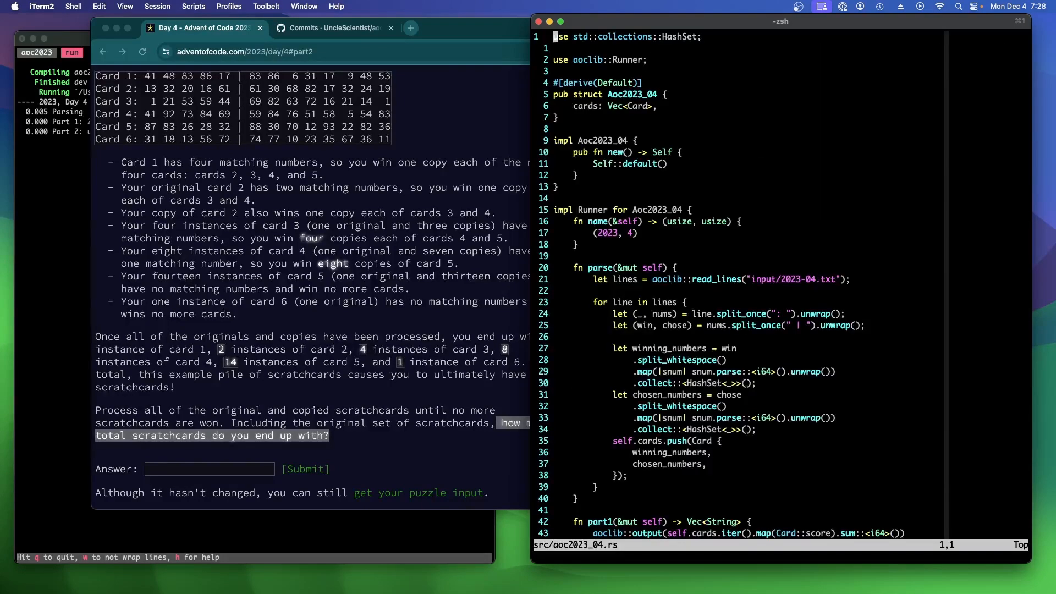
key("G")
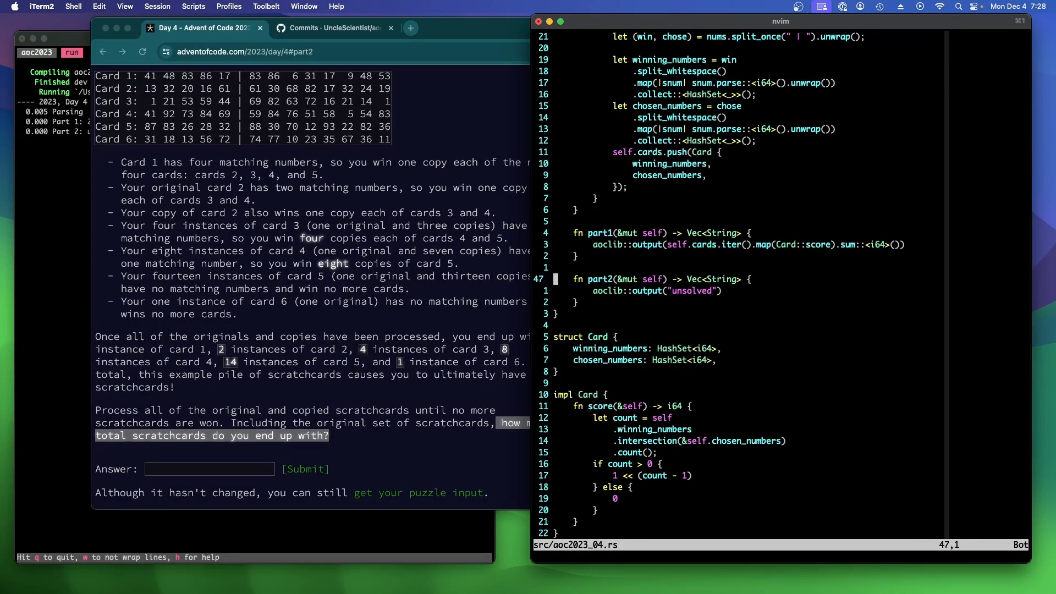
scroll("down", 3)
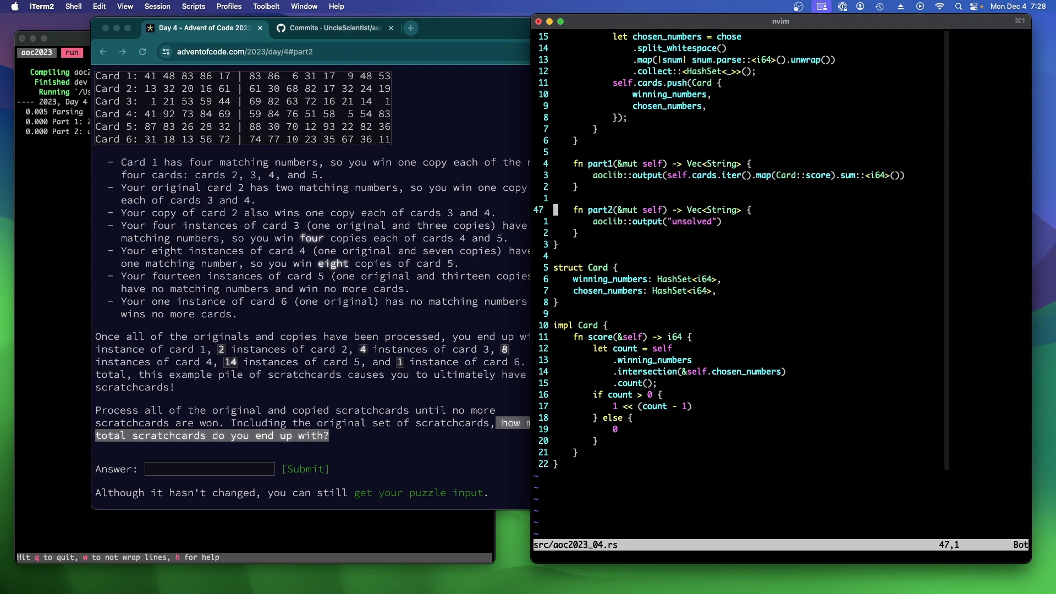
mouse_move(770, 532)
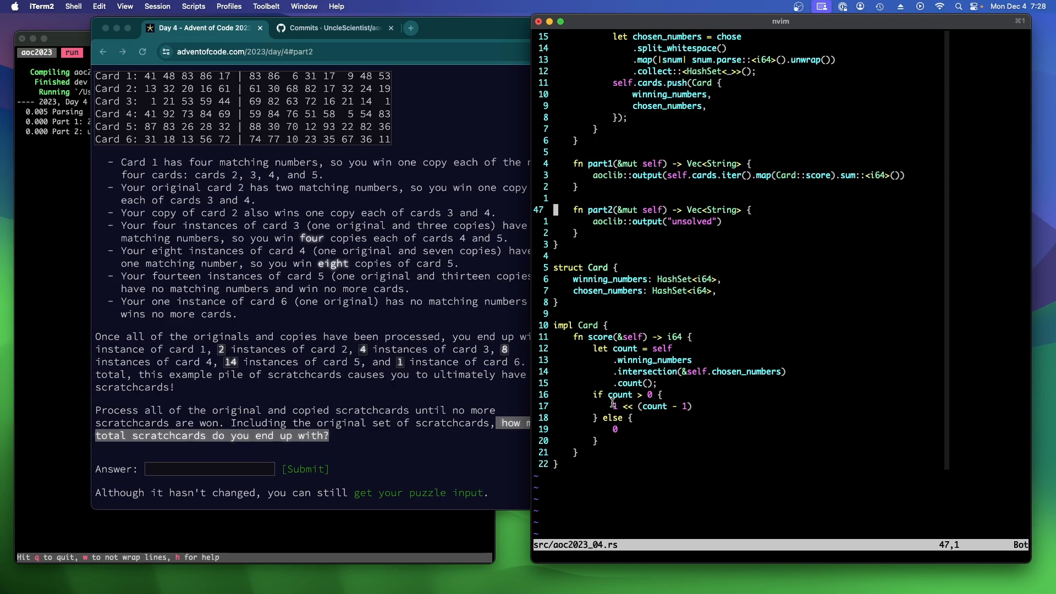
key("j")
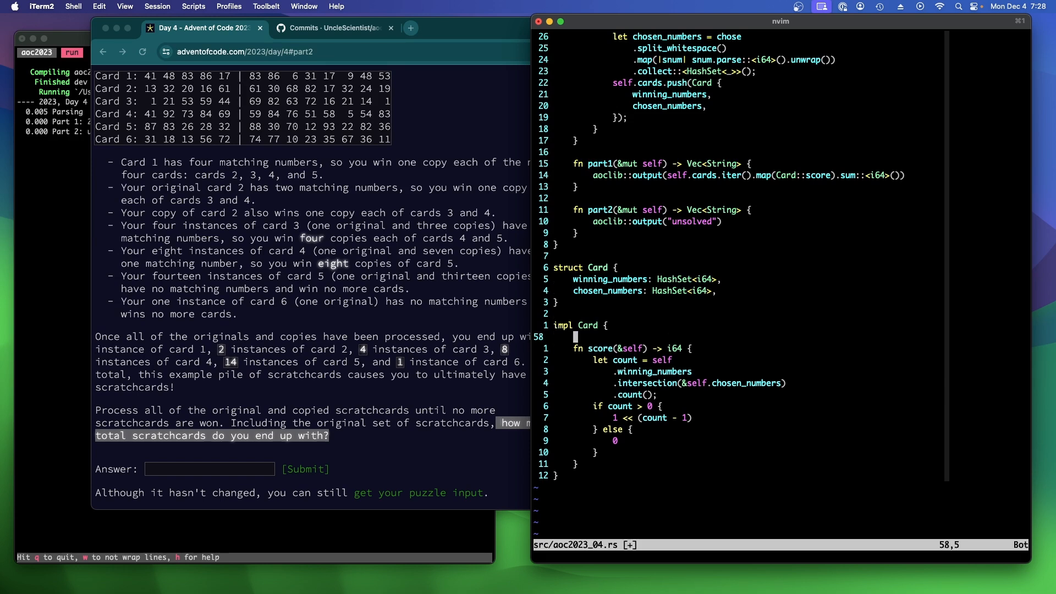
type("fn count(&")
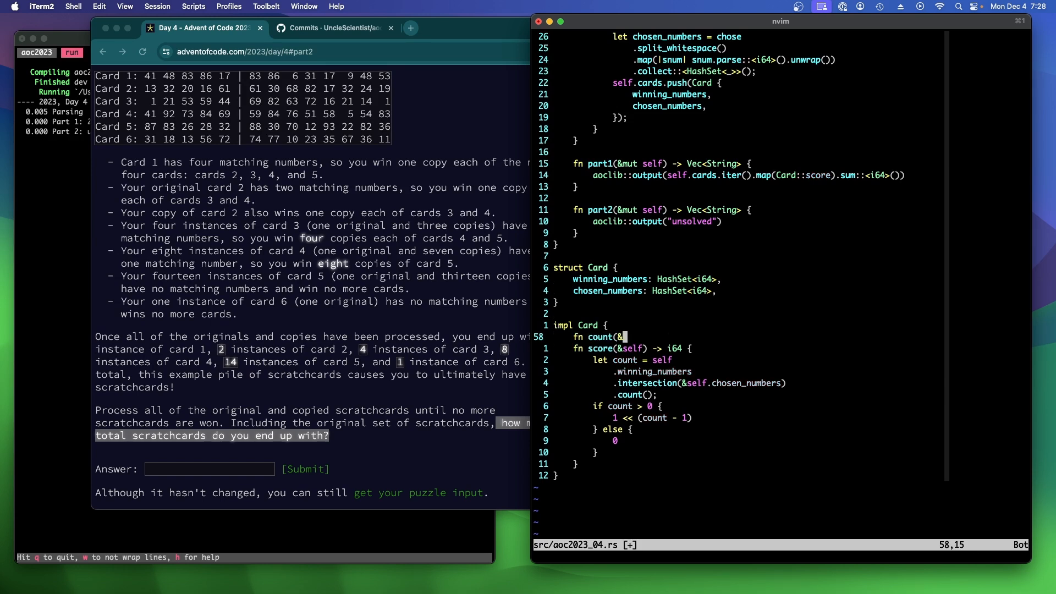
type("self) ->")
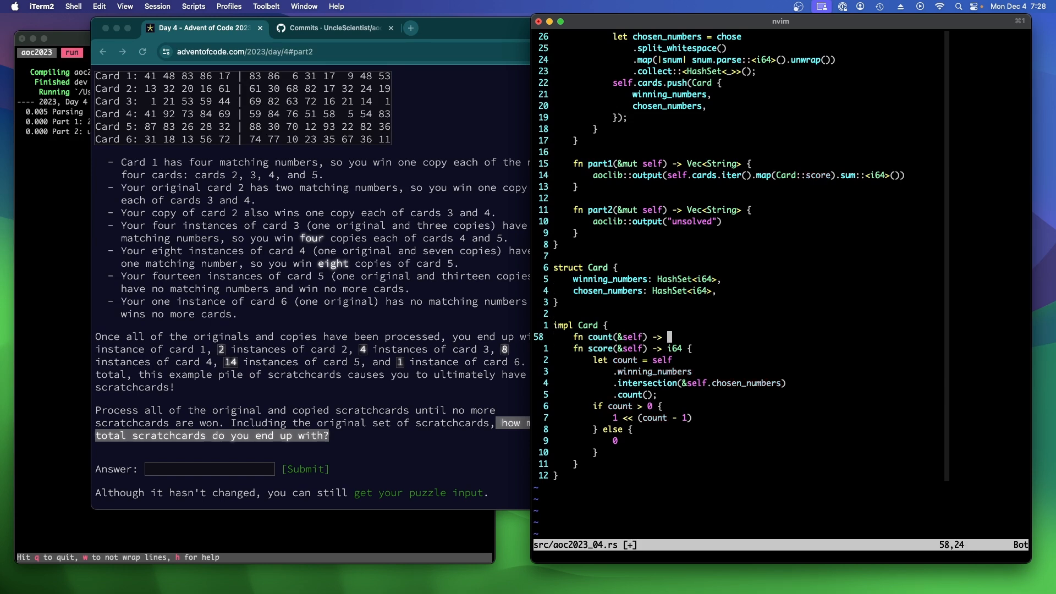
type("usize {")
left_click(634, 360)
type(".count();")
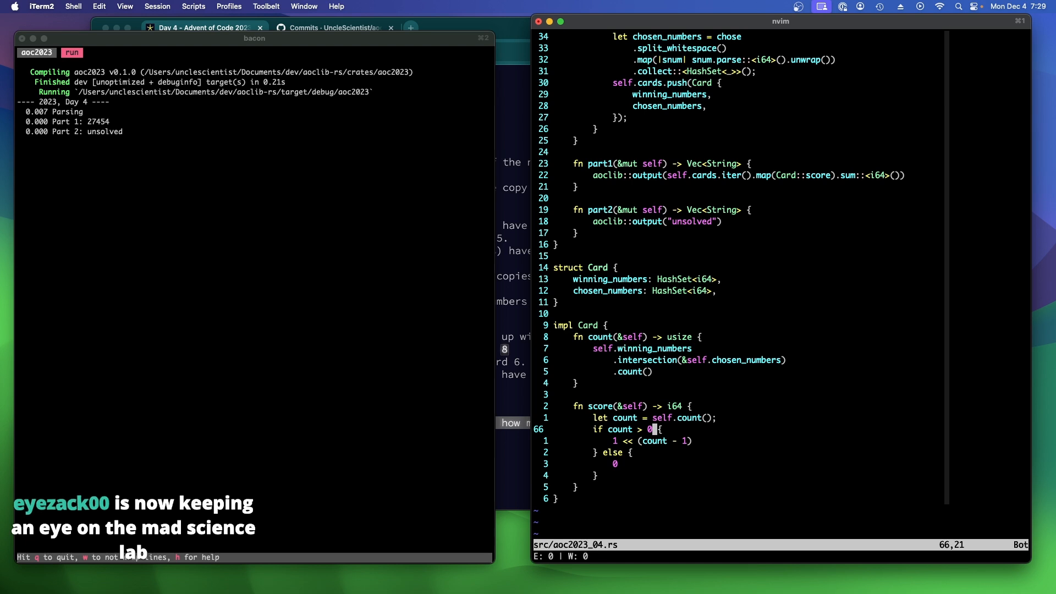
mouse_move(753, 307)
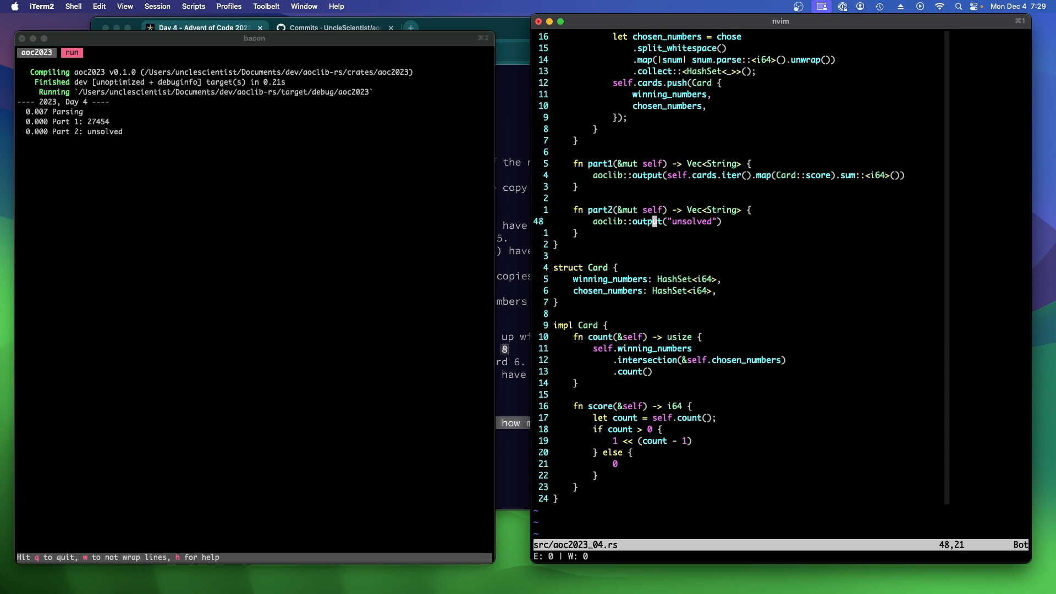
key("k")
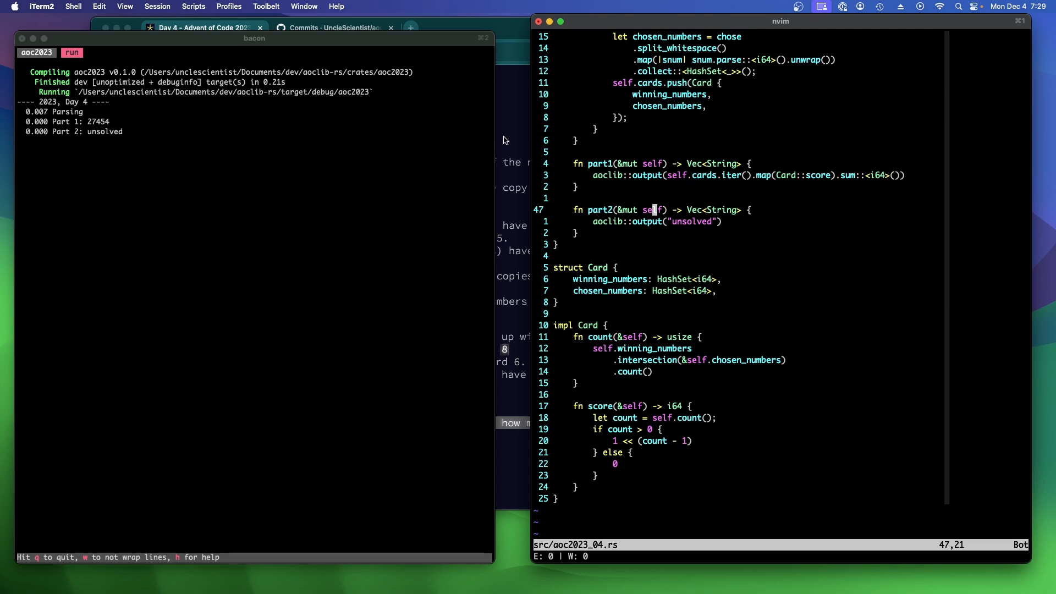
Reread the paragraph on copied scratchcards winning copies of later cards
left_click(202, 28)
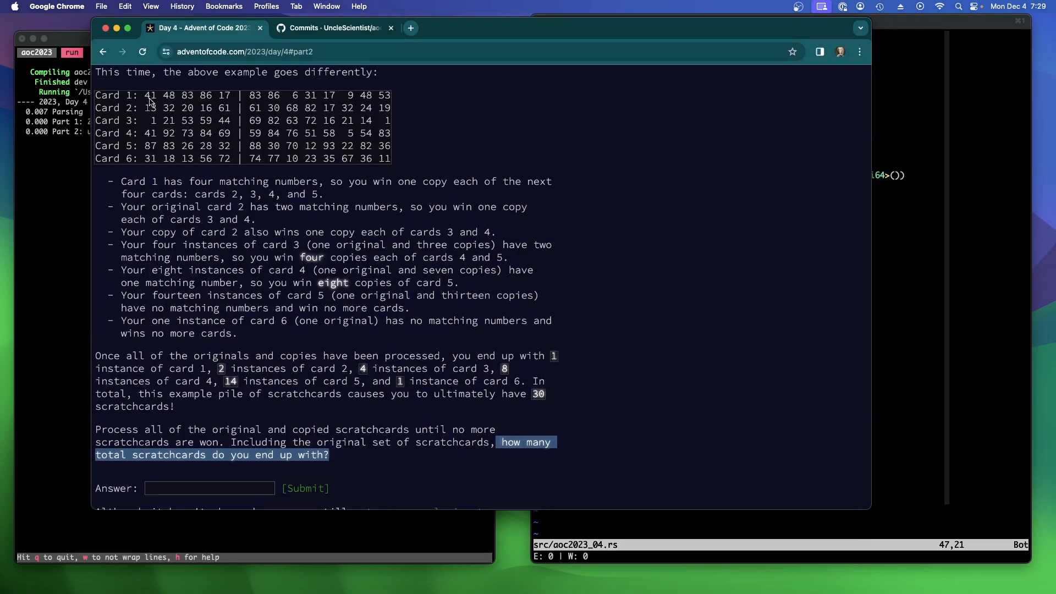
mouse_move(188, 103)
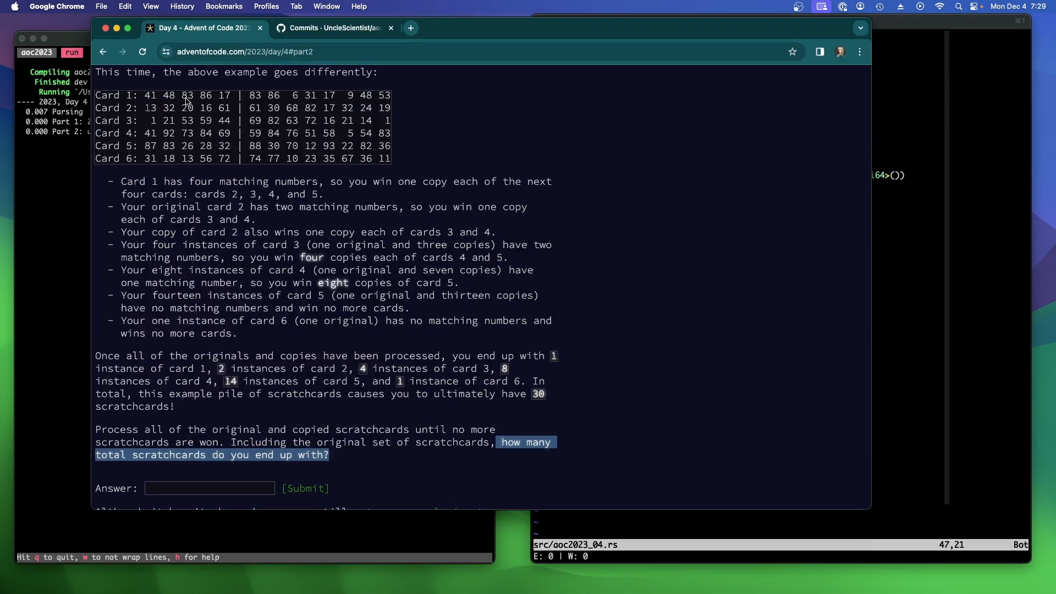
mouse_move(139, 99)
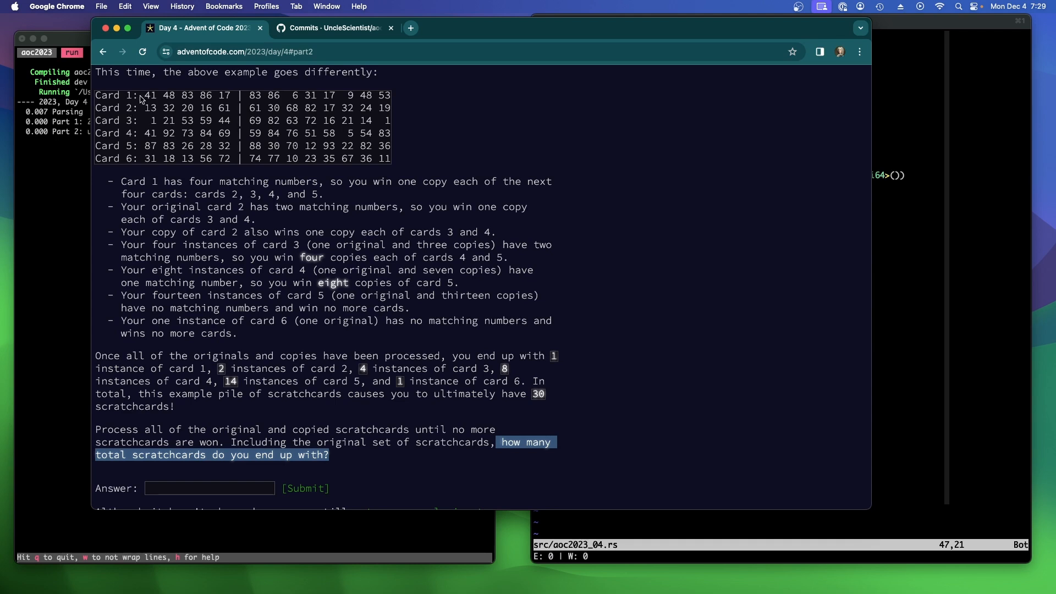
mouse_move(152, 110)
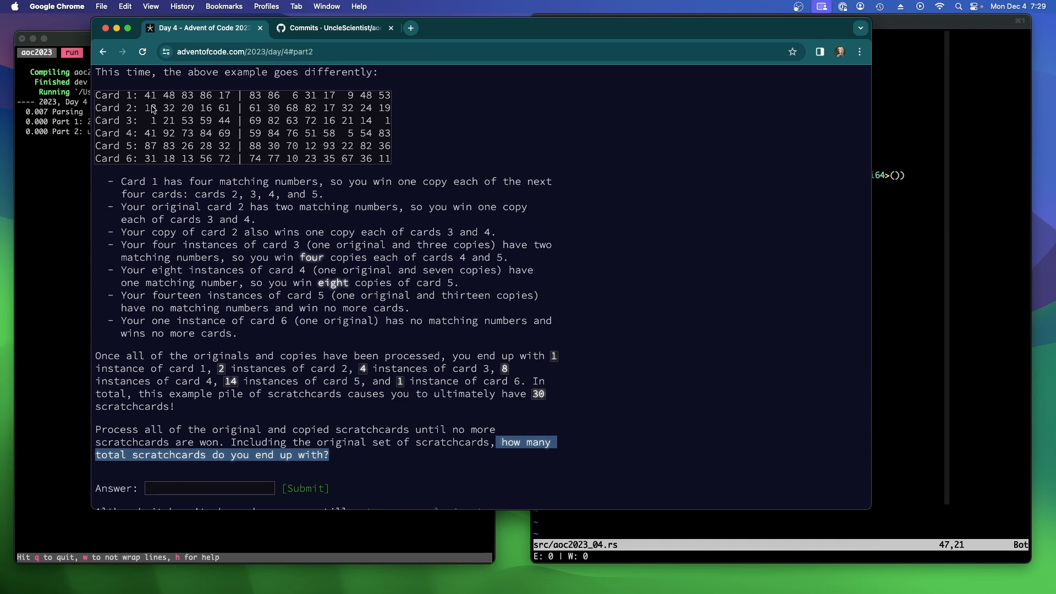
mouse_move(142, 125)
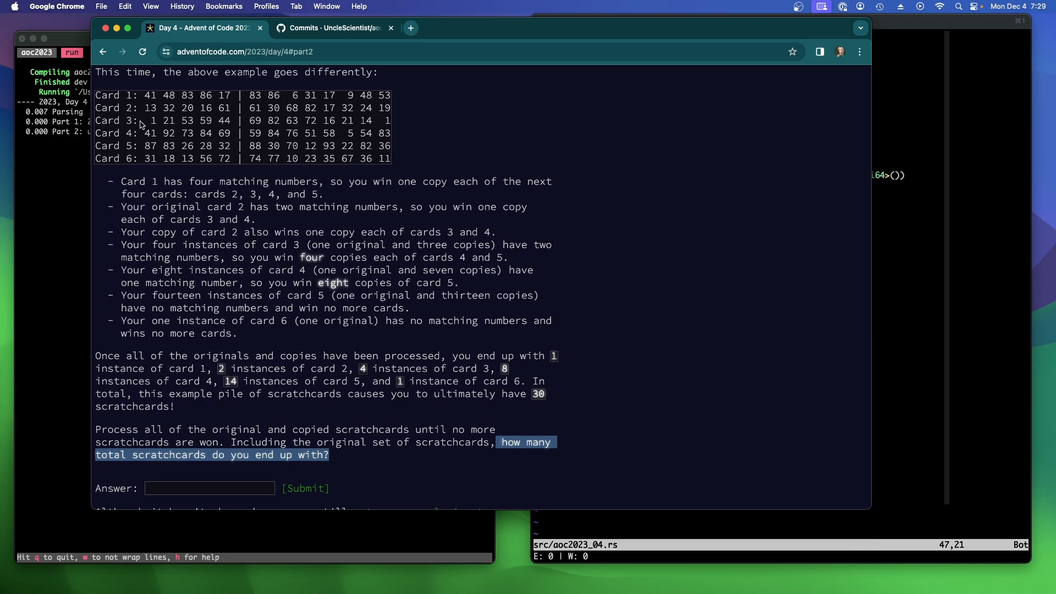
mouse_move(137, 124)
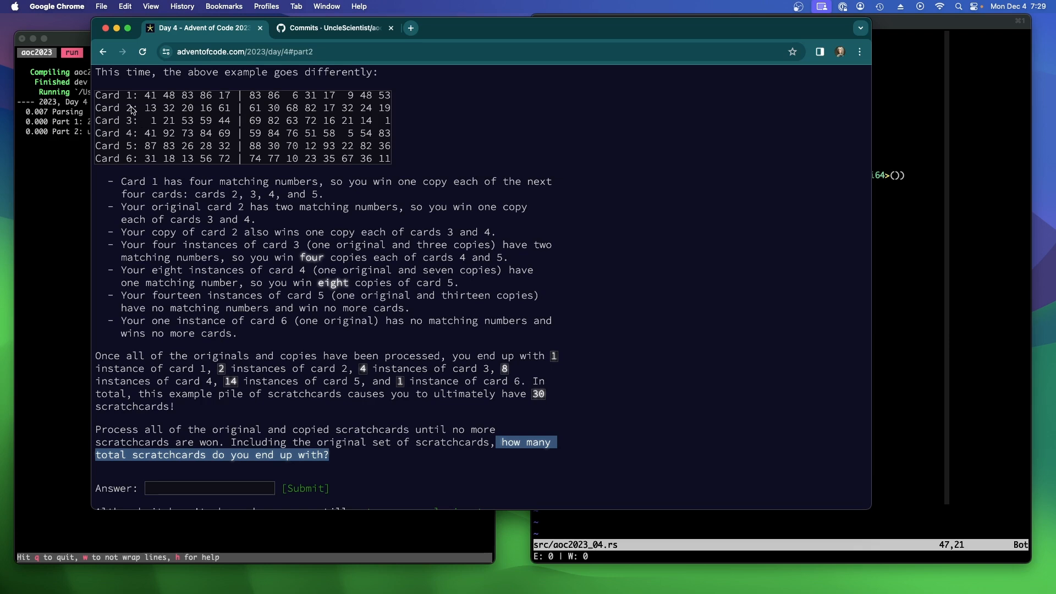
mouse_move(200, 111)
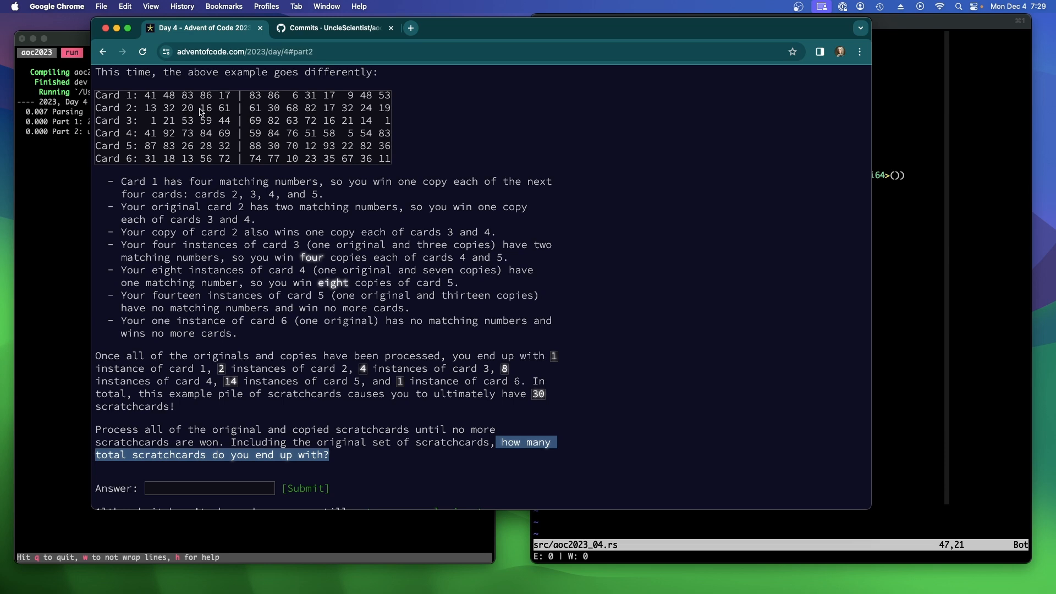
scroll("up", 3)
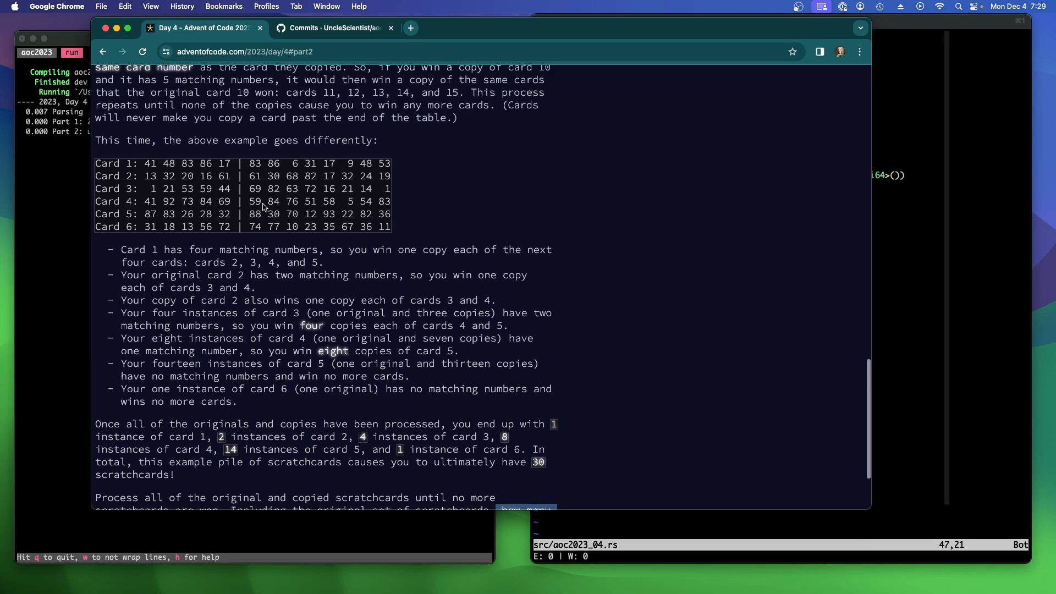
scroll("up", 3)
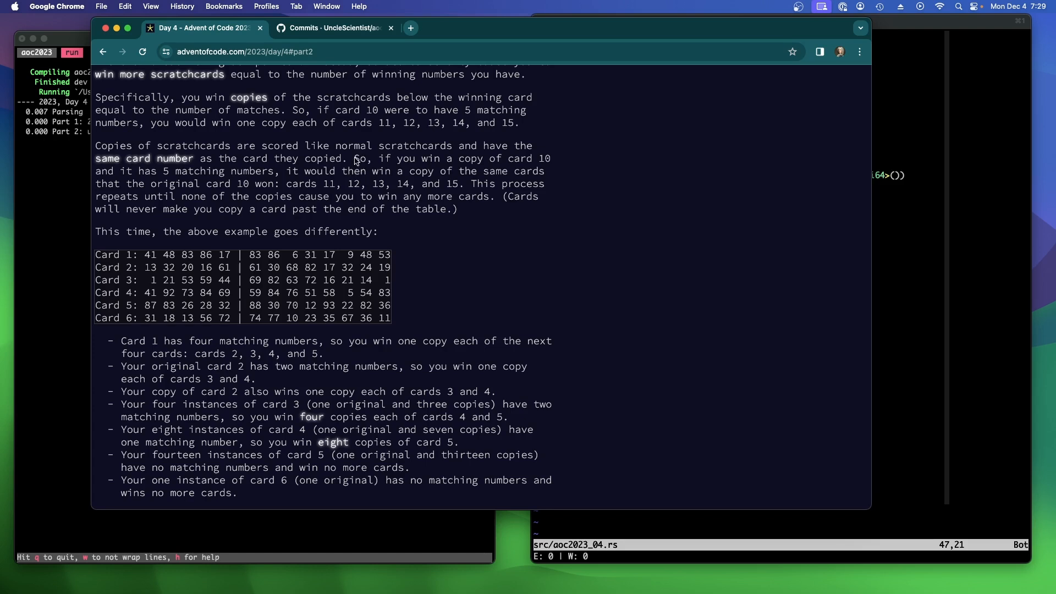
left_click_drag(353, 159, 330, 171)
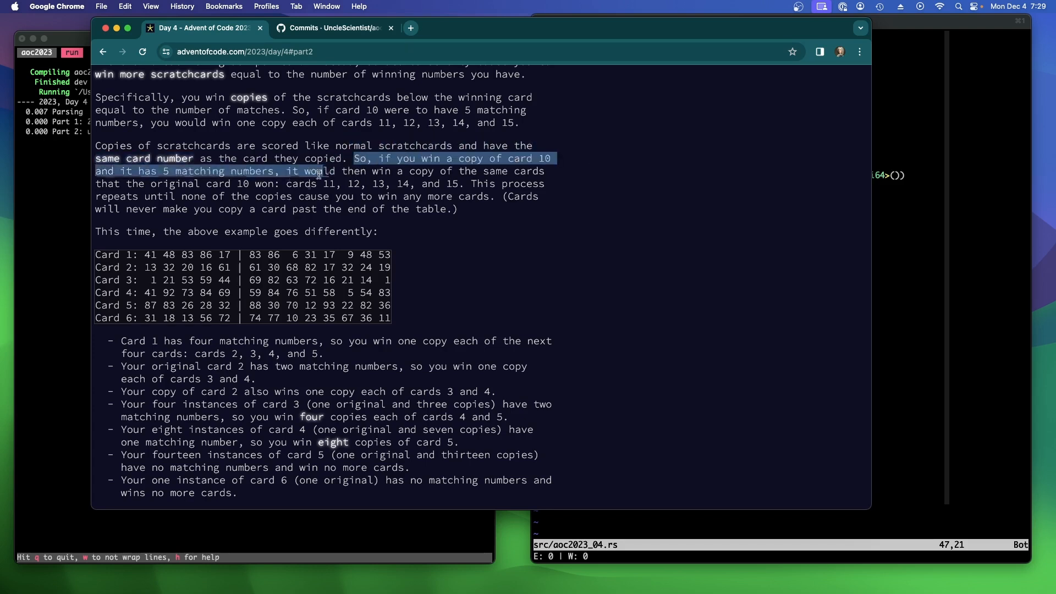
left_click(324, 184)
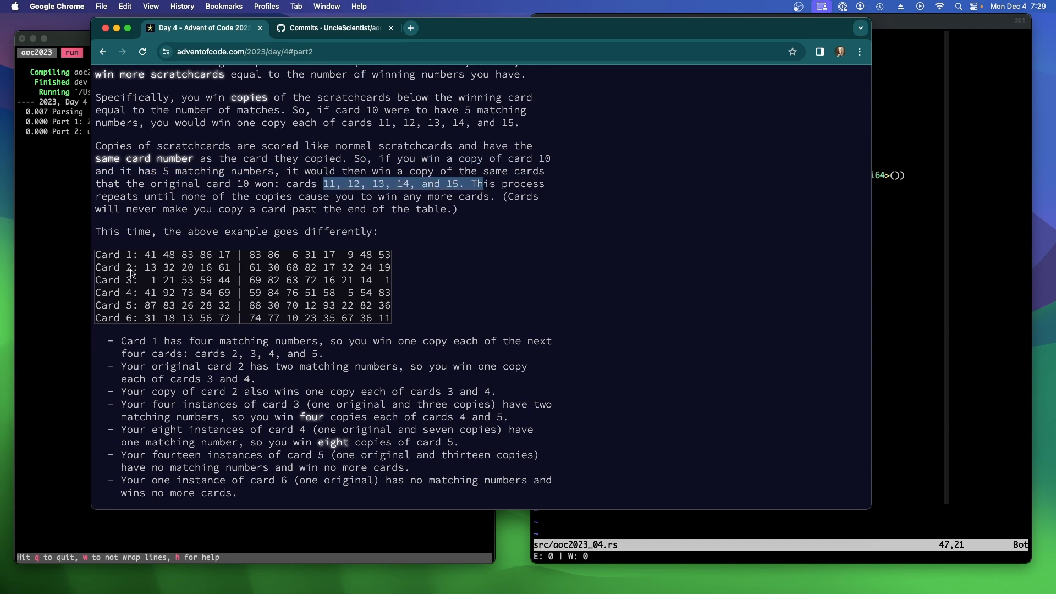
mouse_move(160, 273)
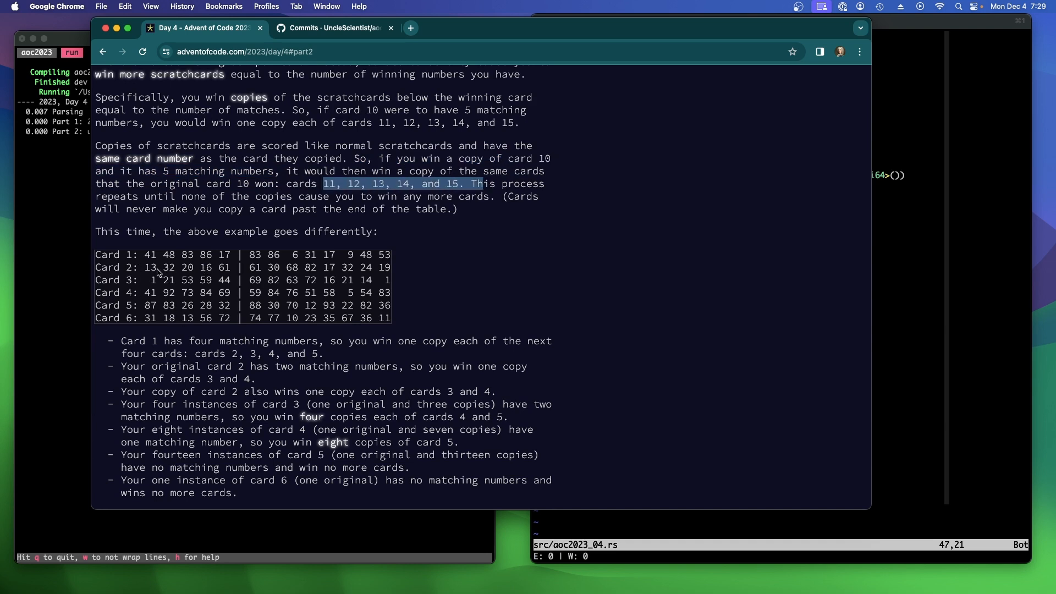
mouse_move(133, 304)
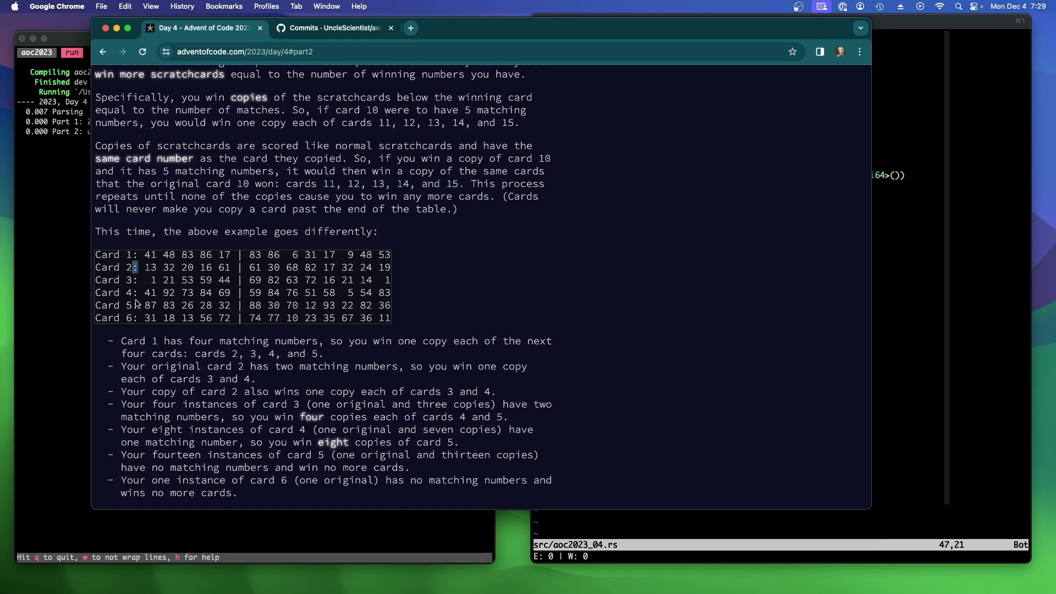
mouse_move(137, 285)
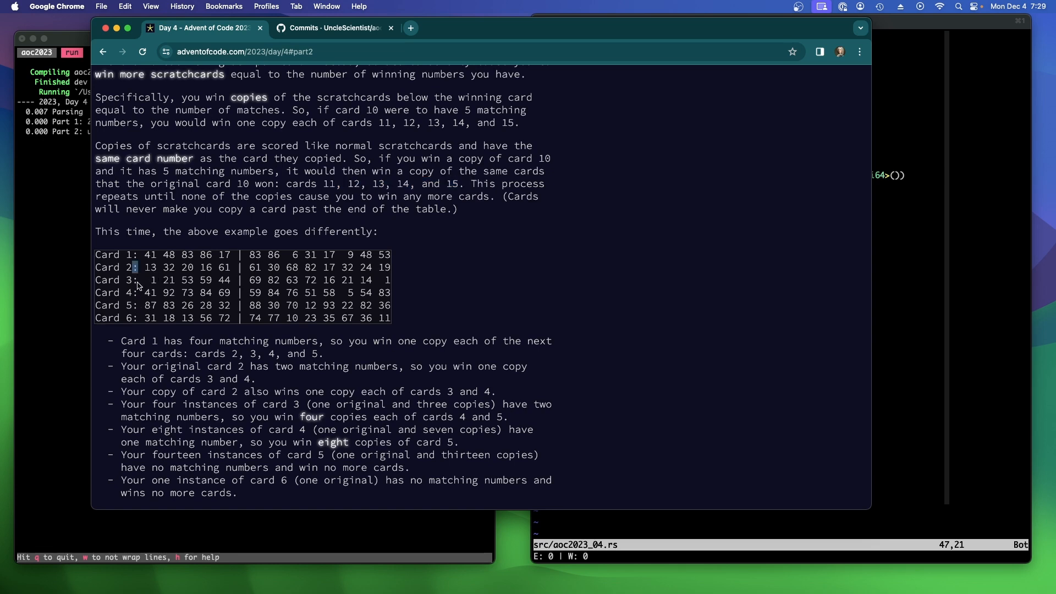
mouse_move(759, 374)
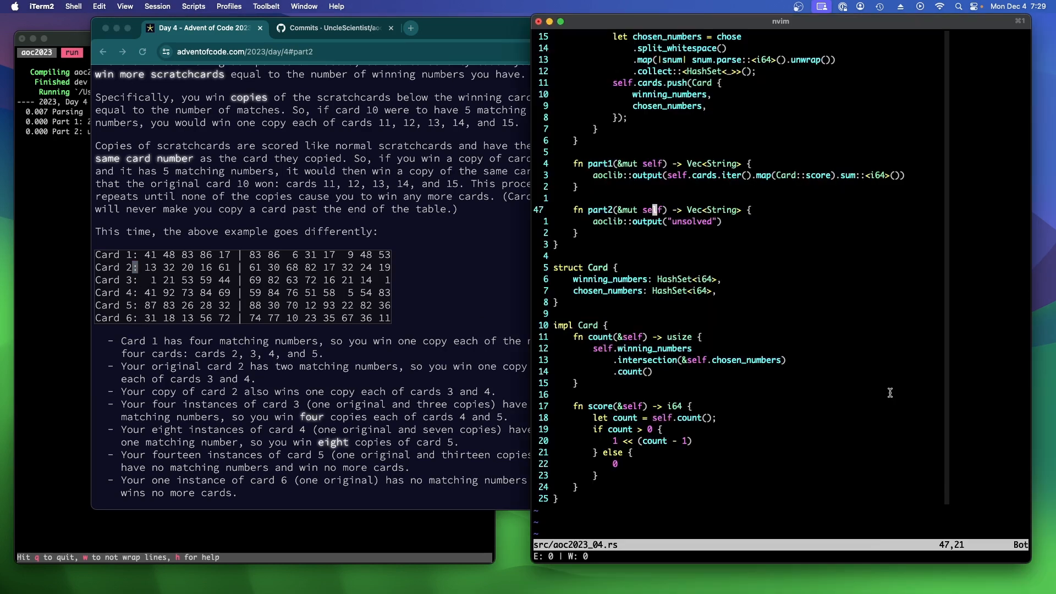
Start part2 with let mut multiplier = vec![1usize; self.games.len()]
type("le")
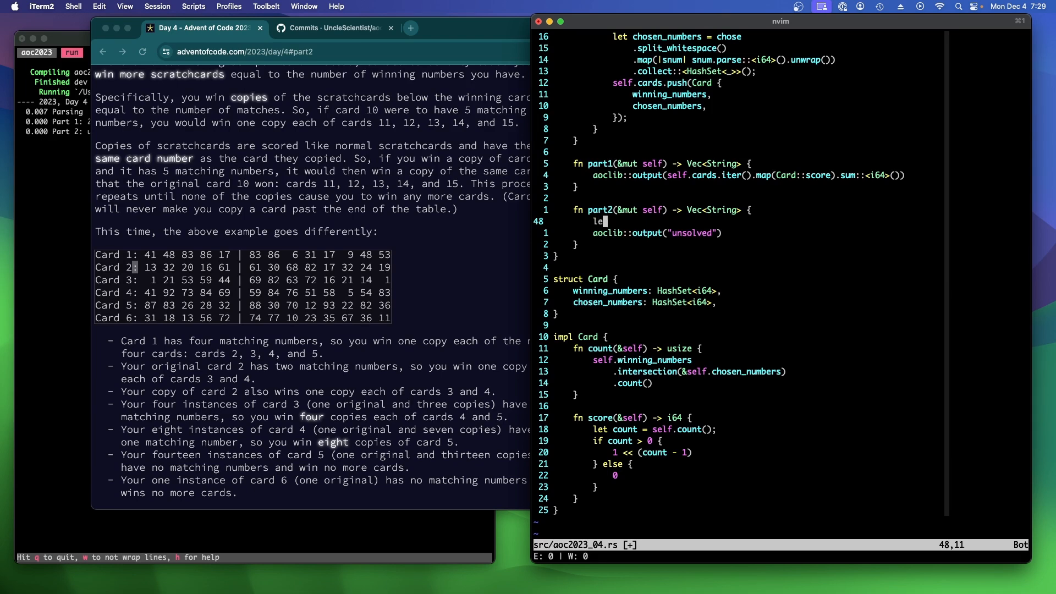
type("t")
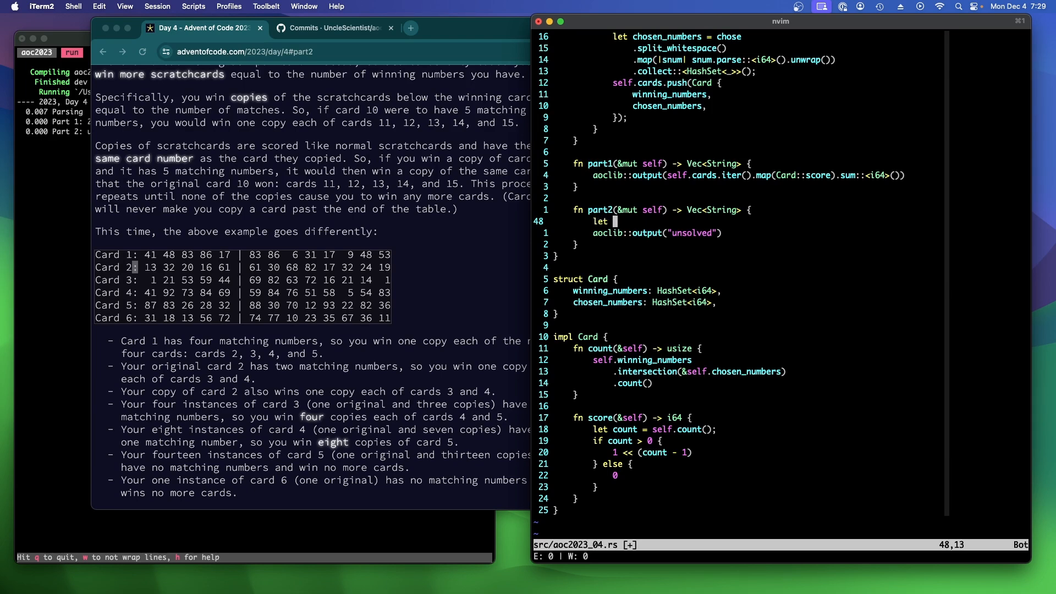
type("mut")
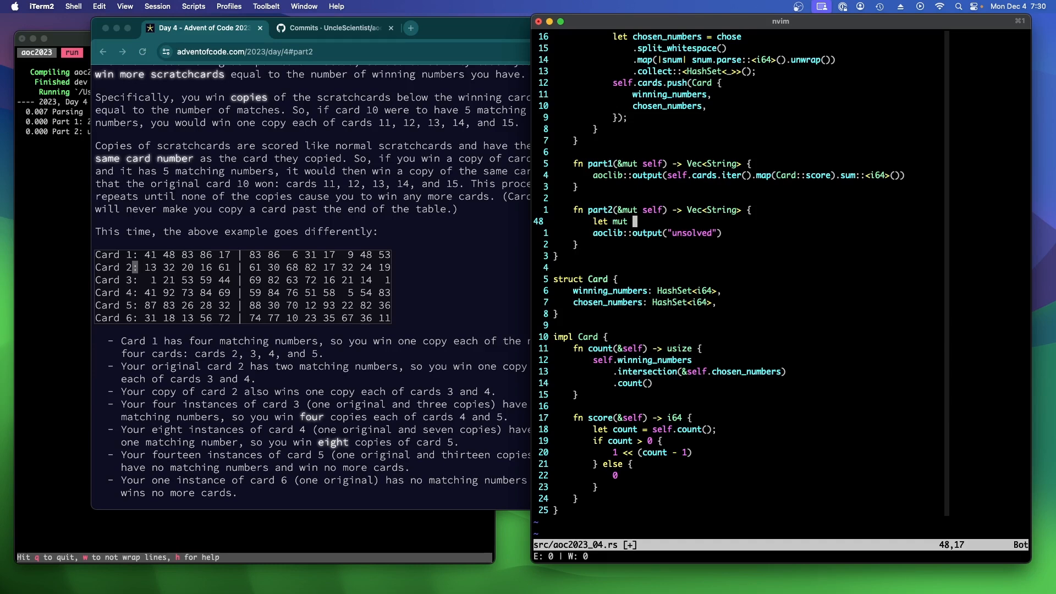
type("multi")
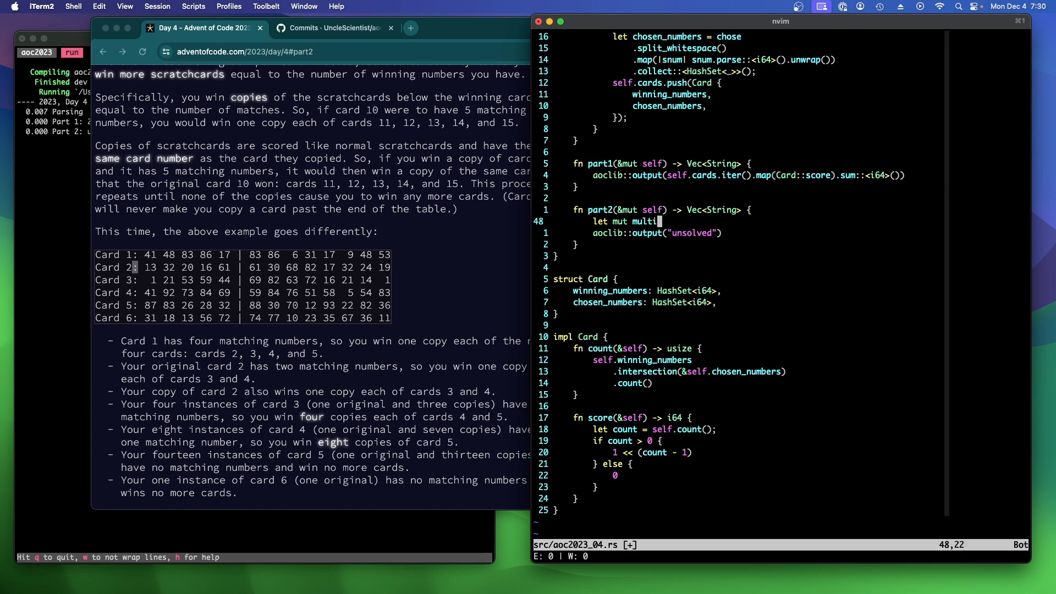
type("plier =")
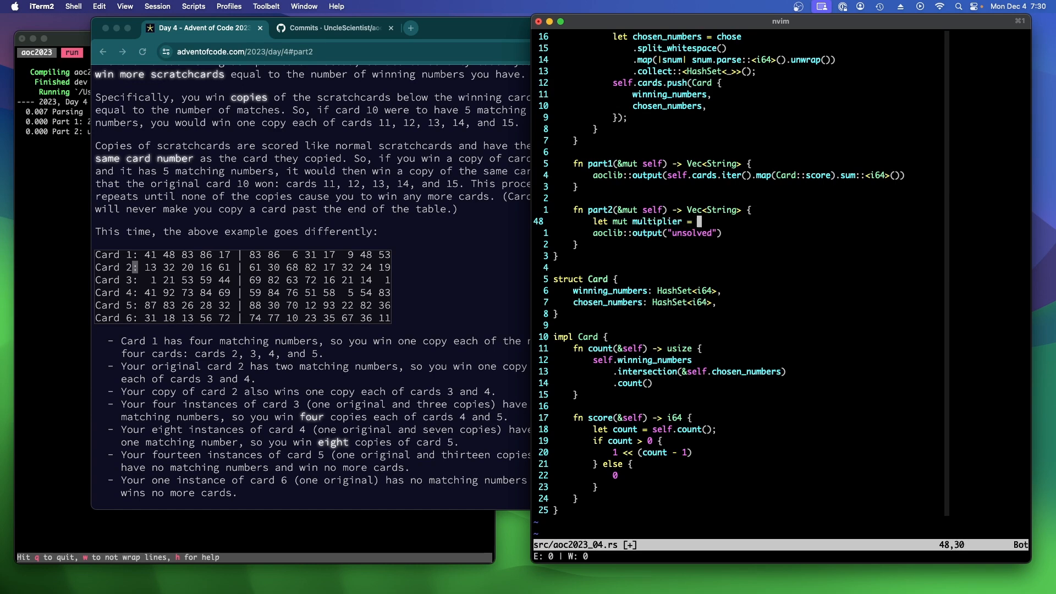
type("vec![1")
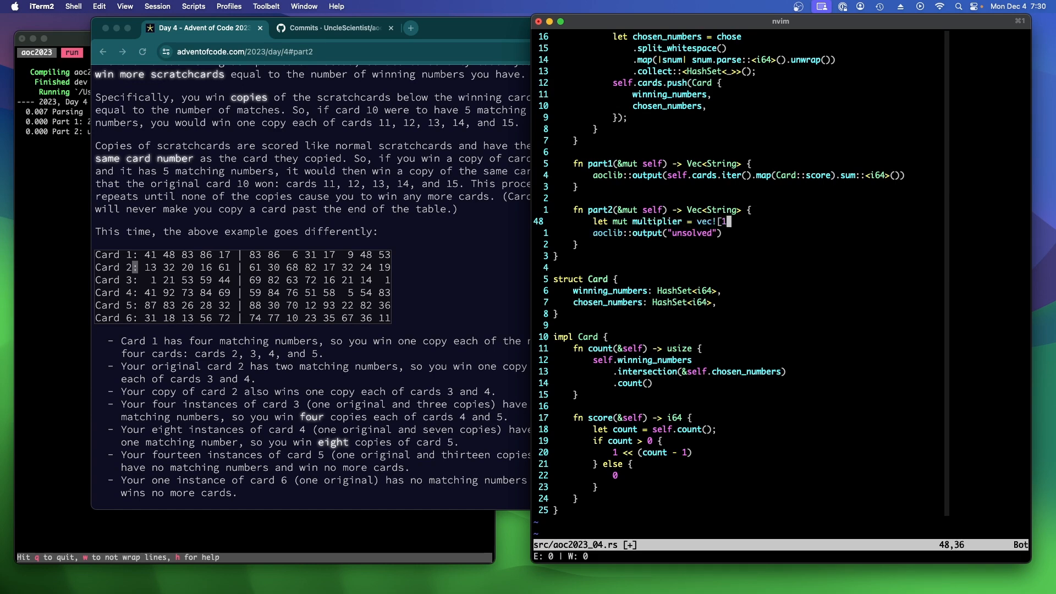
type("usize; s")
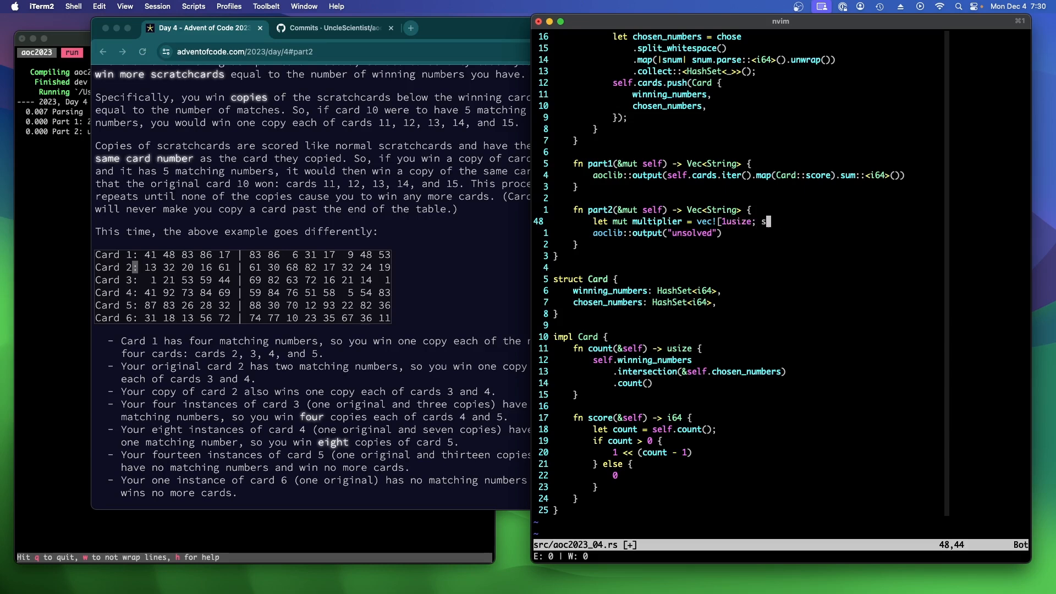
type("elf.games.len()];")
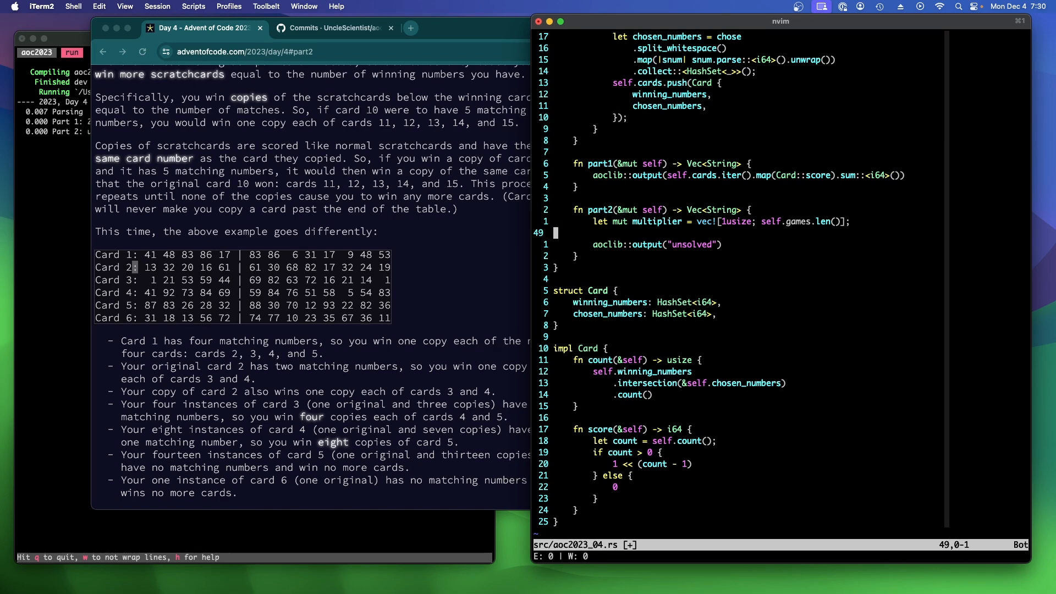
mouse_move(204, 288)
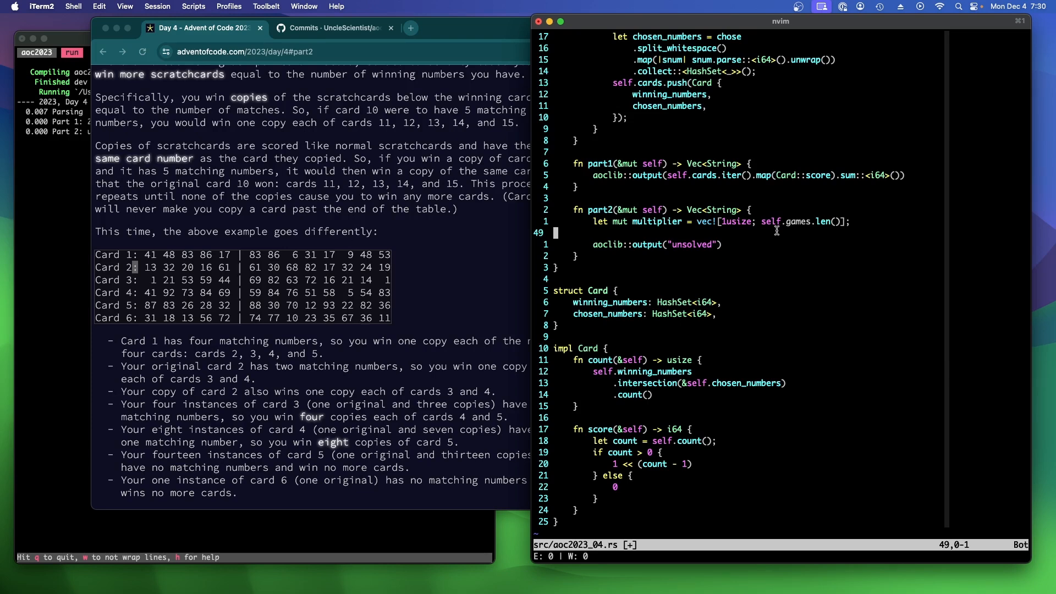
type("for")
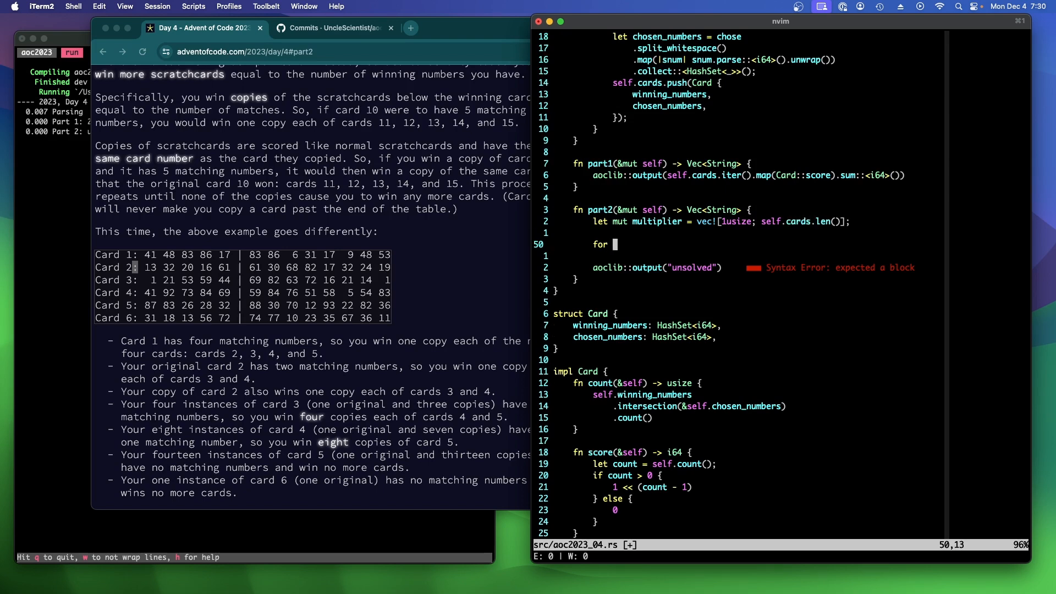
Loop over self.cards.iter().enumerate(), iterating i in index+1..index+1+count
type("card in cards")
type("let count")
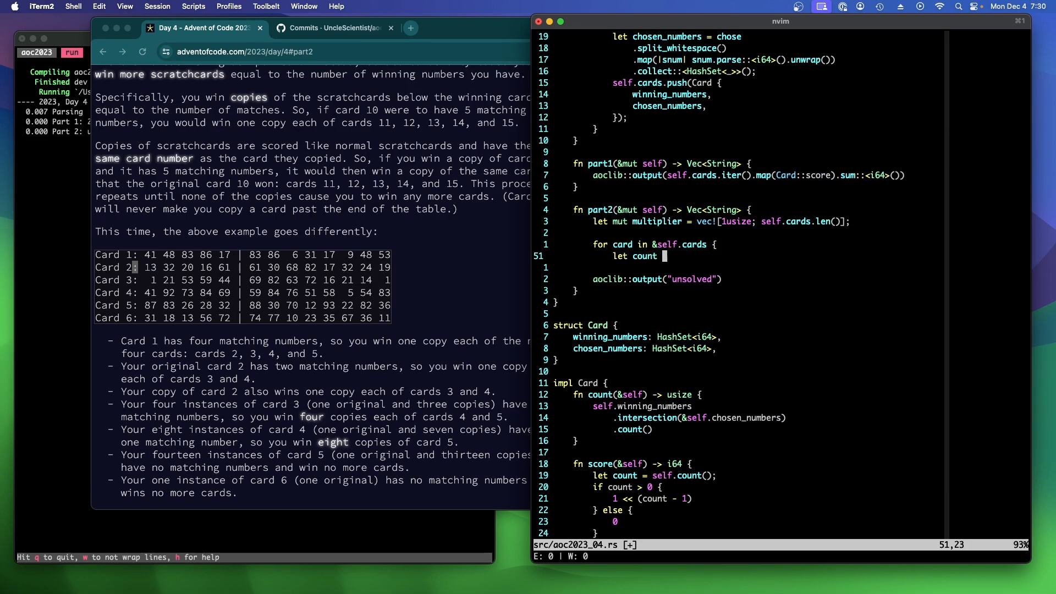
type("= self.count();")
type("fo")
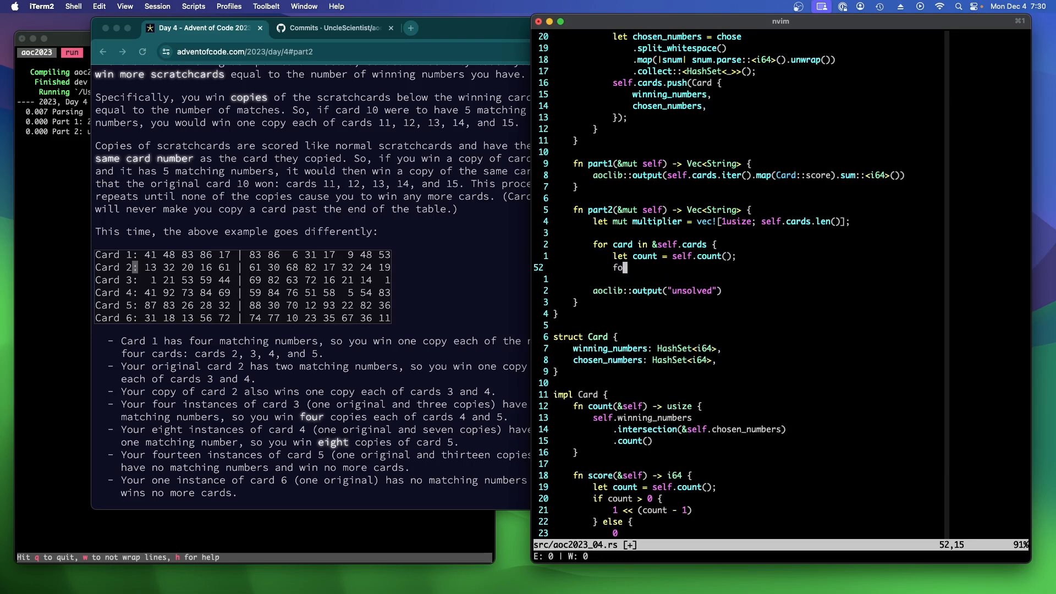
type("r")
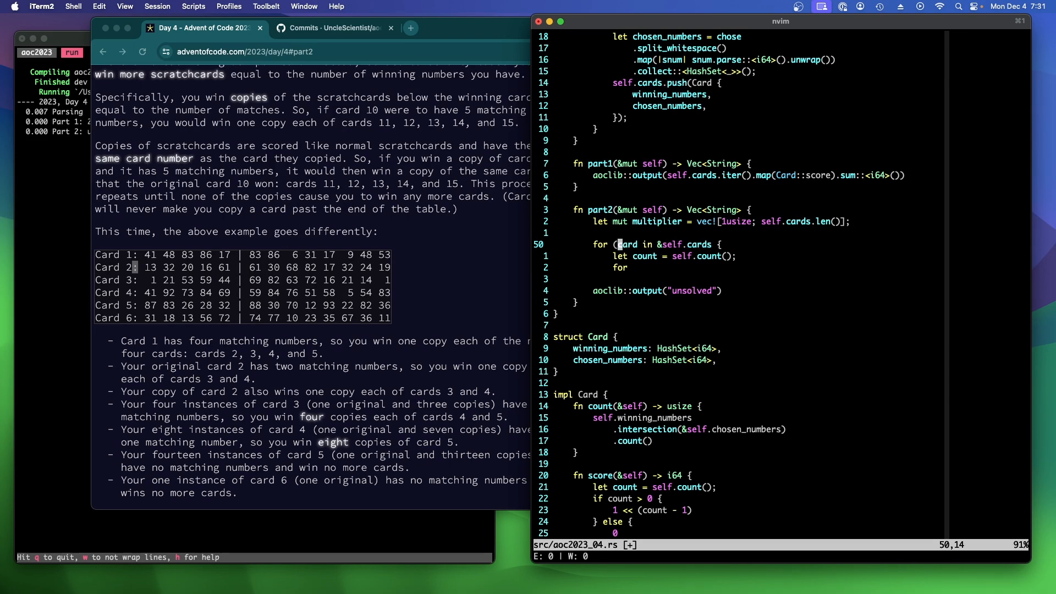
type("(index, car")
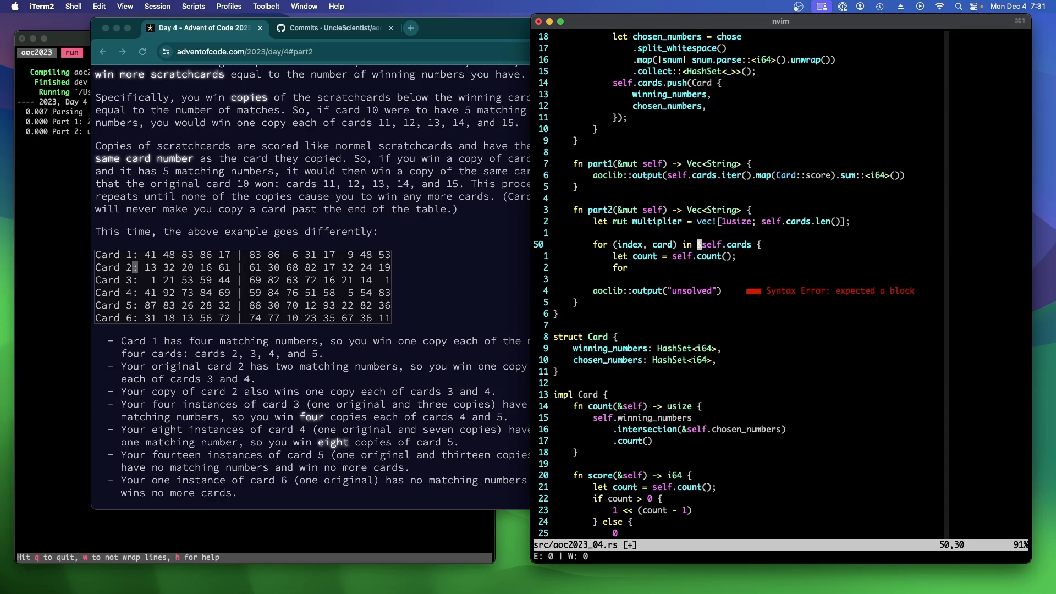
type(".iter().enumerate(")
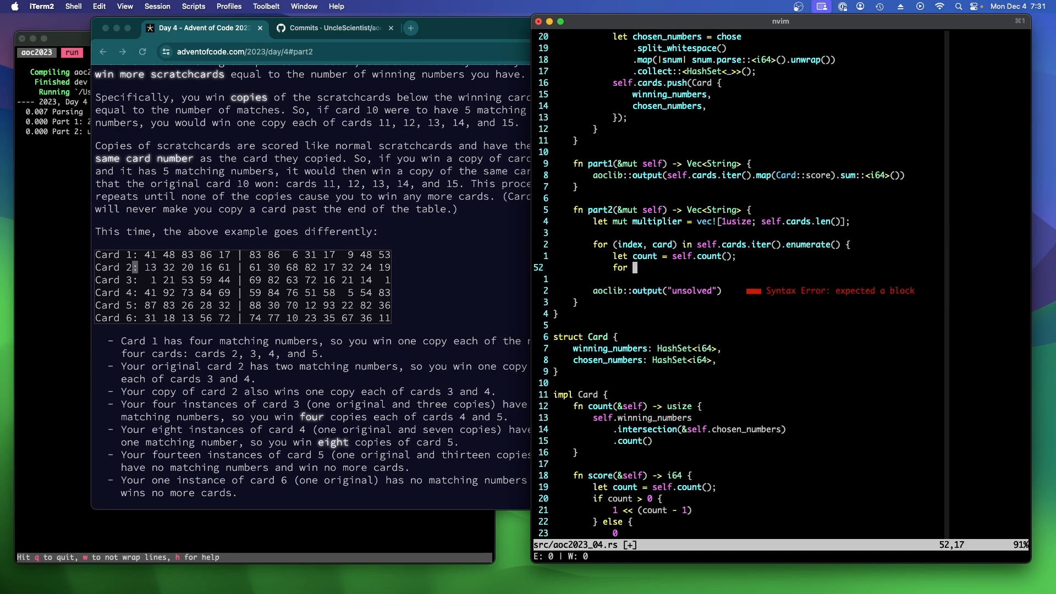
type("i in index")
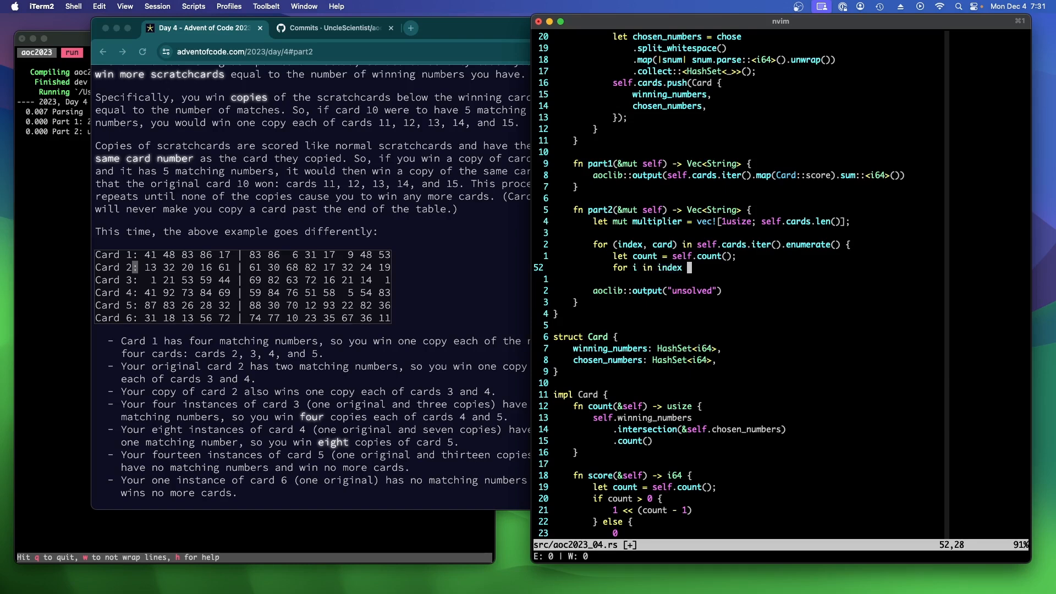
type("+ 1..i")
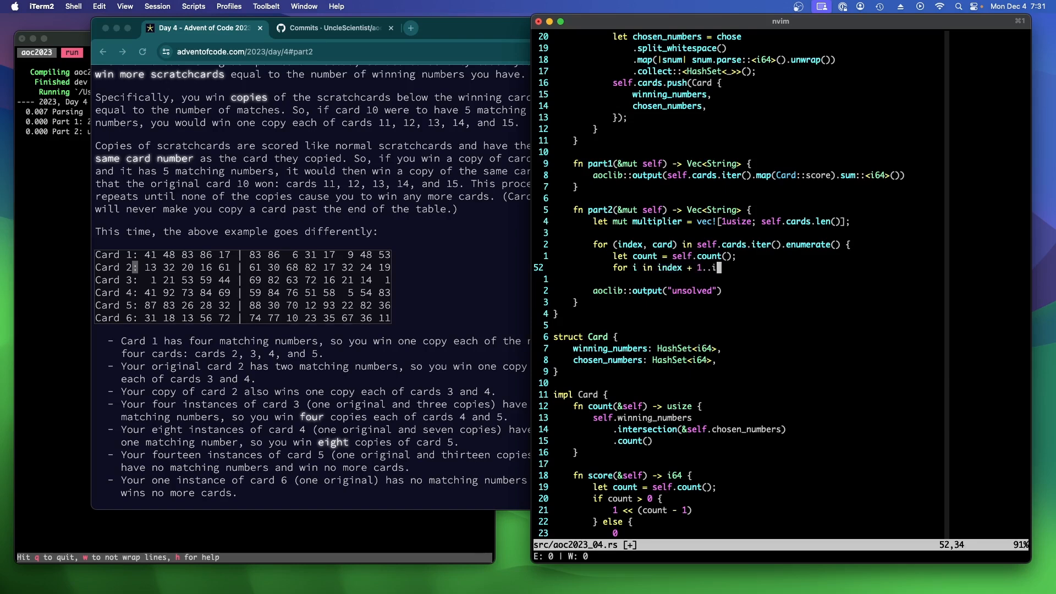
type("ndex+1+count {")
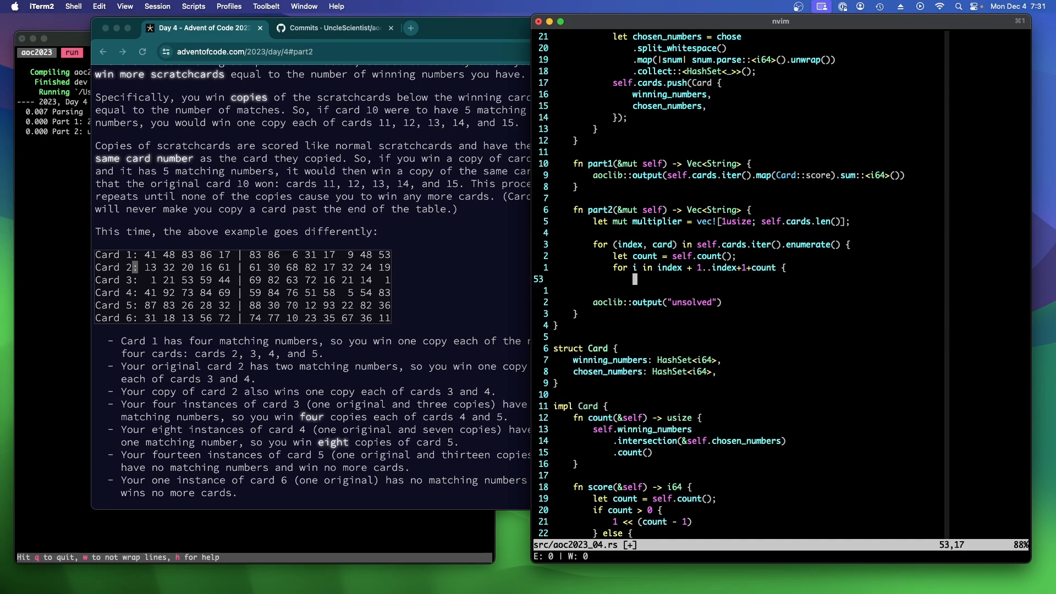
Add multiplier[i] += multiplier[index] and output multiplier.iter().sum::<usize>()
type("multiplier[i] += multiplier")
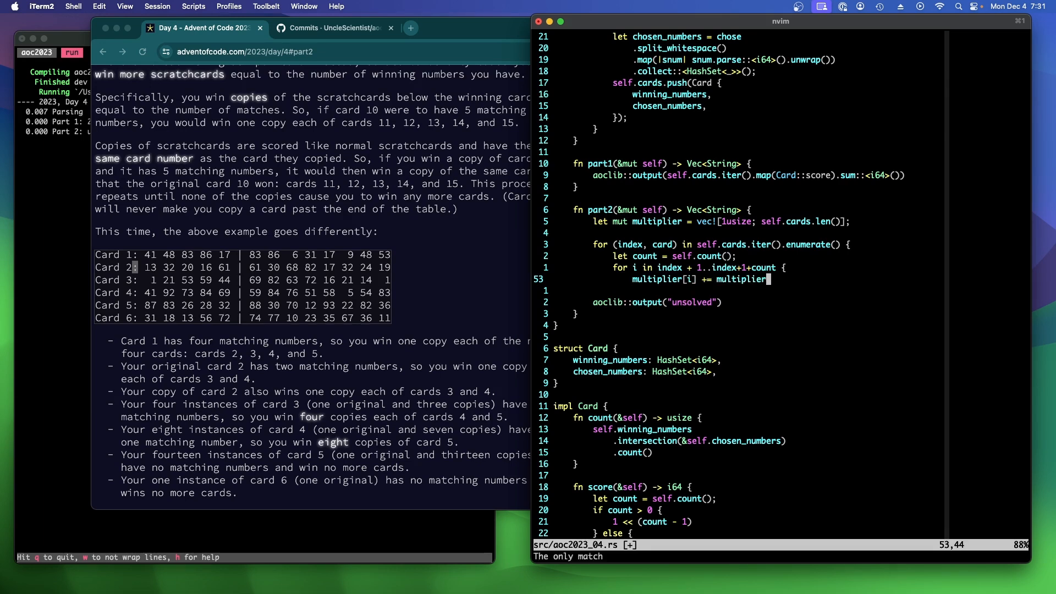
type("[index];")
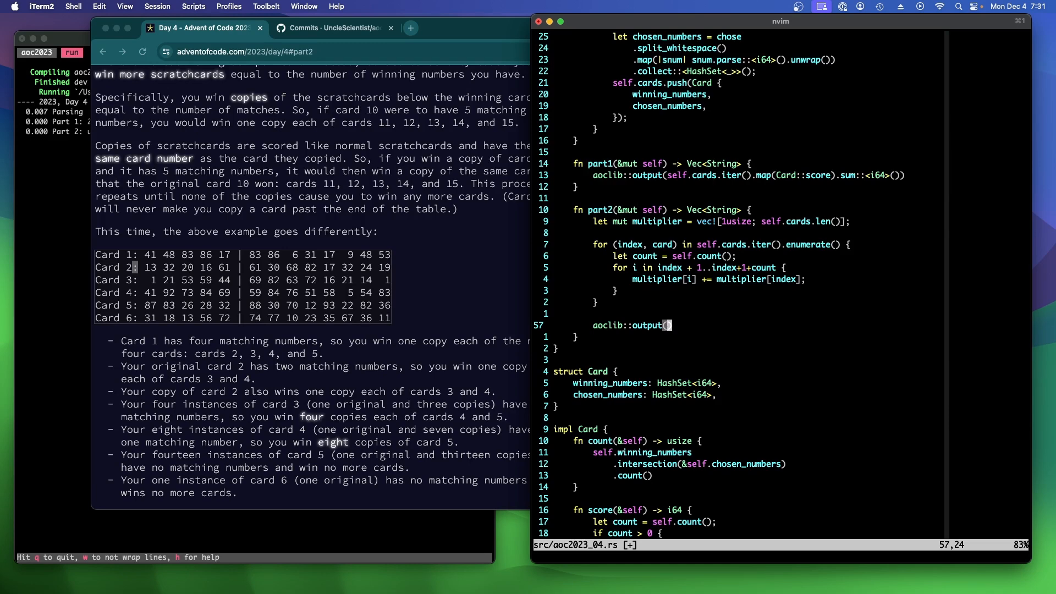
type("multiplier")
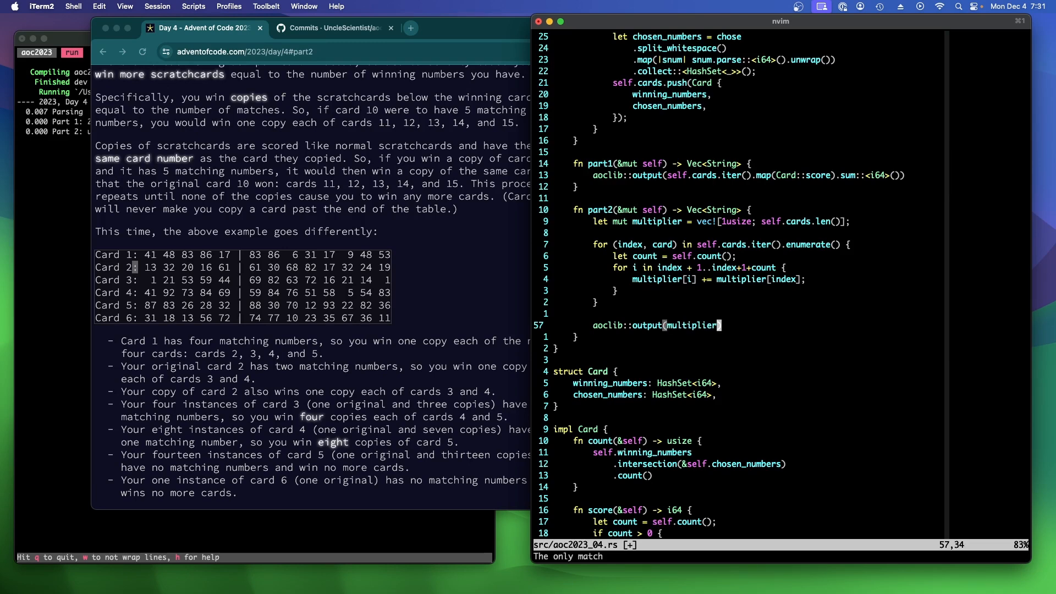
type(".iter(")
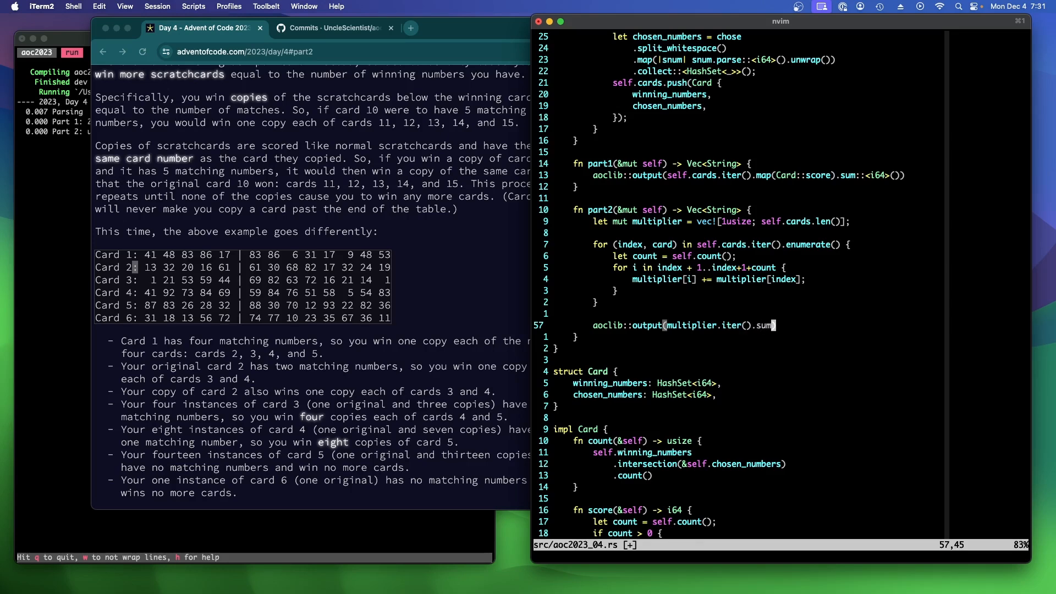
type("::<usize>")
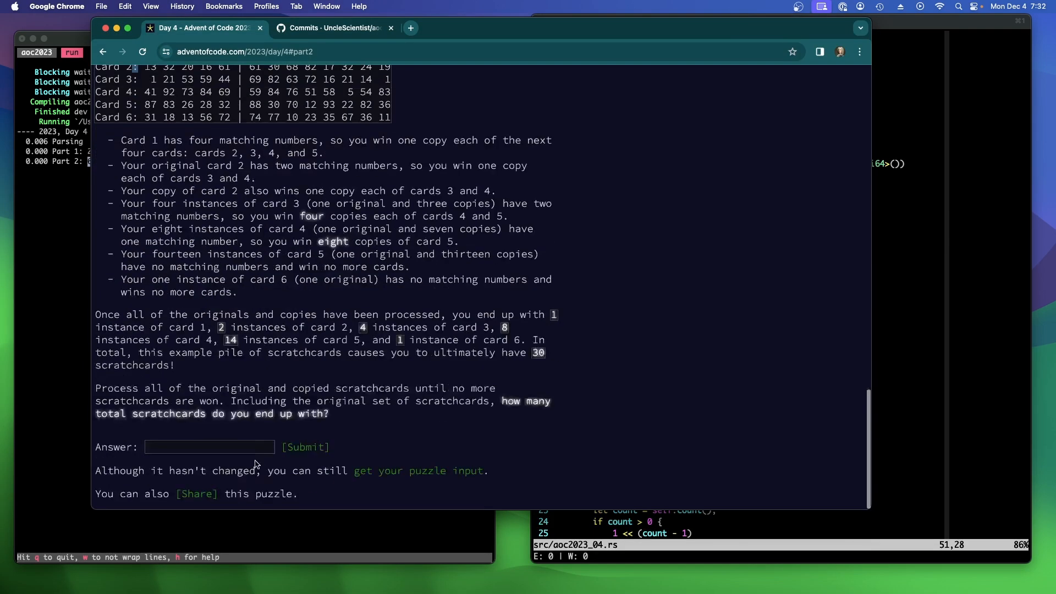
Submit 6857330 as the Day 4 Part 2 answer, then return to the 2023 calendar
type("6857330")
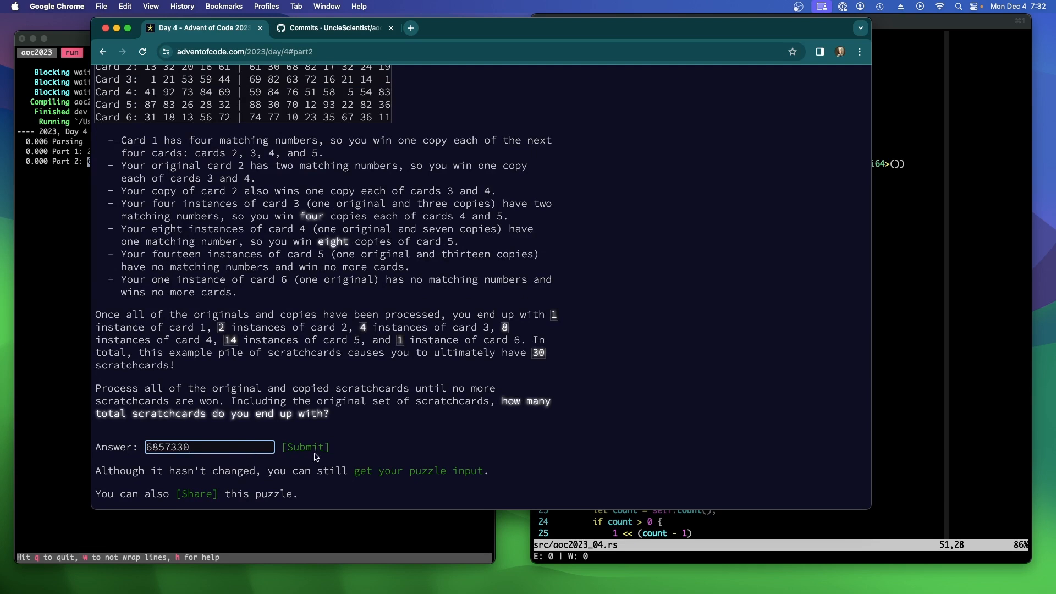
left_click(306, 447)
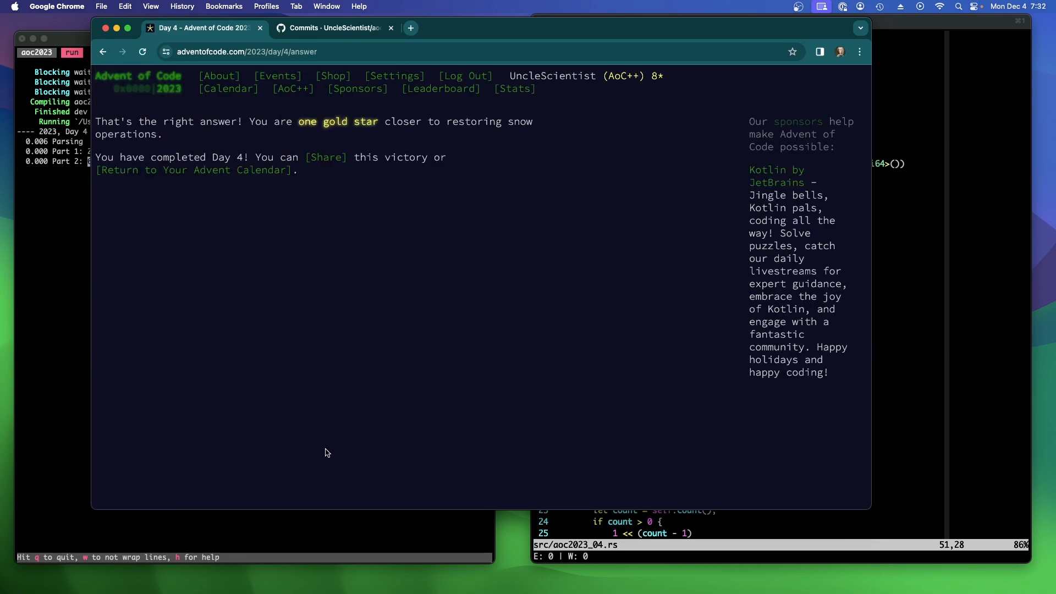
mouse_move(300, 330)
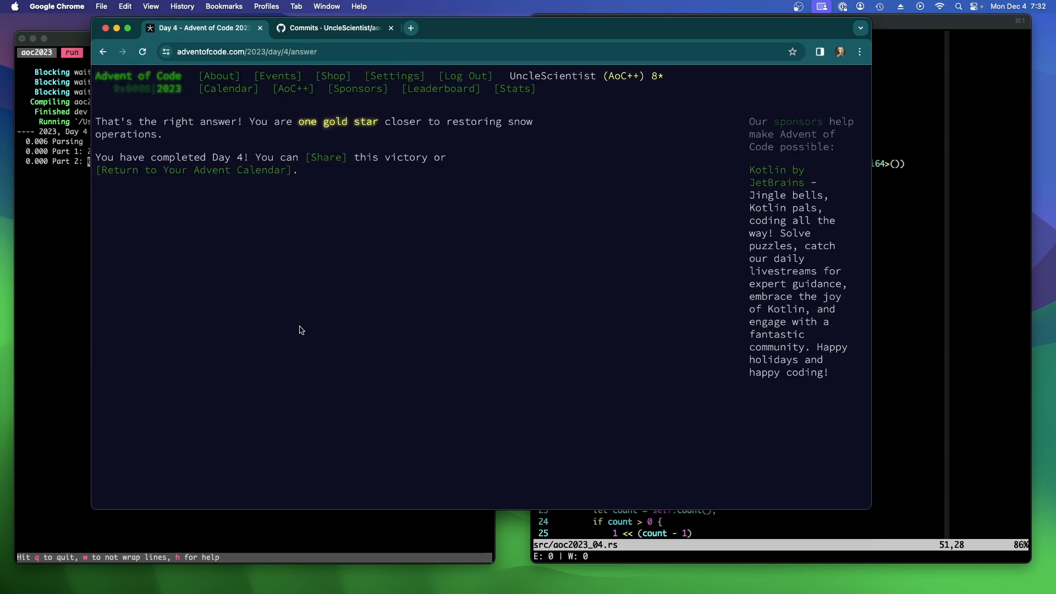
left_click(212, 170)
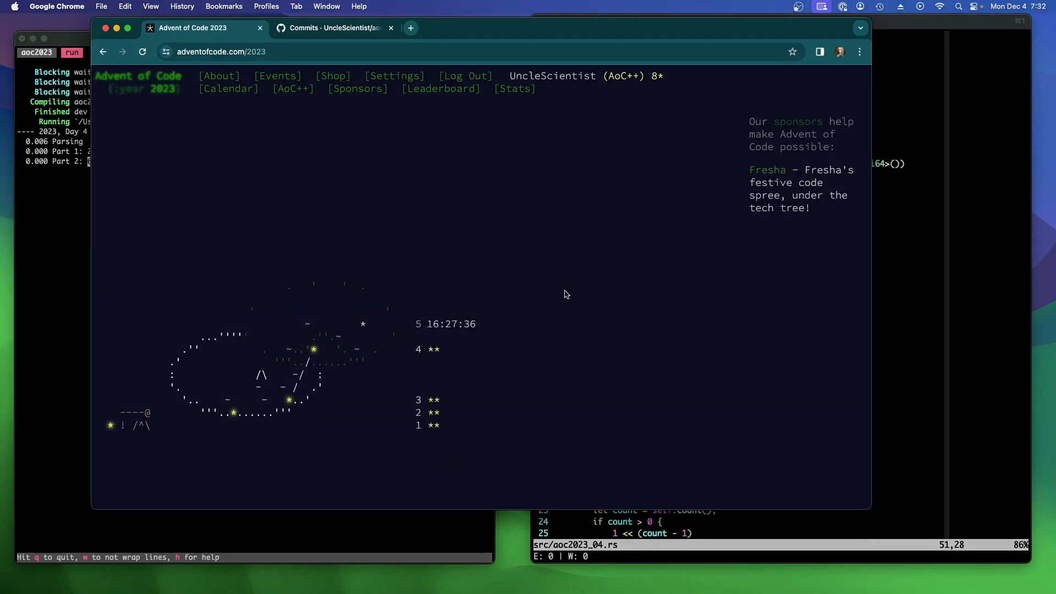